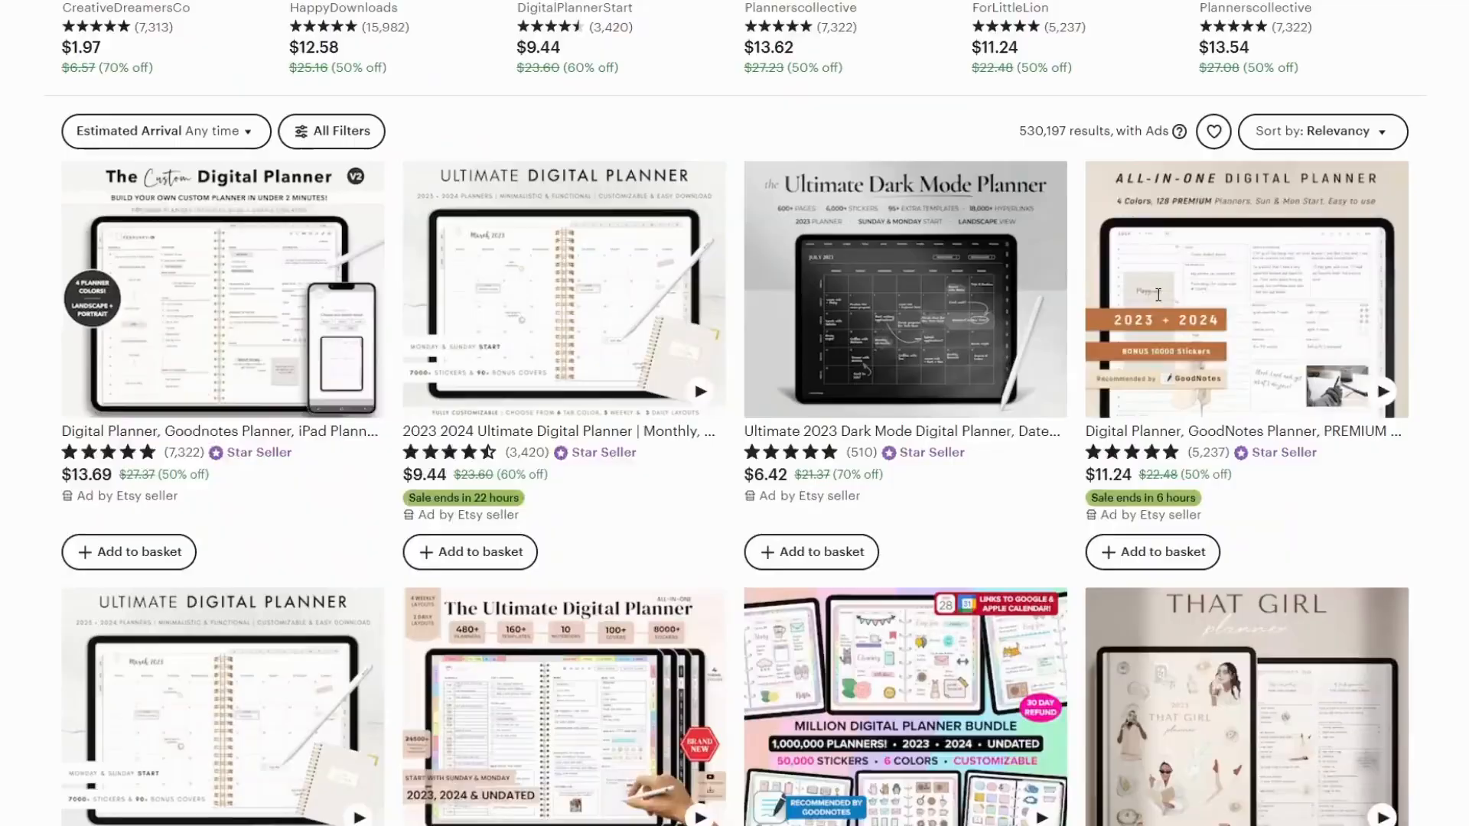
Step: Browse Etsy digital planner listings, then switch to the finished Fitness planner in Canva
scroll(down, 3)
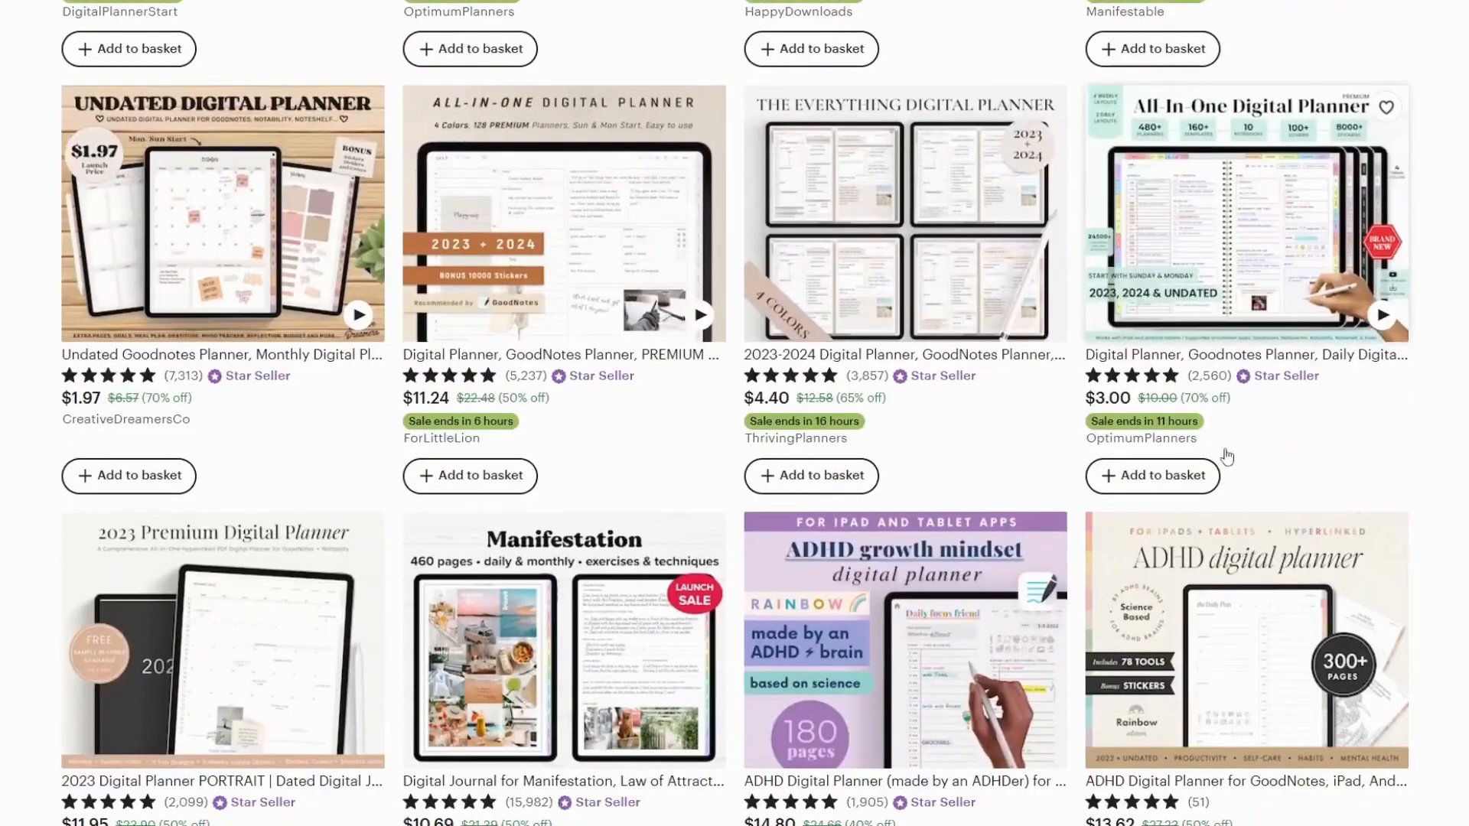
scroll(down, 3)
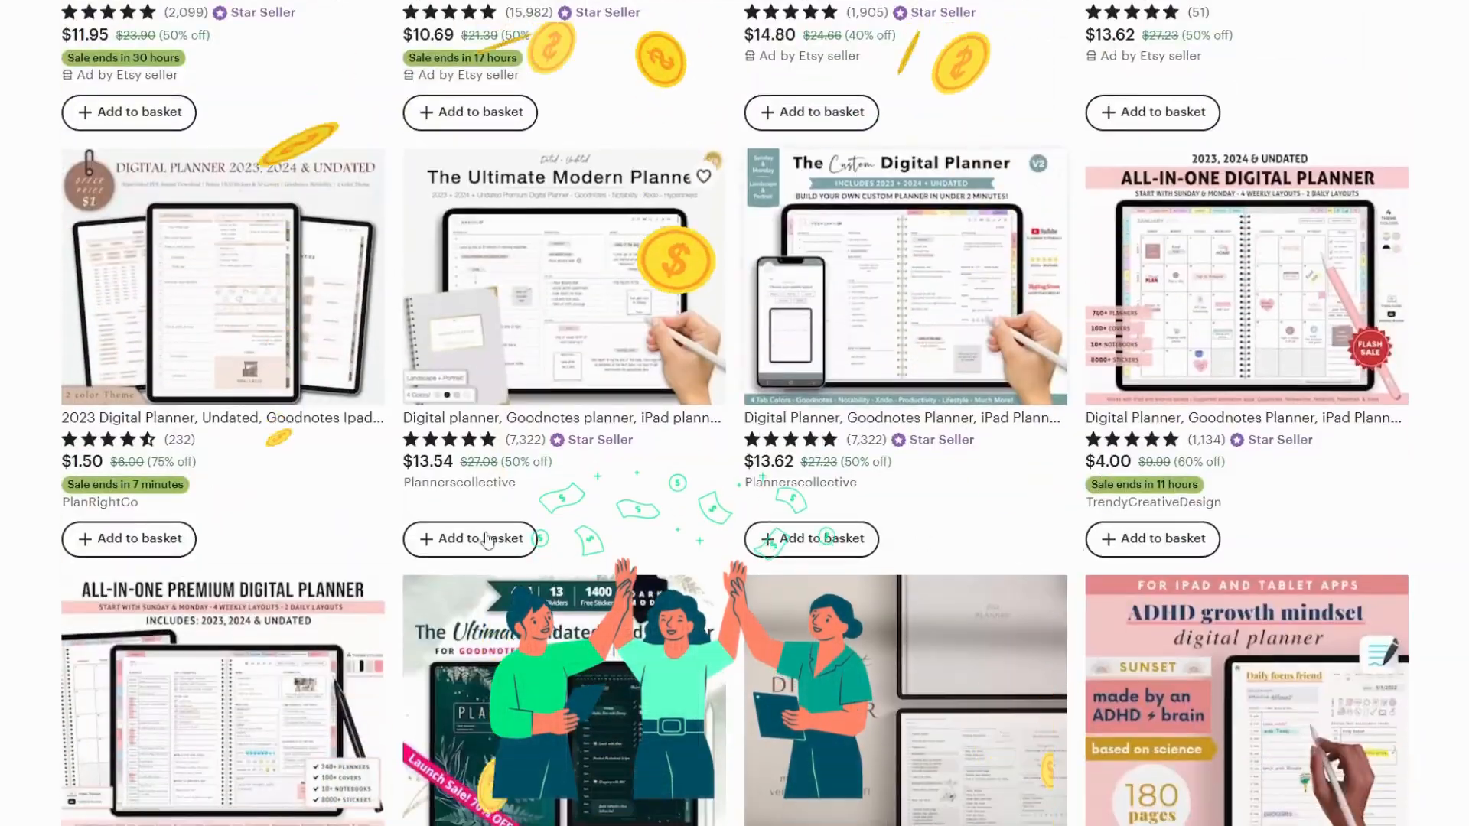
scroll(down, 3)
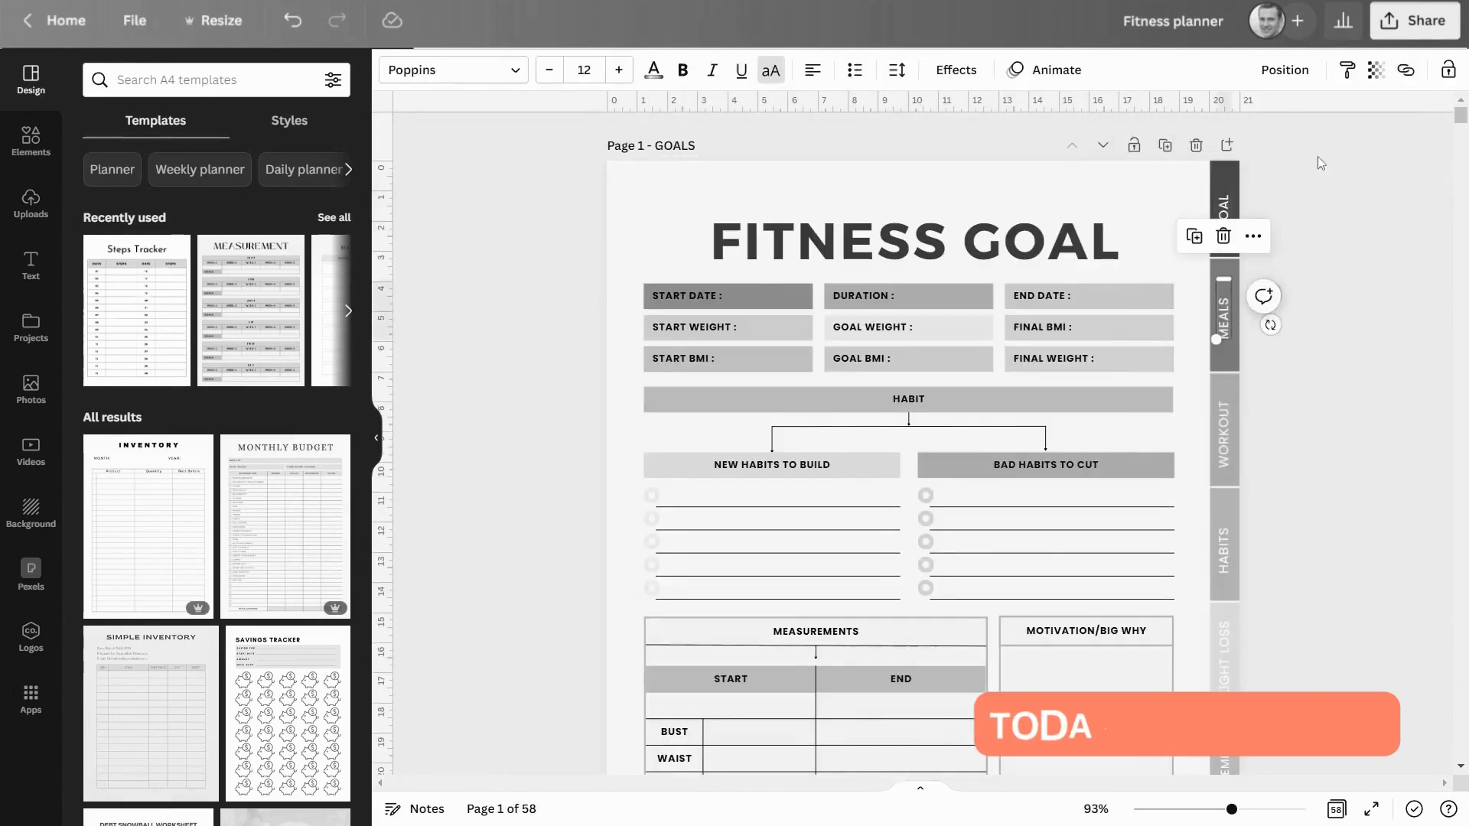
click(1222, 303)
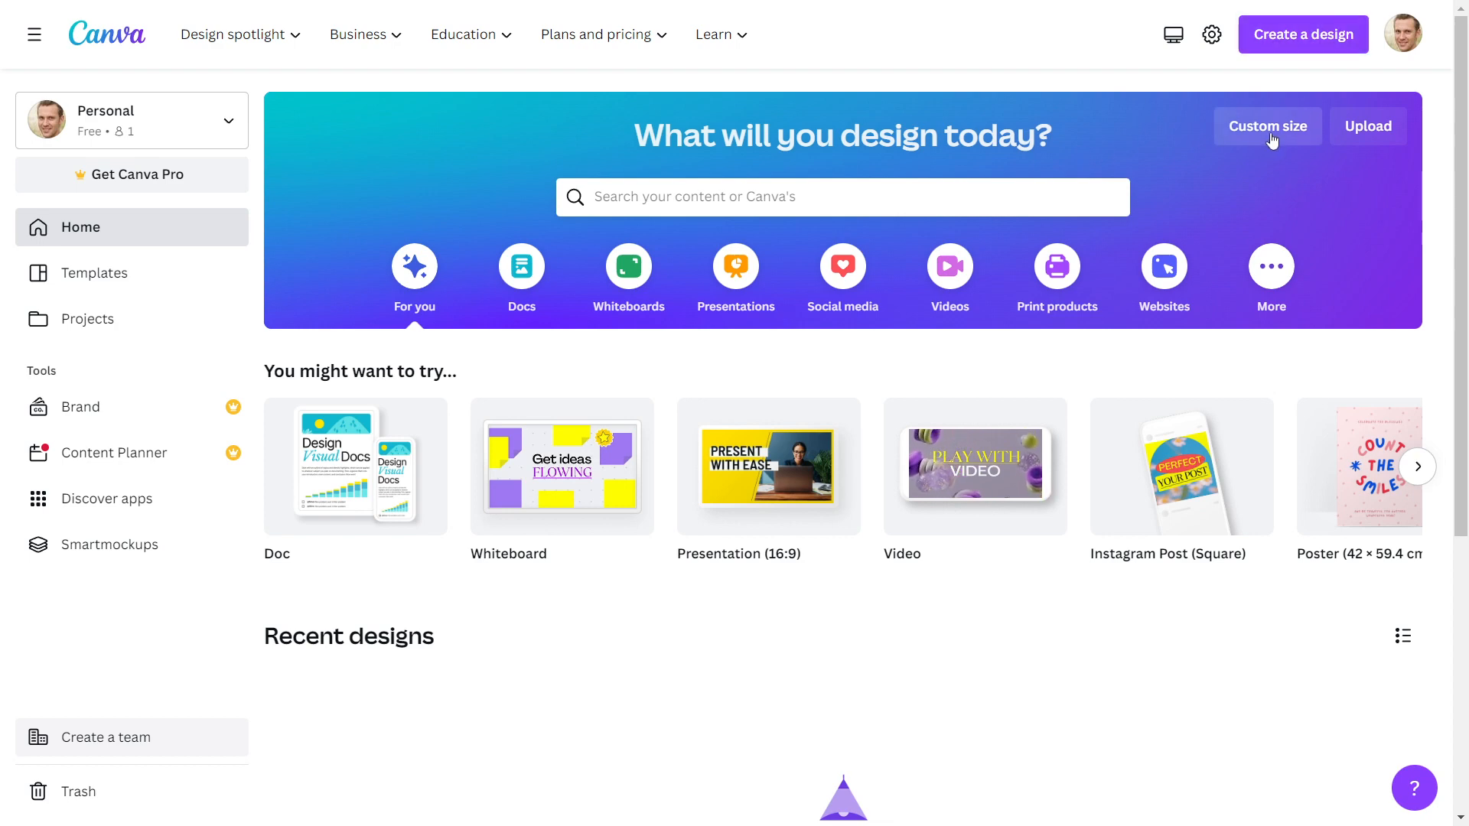
Step: Start a custom-size design and enter 8.5 as the width
click(1268, 126)
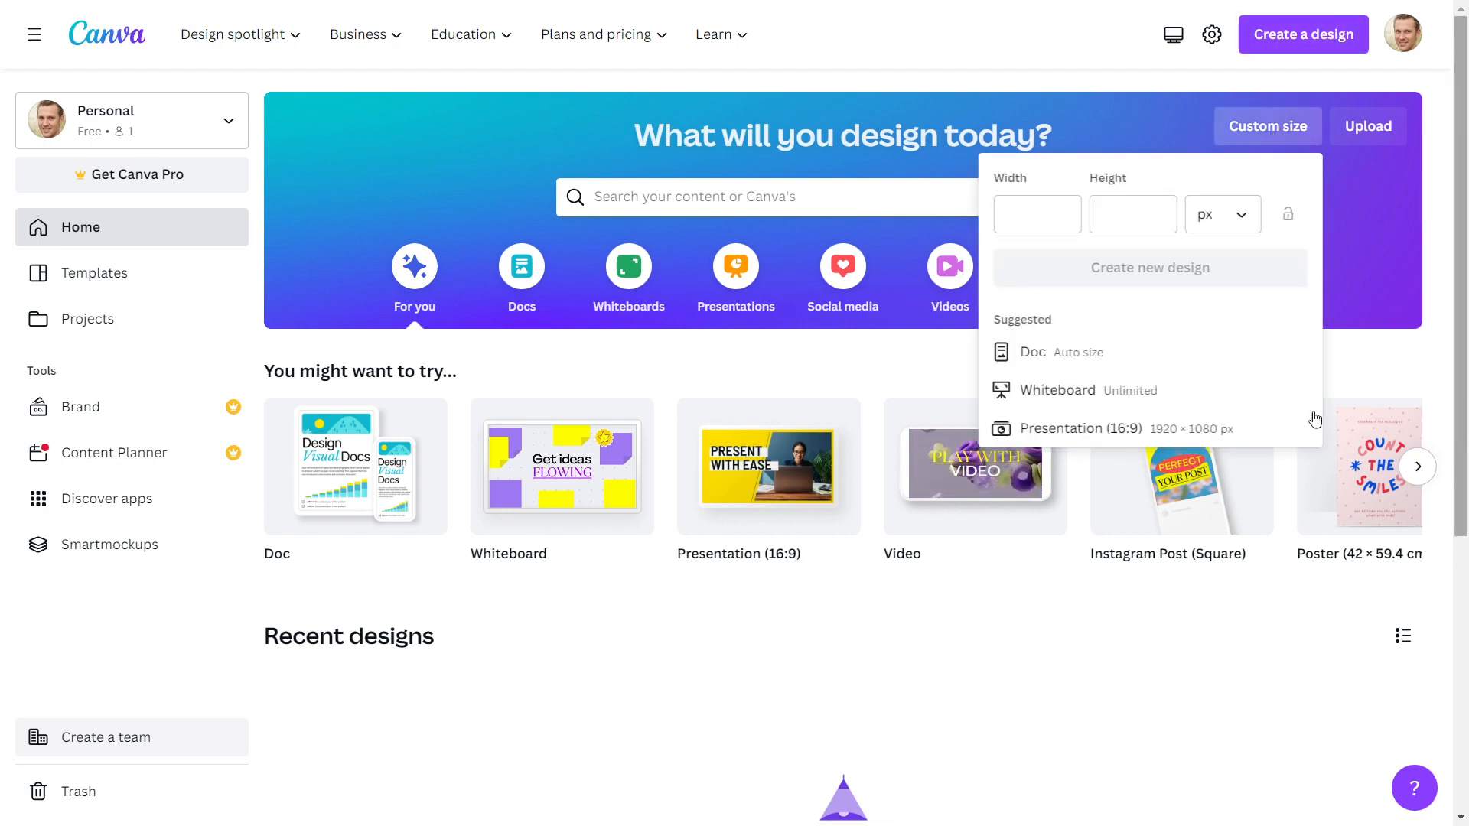
text(8.5)
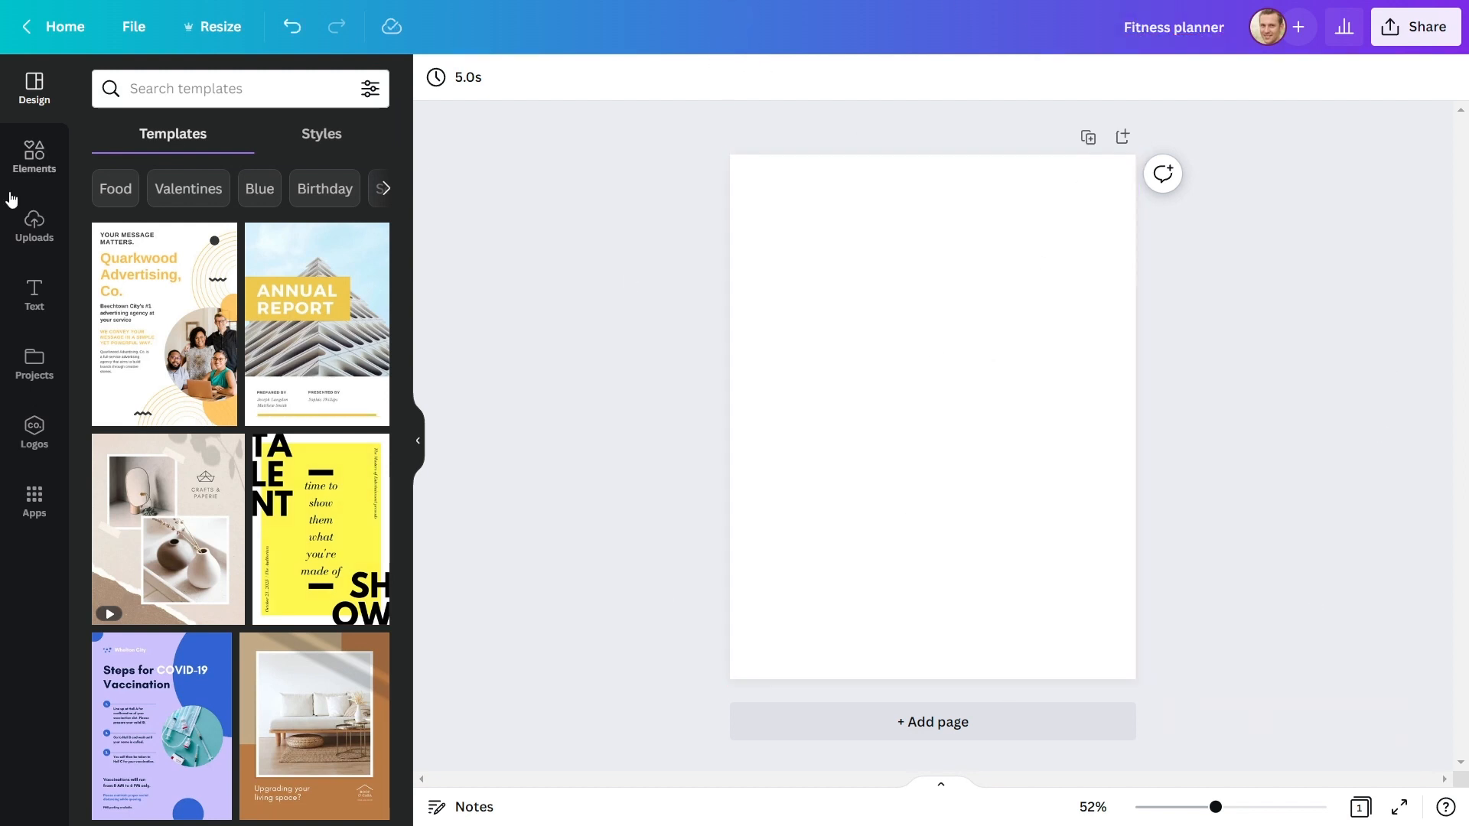
Step: Add the uploaded Planner Platte palette image from Uploads onto the page
click(34, 227)
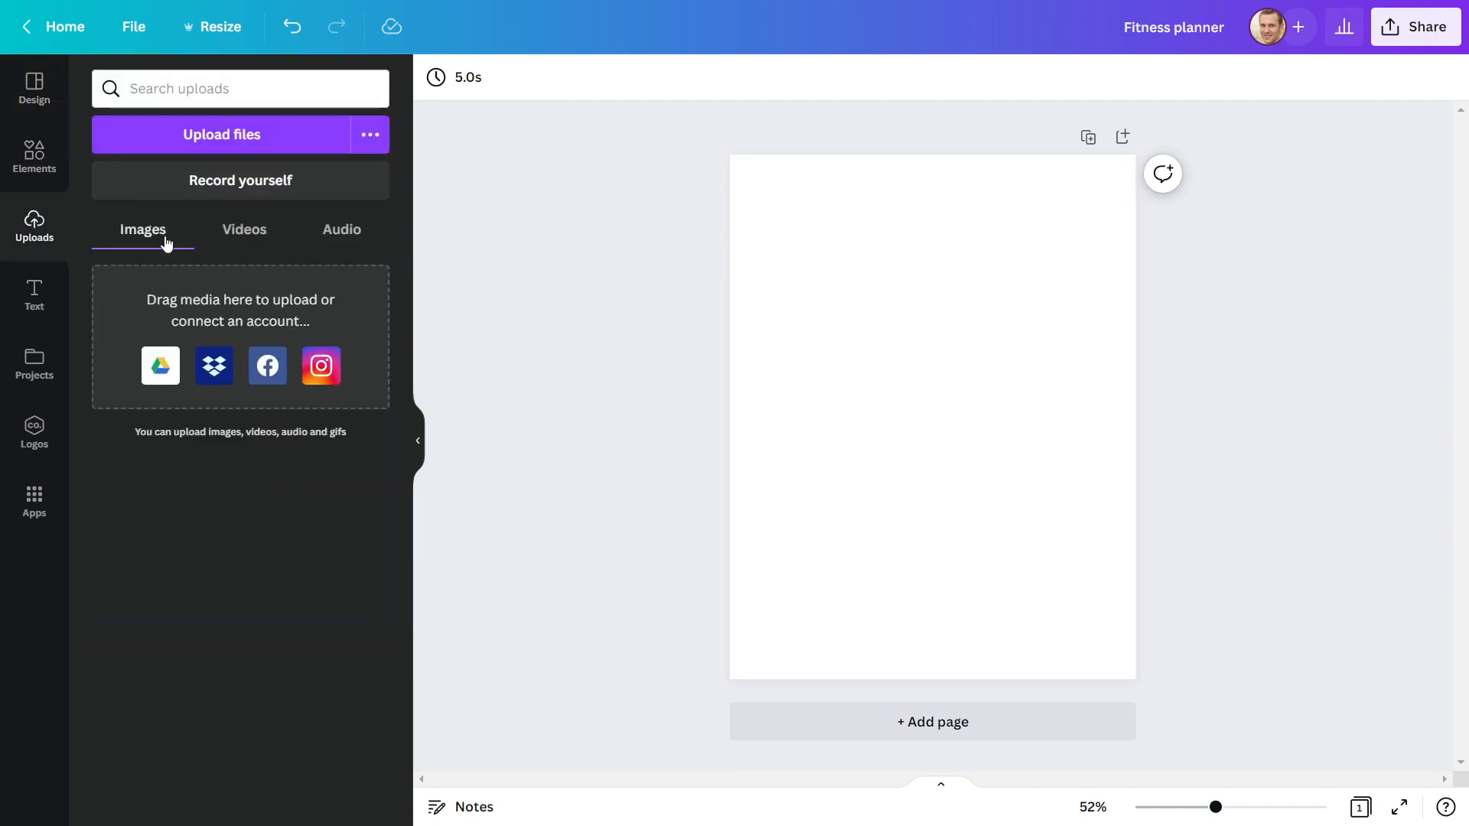
click(220, 135)
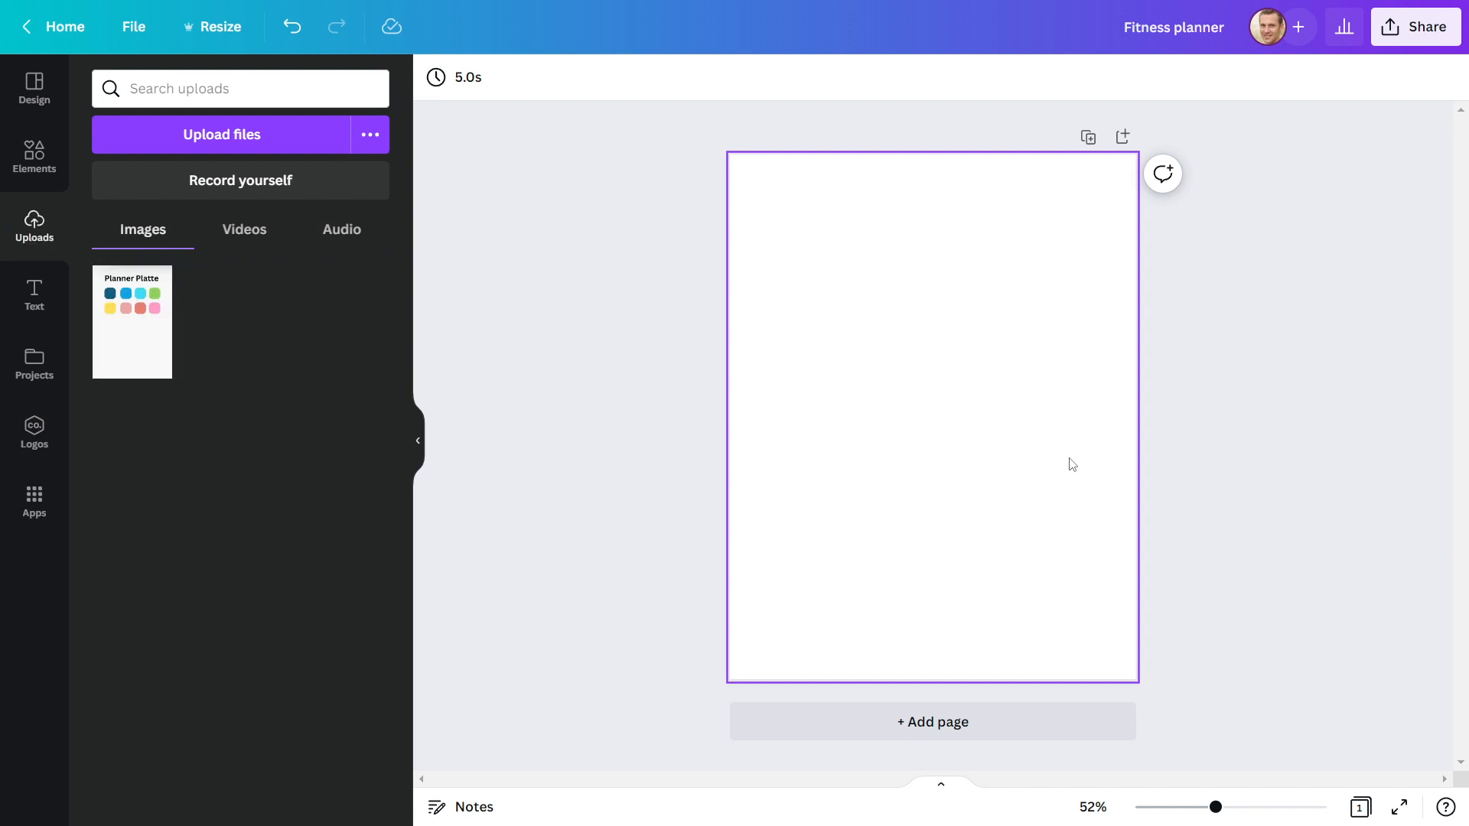
click(131, 322)
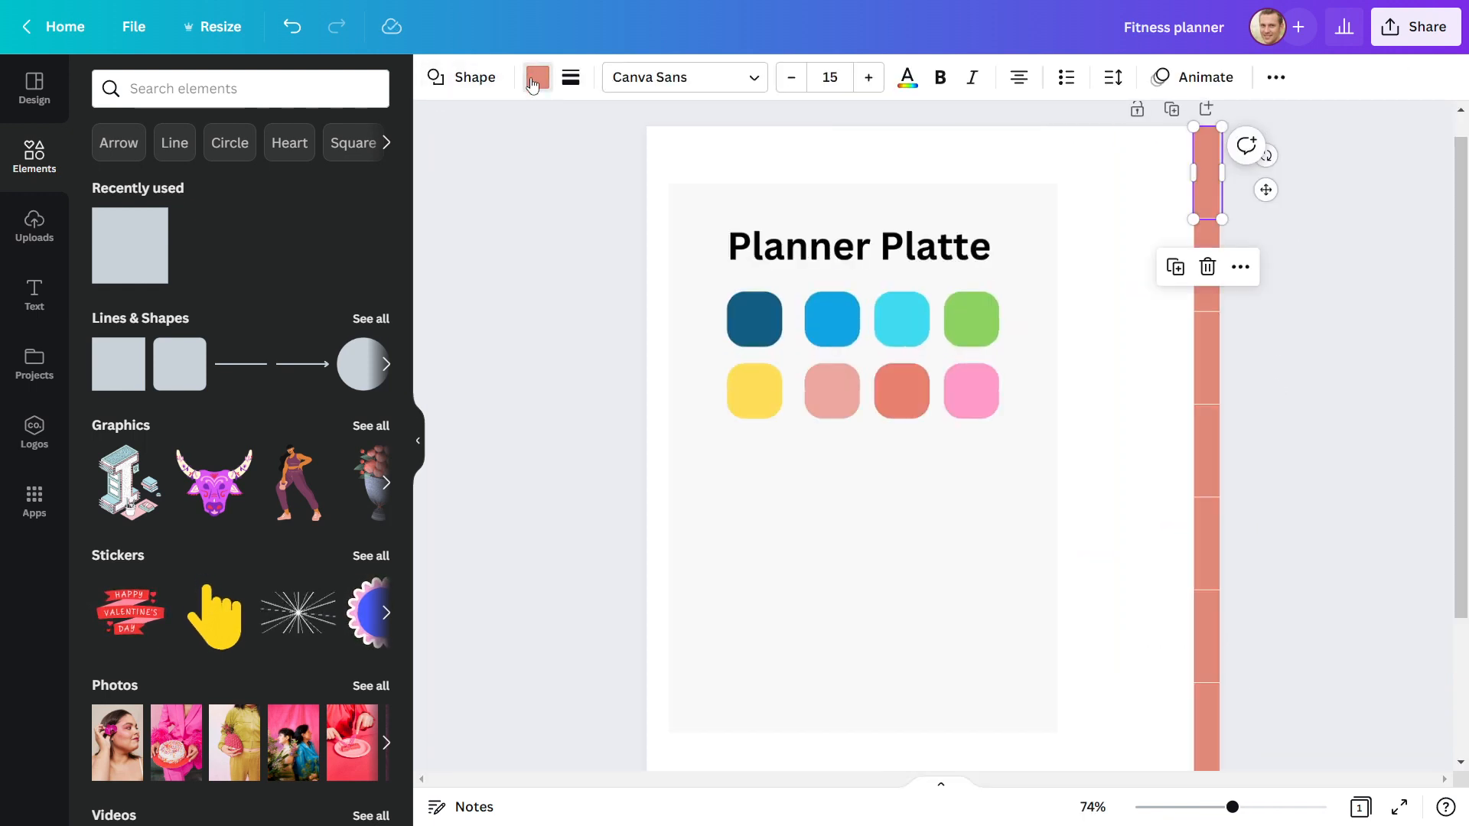
Step: Fill the top tab dark blue from the palette and start a custom colour for the next tab
click(537, 77)
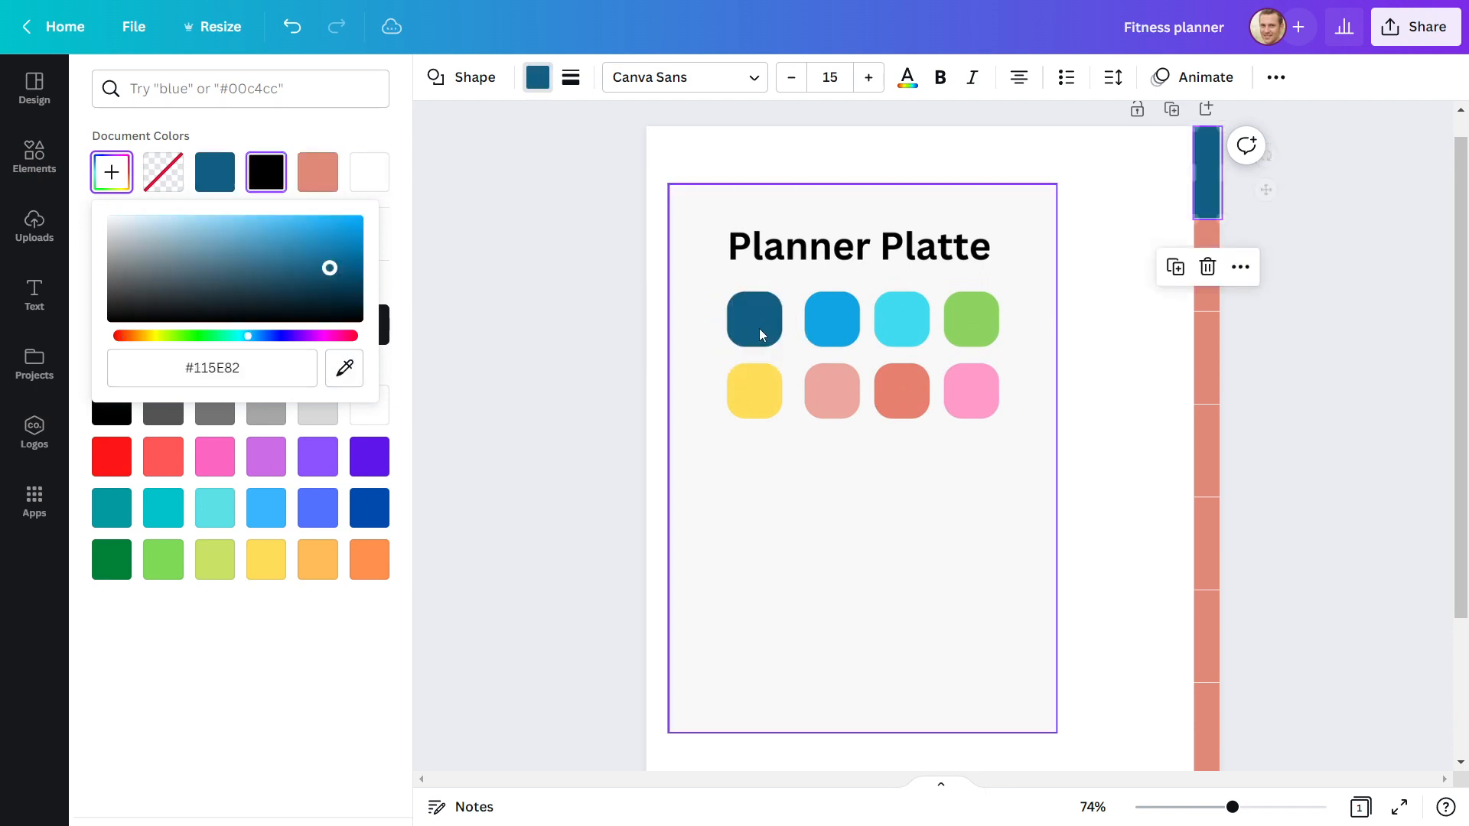
click(318, 172)
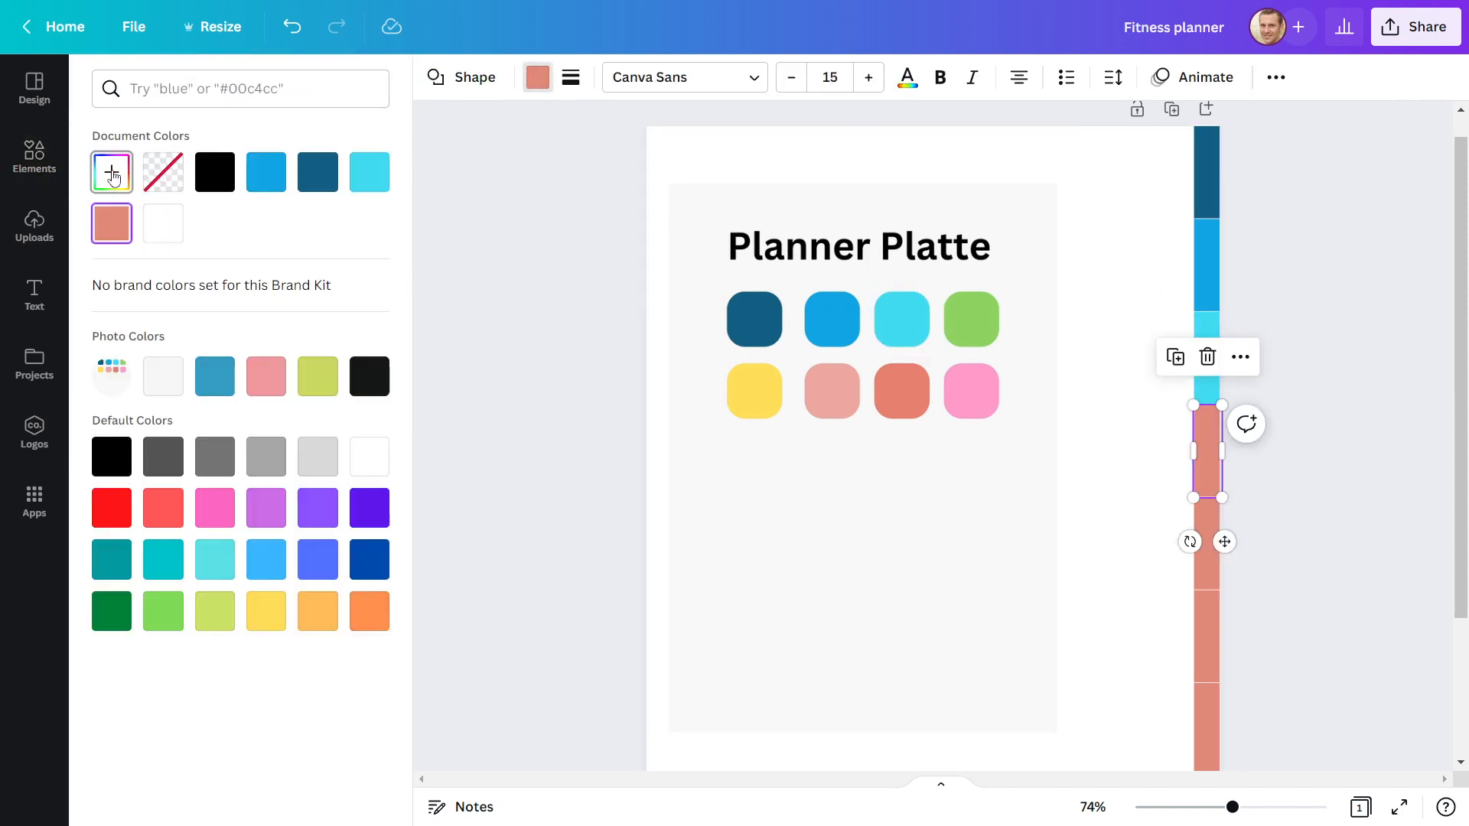
click(112, 172)
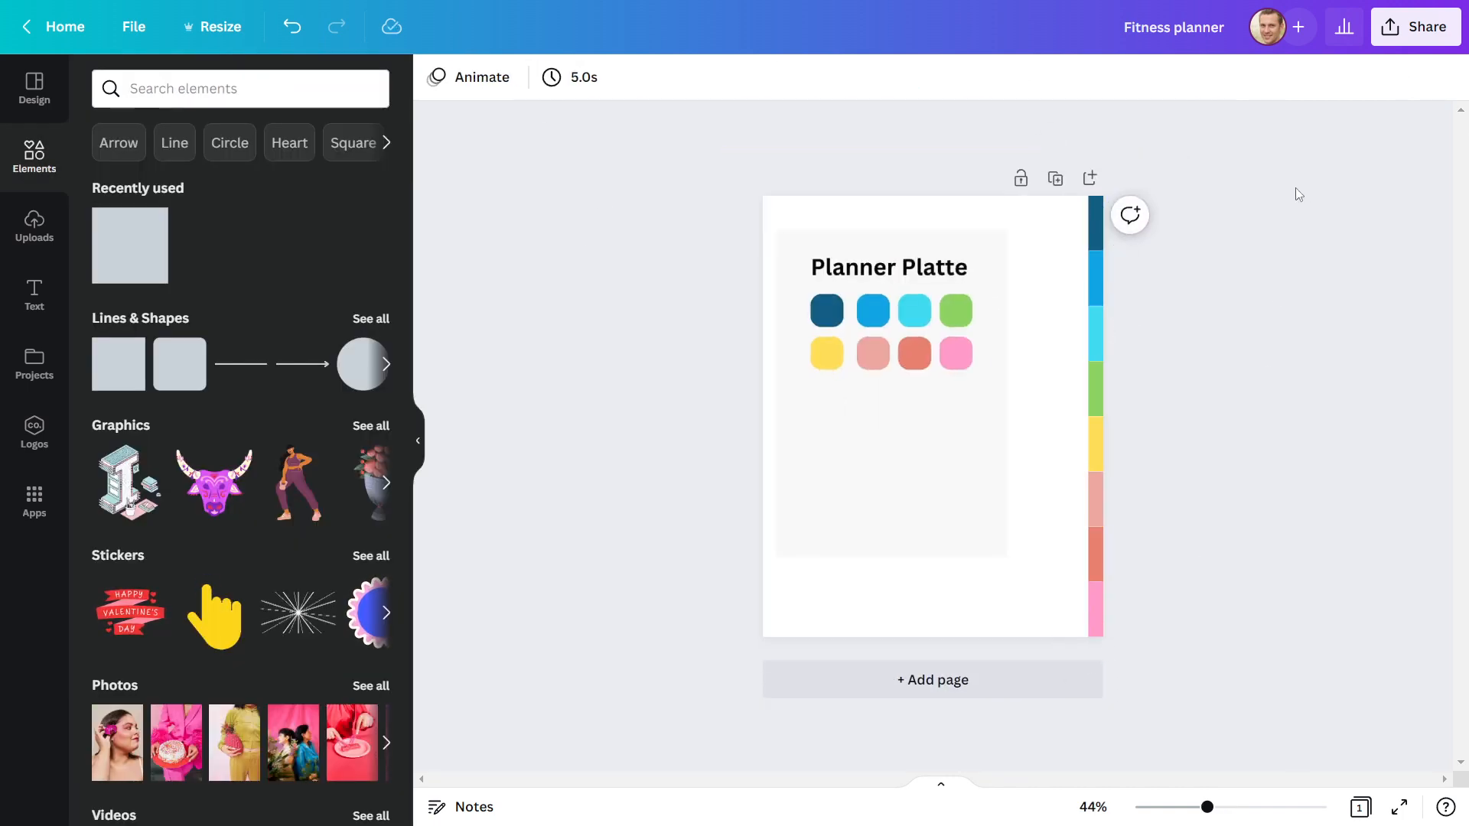
drag(1208, 807, 1234, 807)
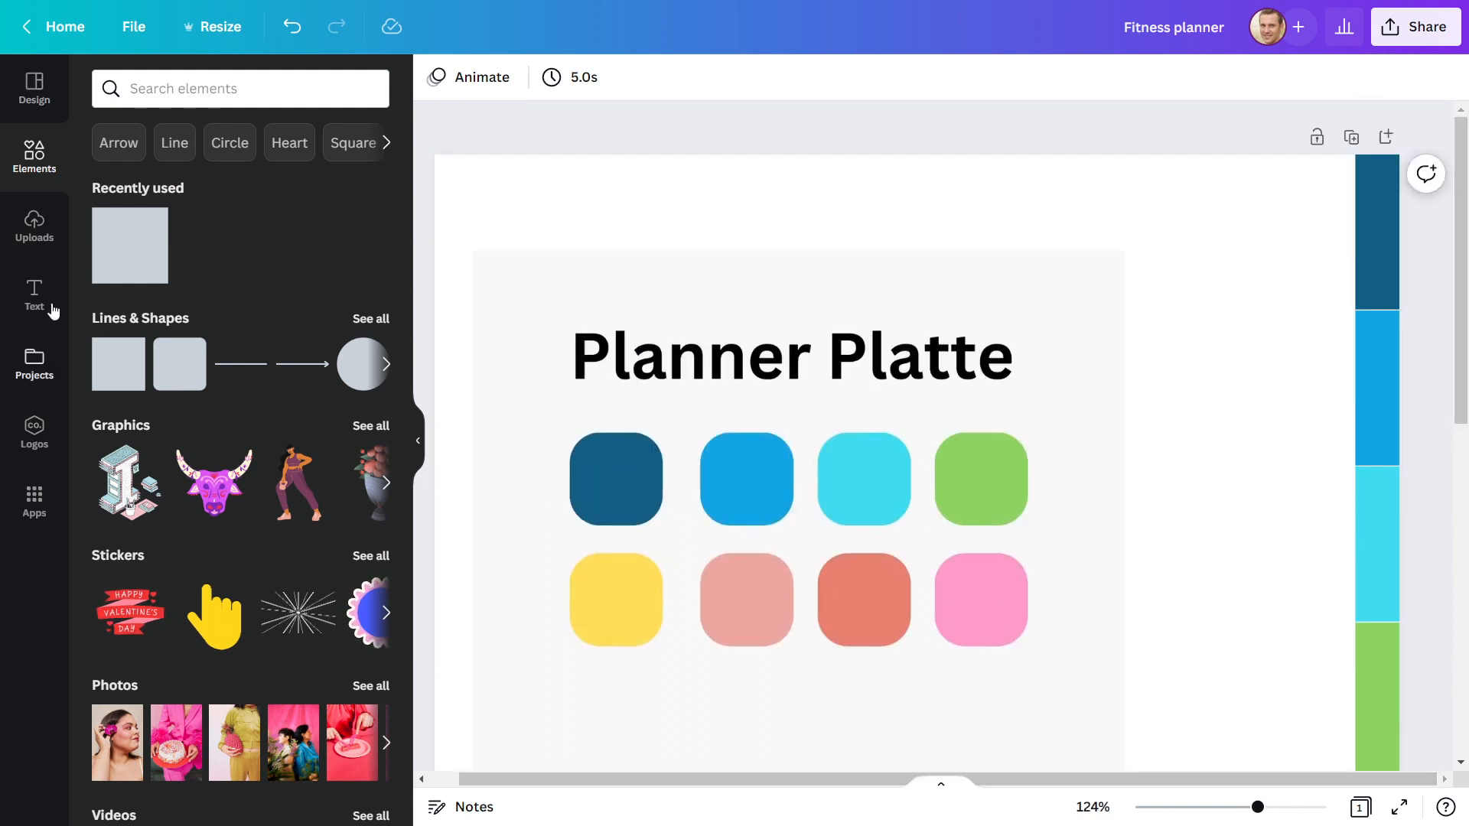
Step: Add a GOAL heading on the top tab in white Poppins at size 12.7
click(34, 296)
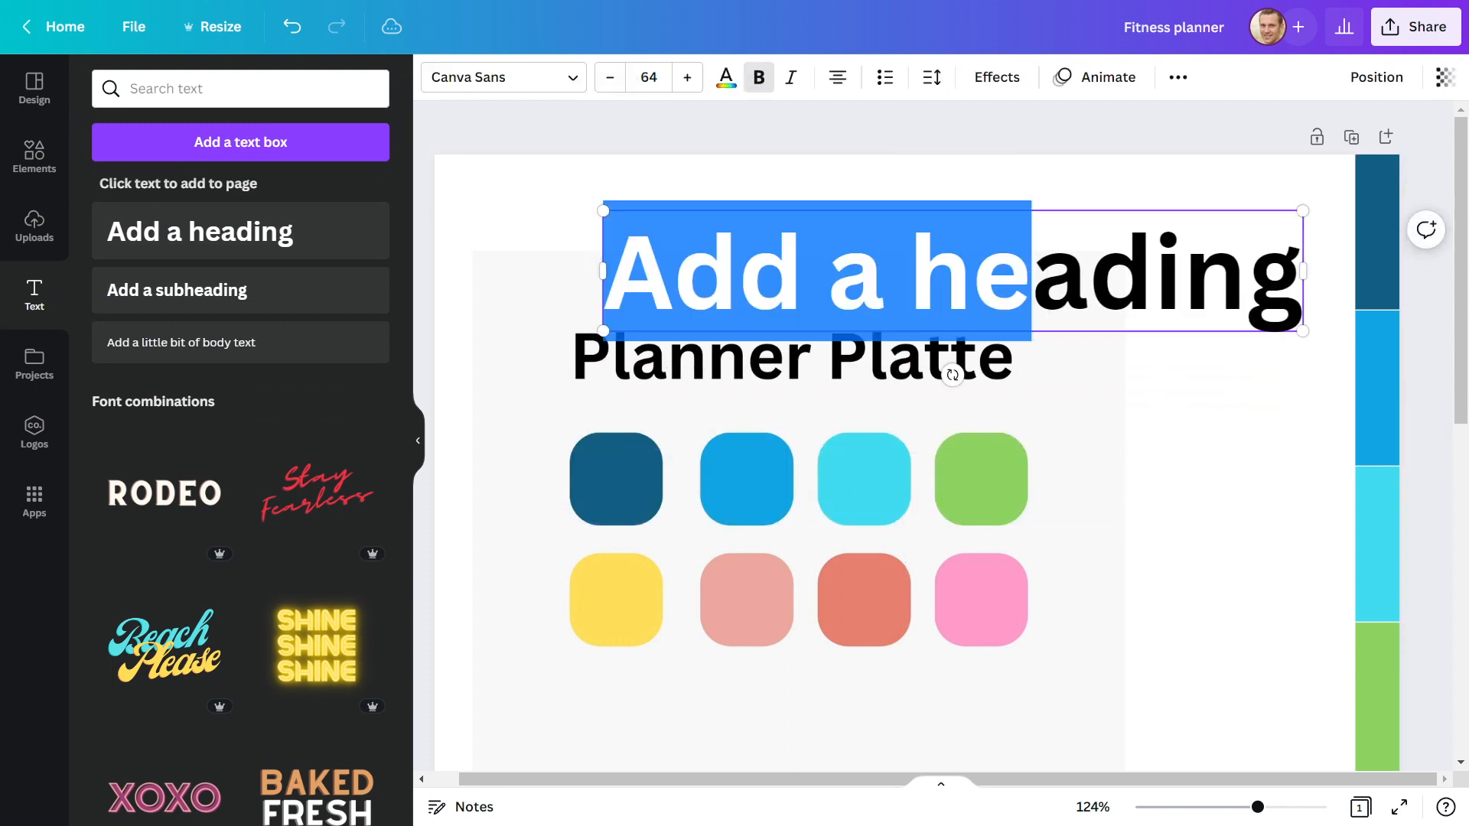
text(GOAL)
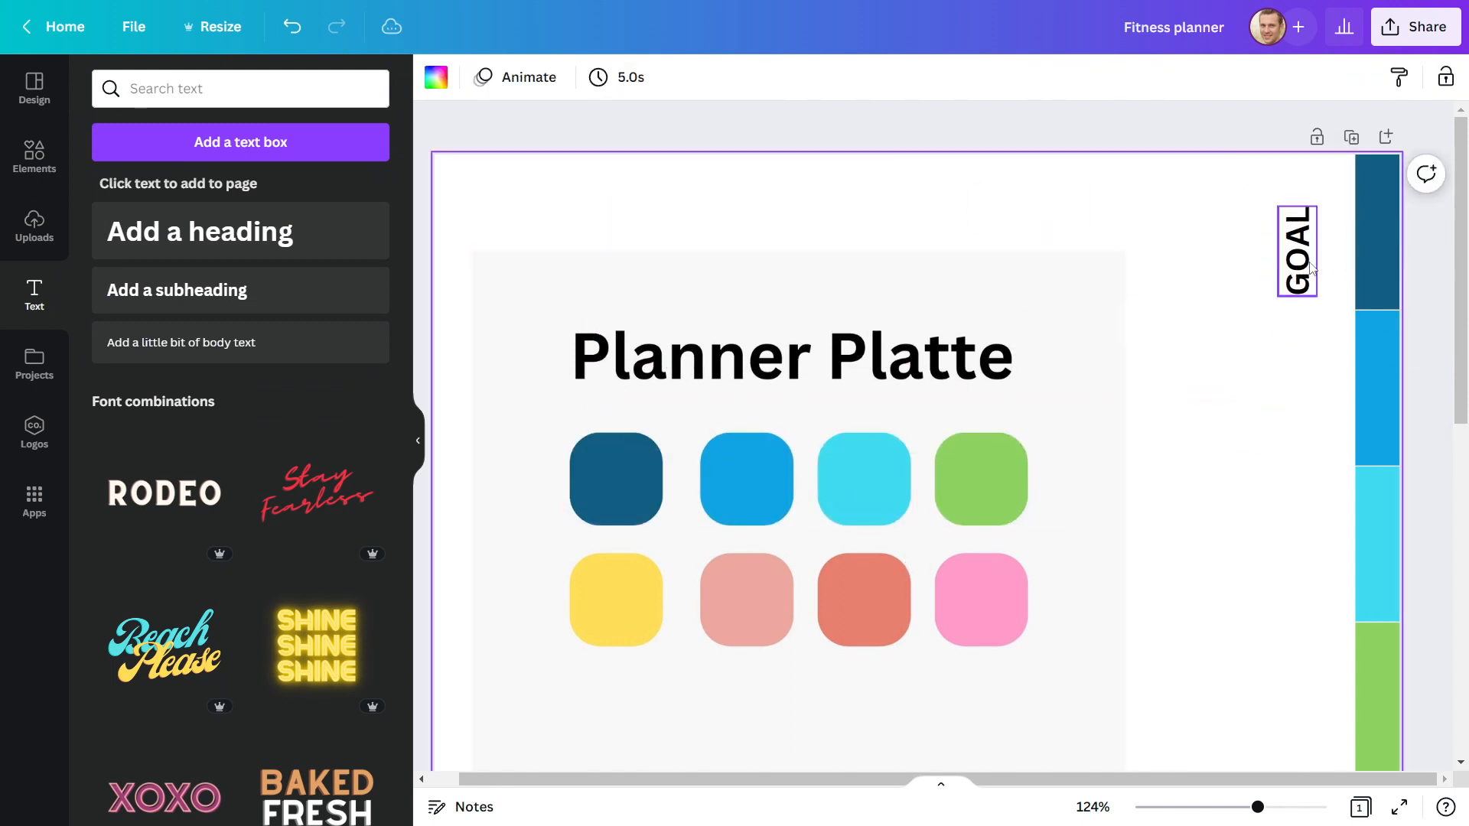
click(1296, 250)
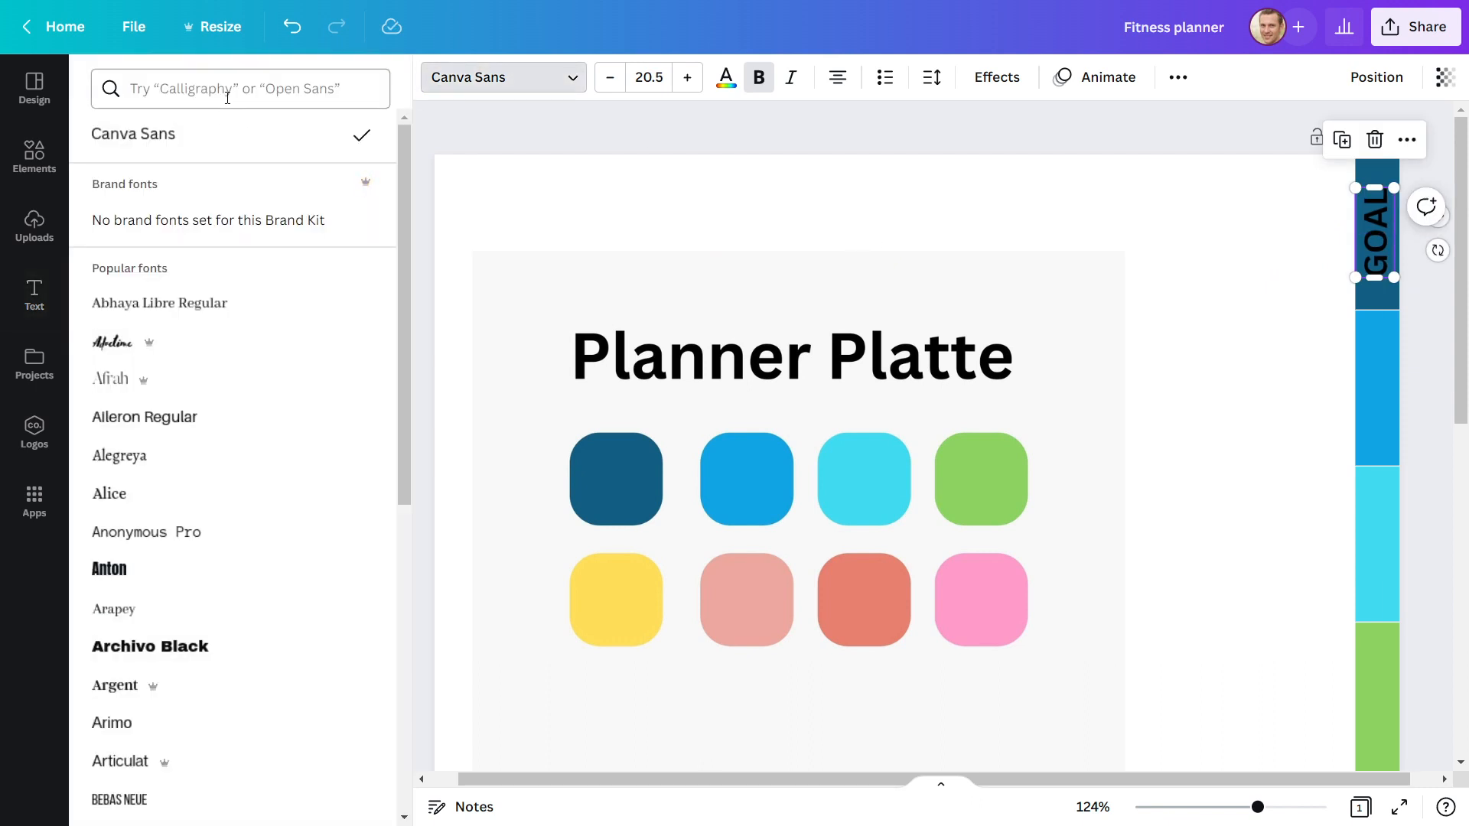
text(POPP)
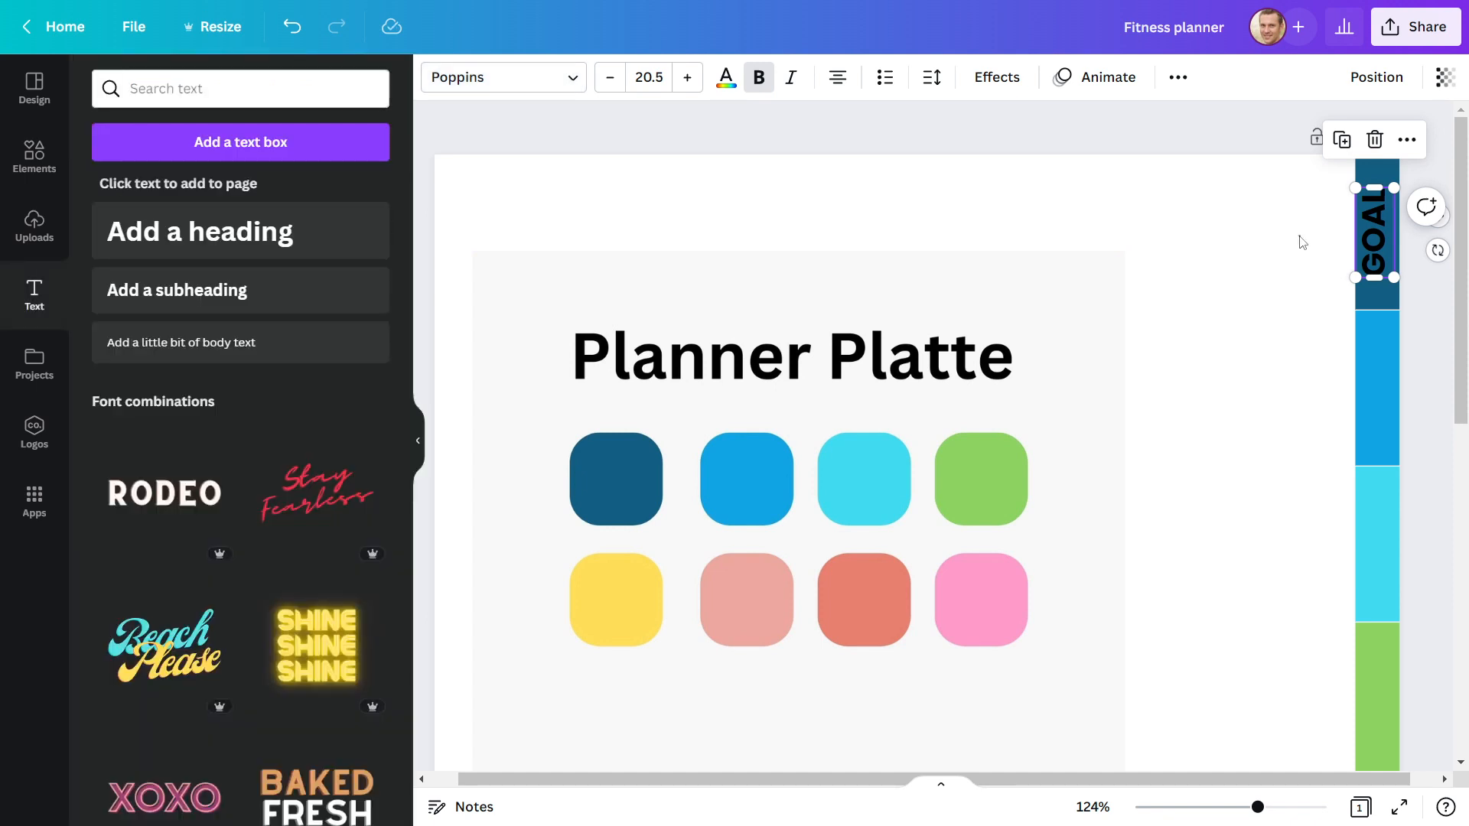
click(726, 76)
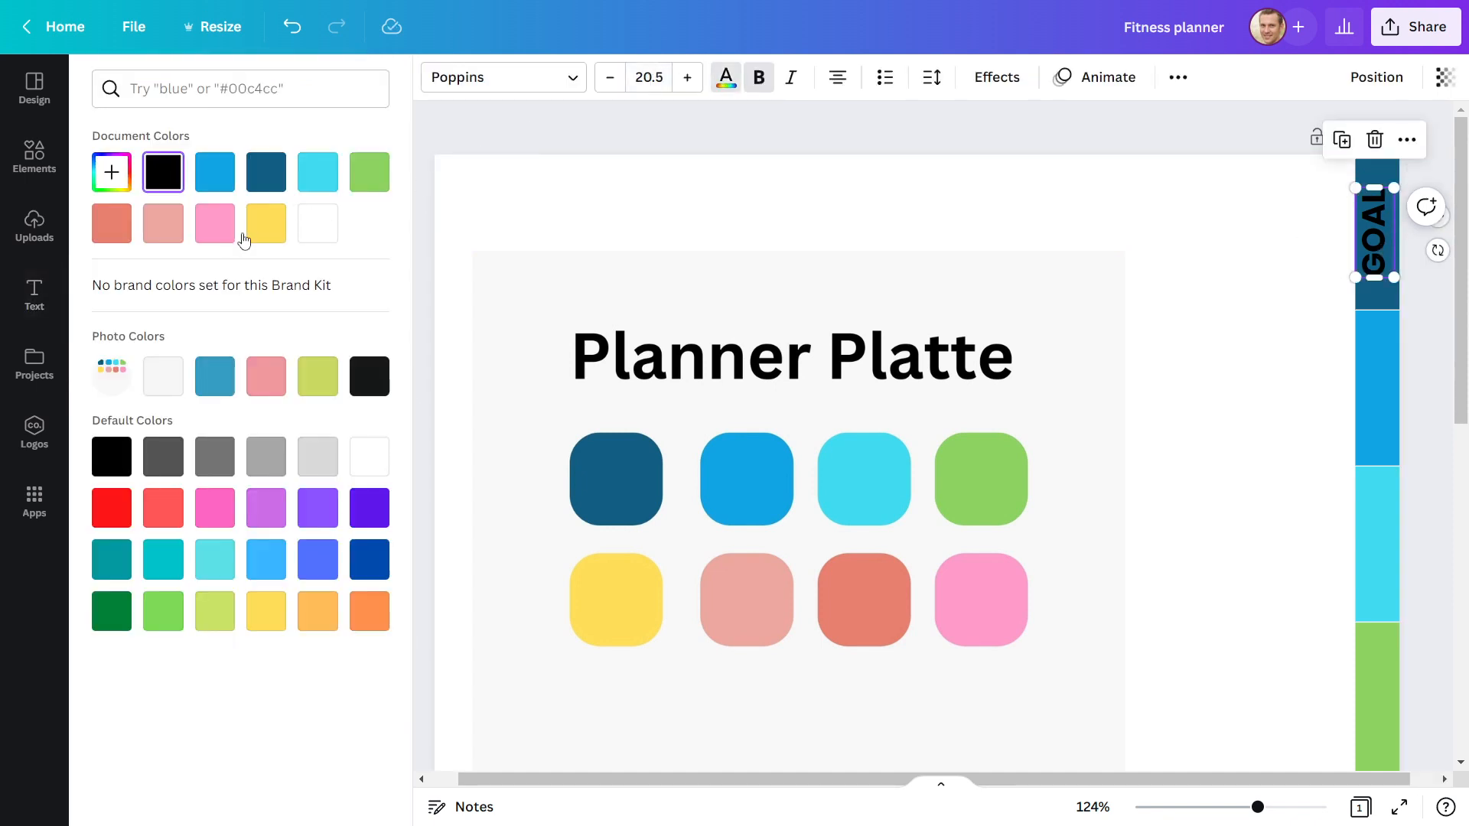
click(318, 223)
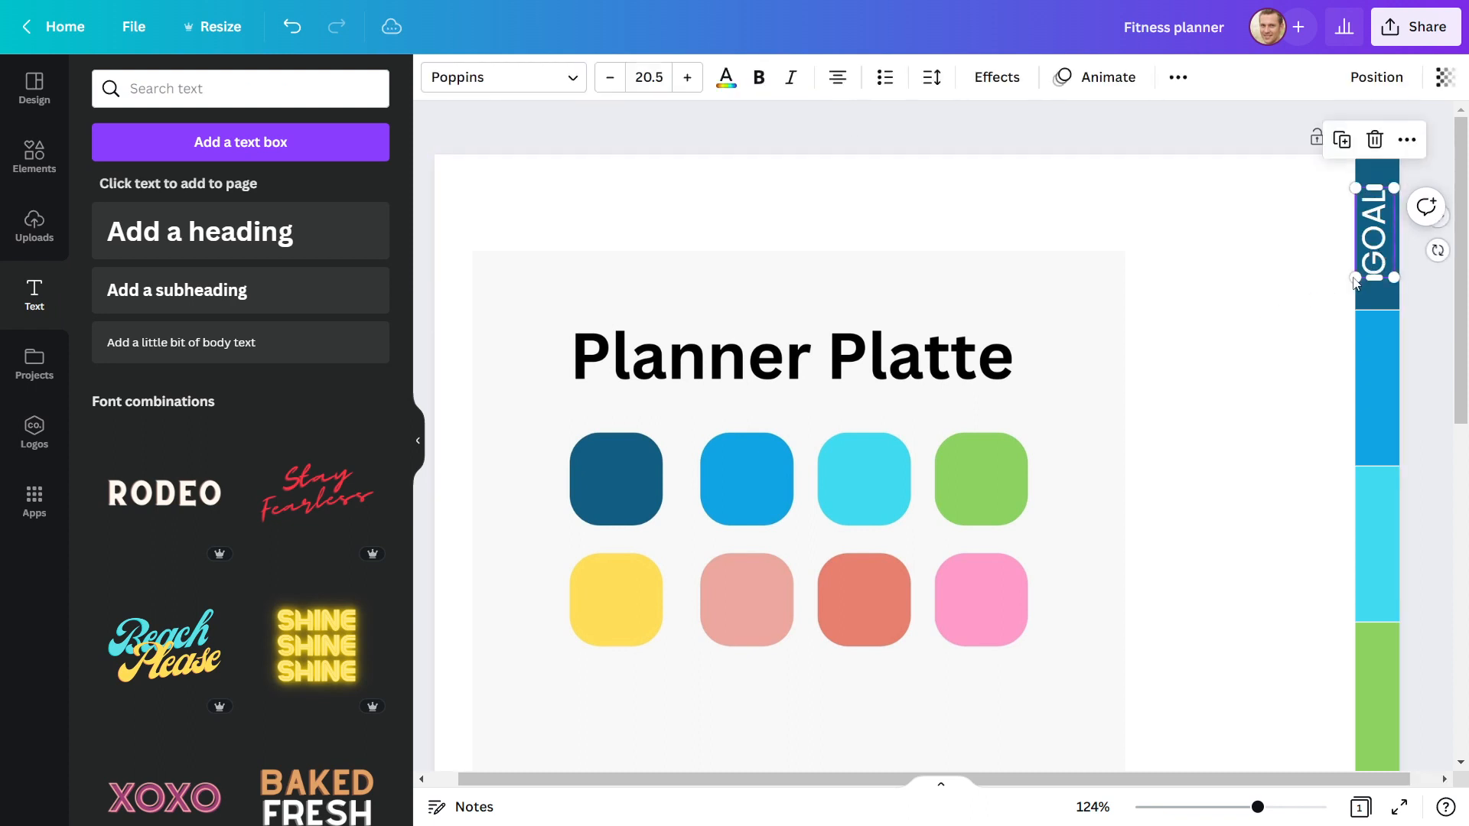
text(12.7)
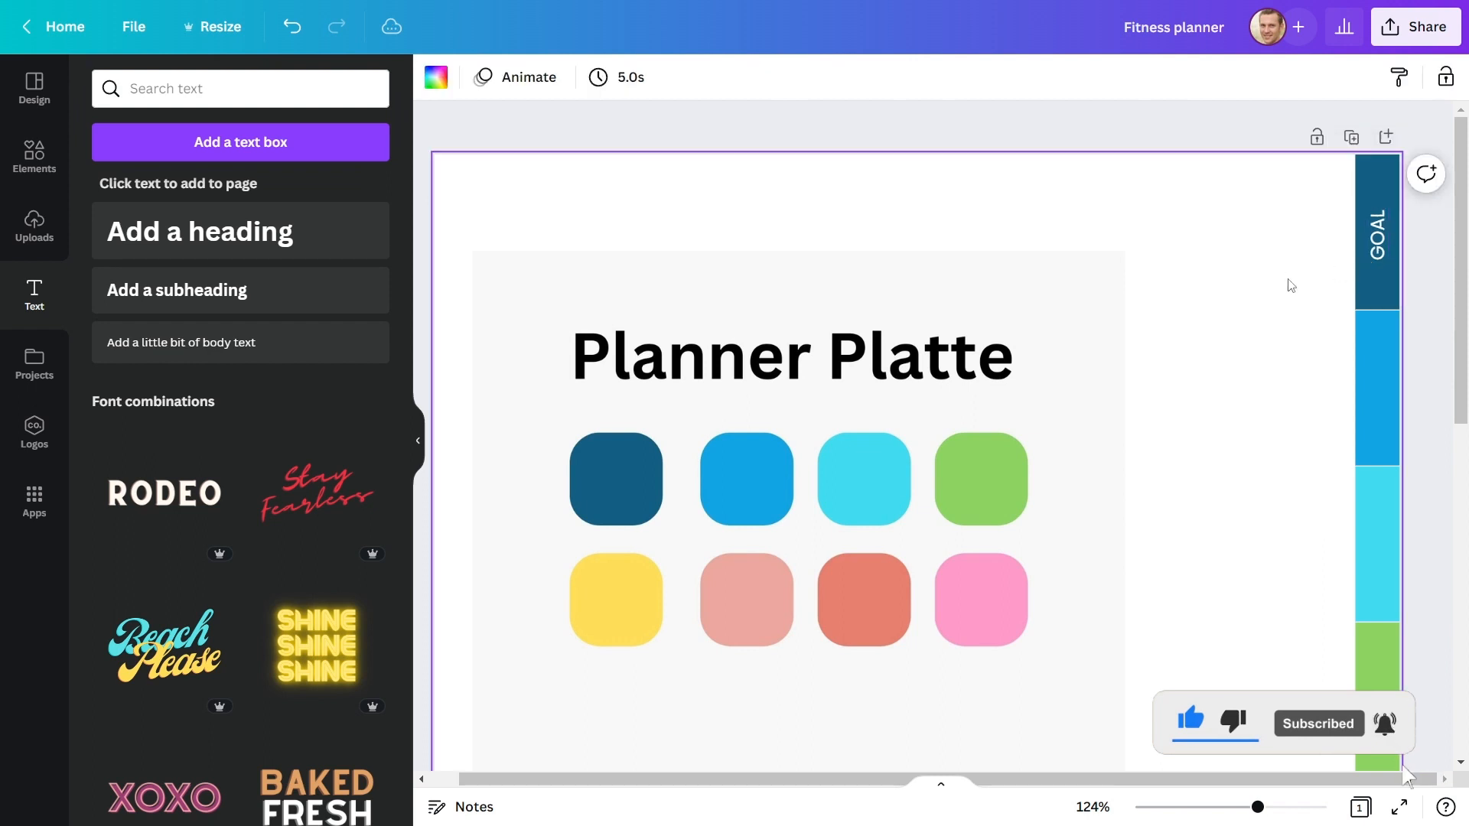
Step: Rename the duplicated tab labels to the remaining section names and check all tabs down the page
click(1378, 445)
text(HAB)
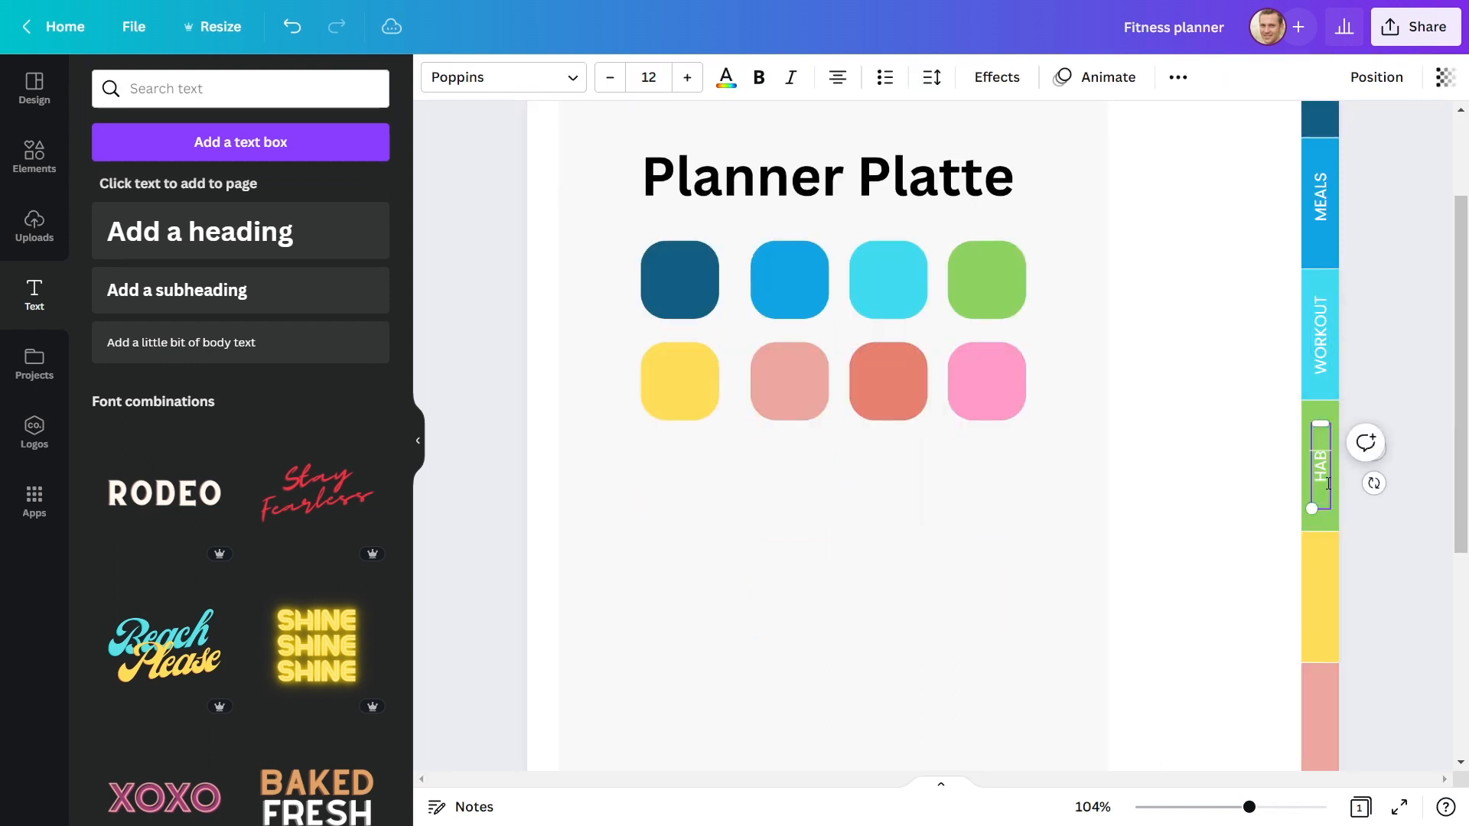
scroll(down, 3)
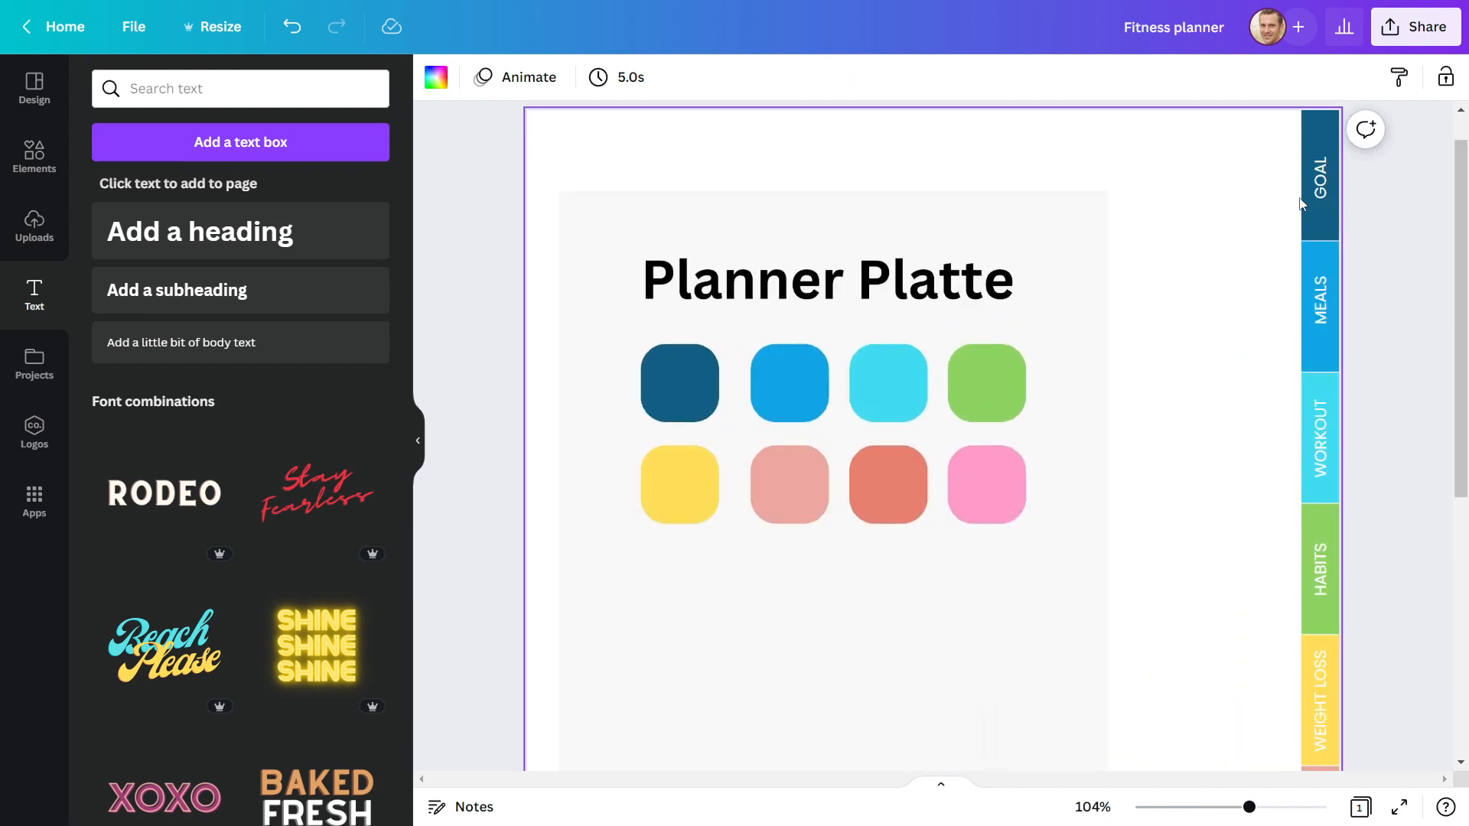
scroll(down, 3)
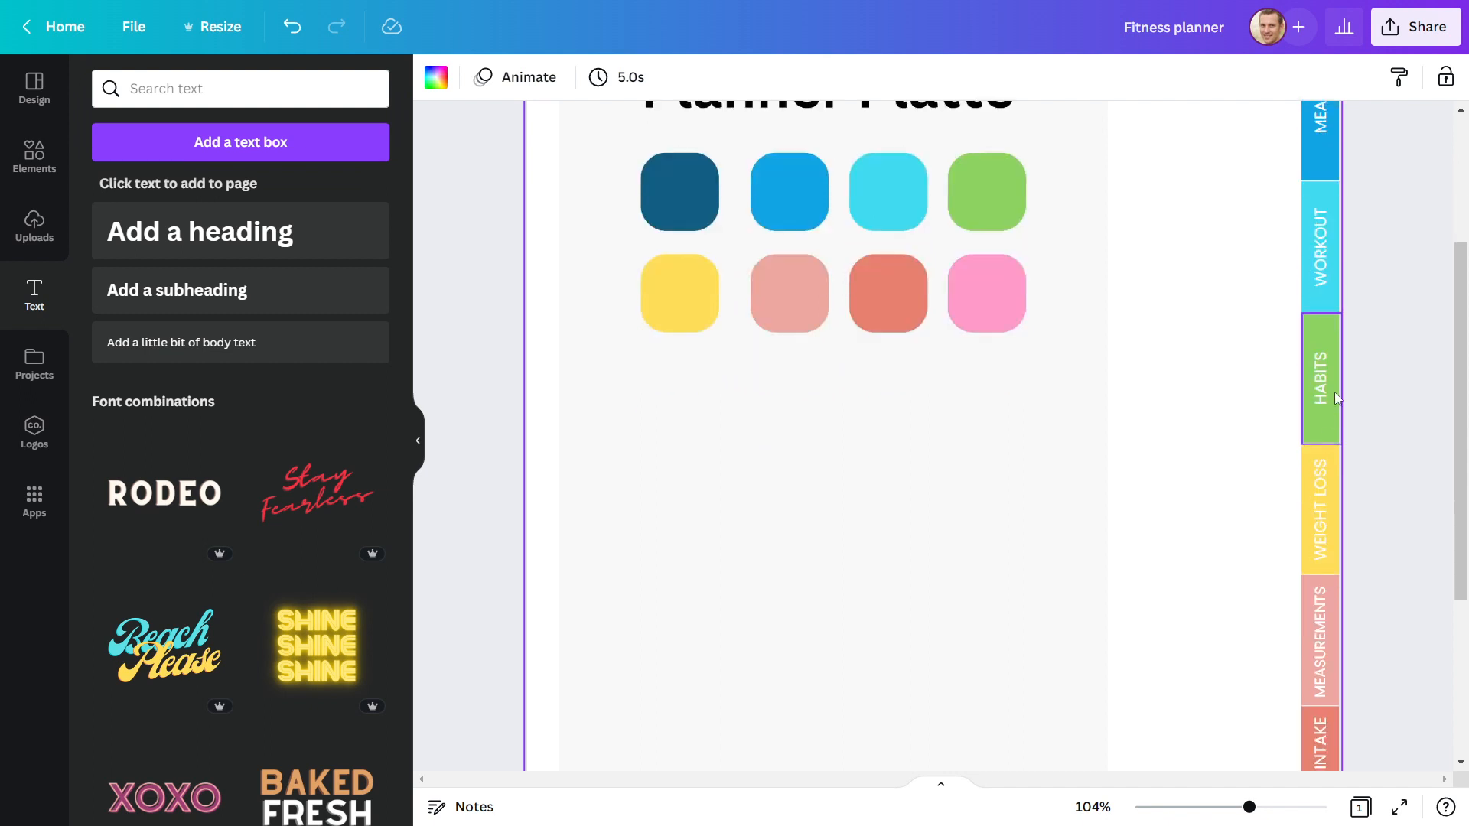
scroll(down, 3)
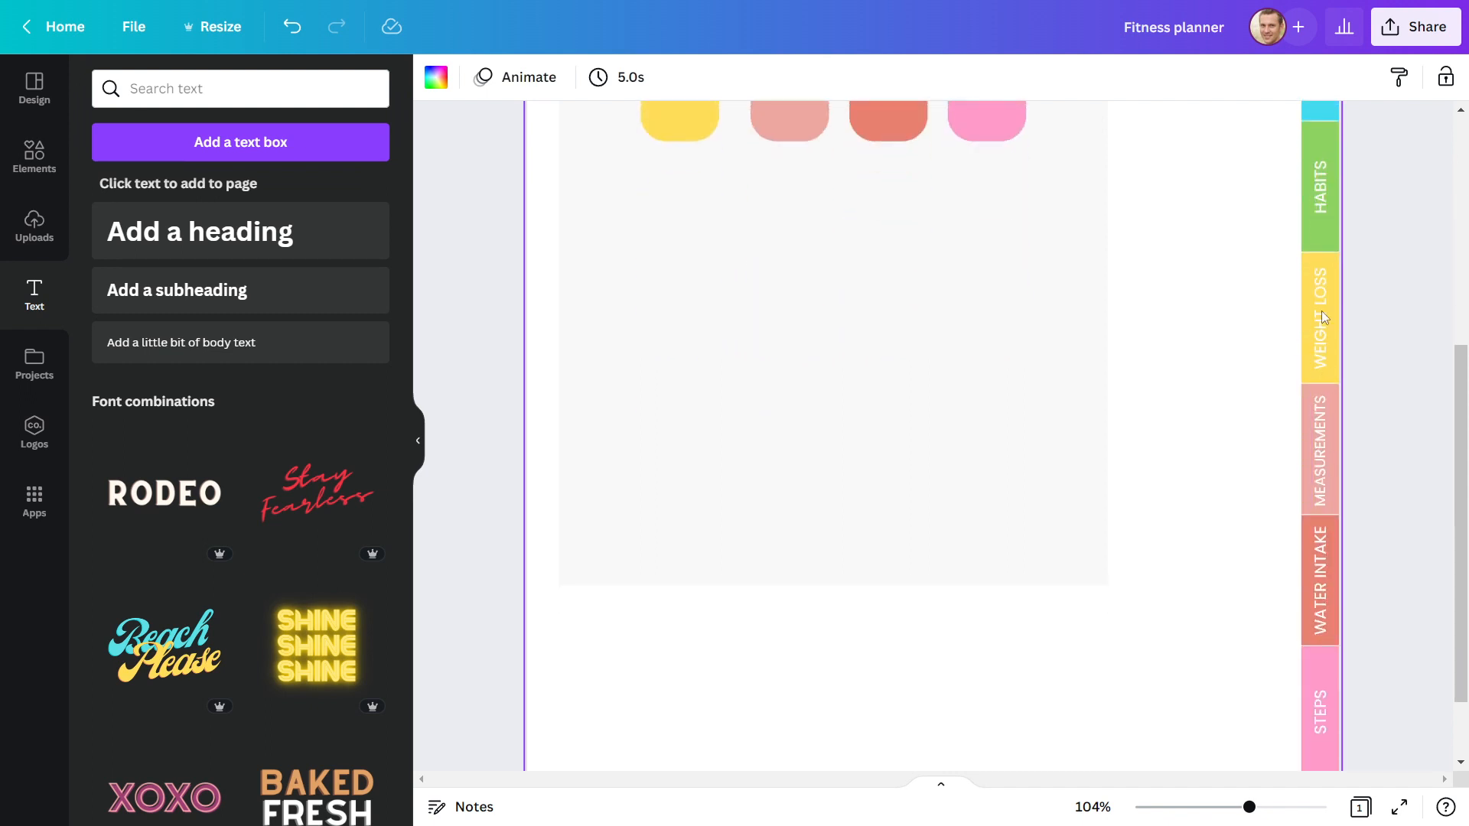
scroll(down, 3)
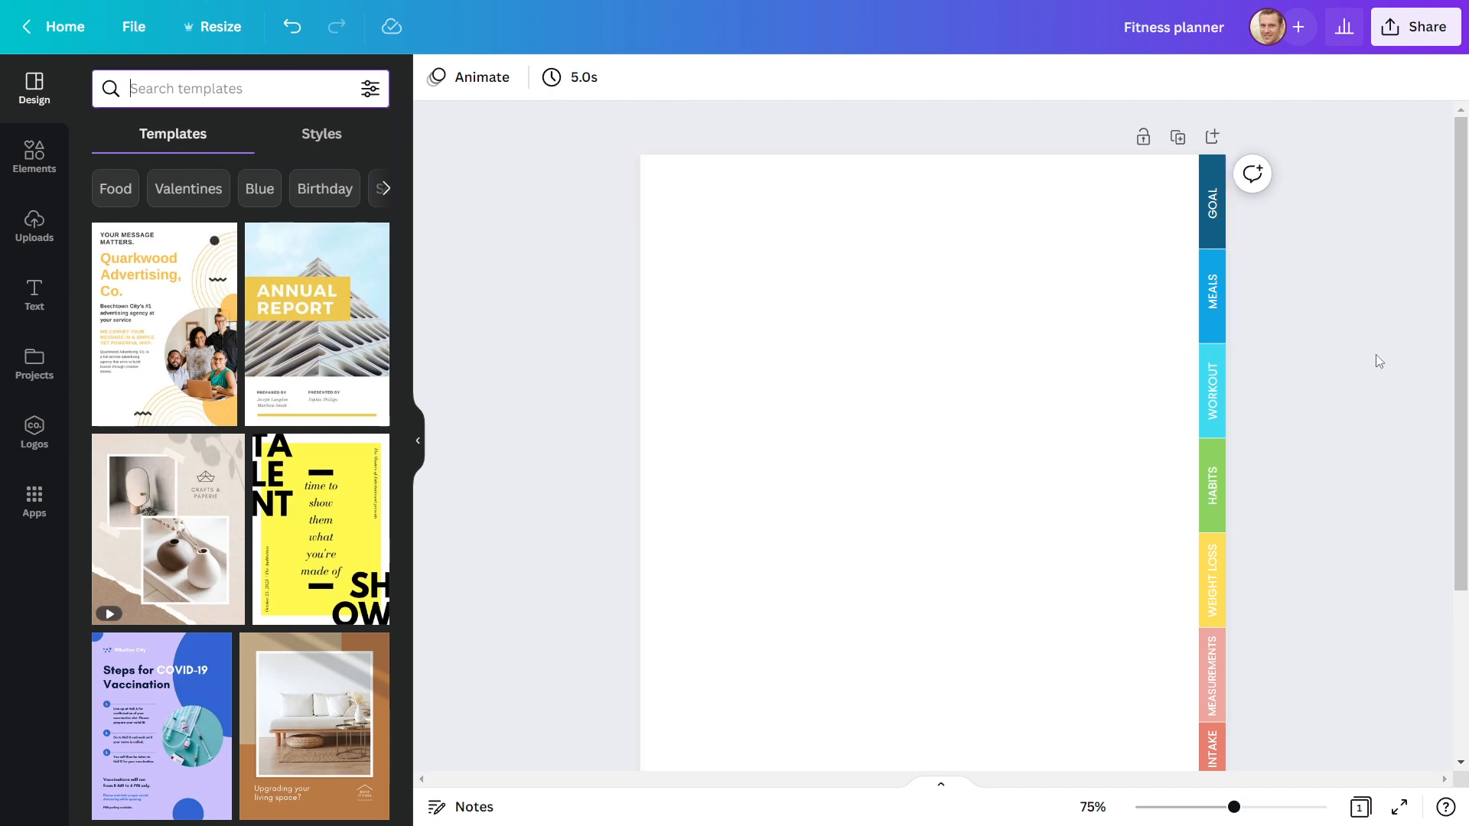
Step: Search GOAL PLANNER templates and add the Fitness Goal template as a new page
text(GOAL PLANNER)
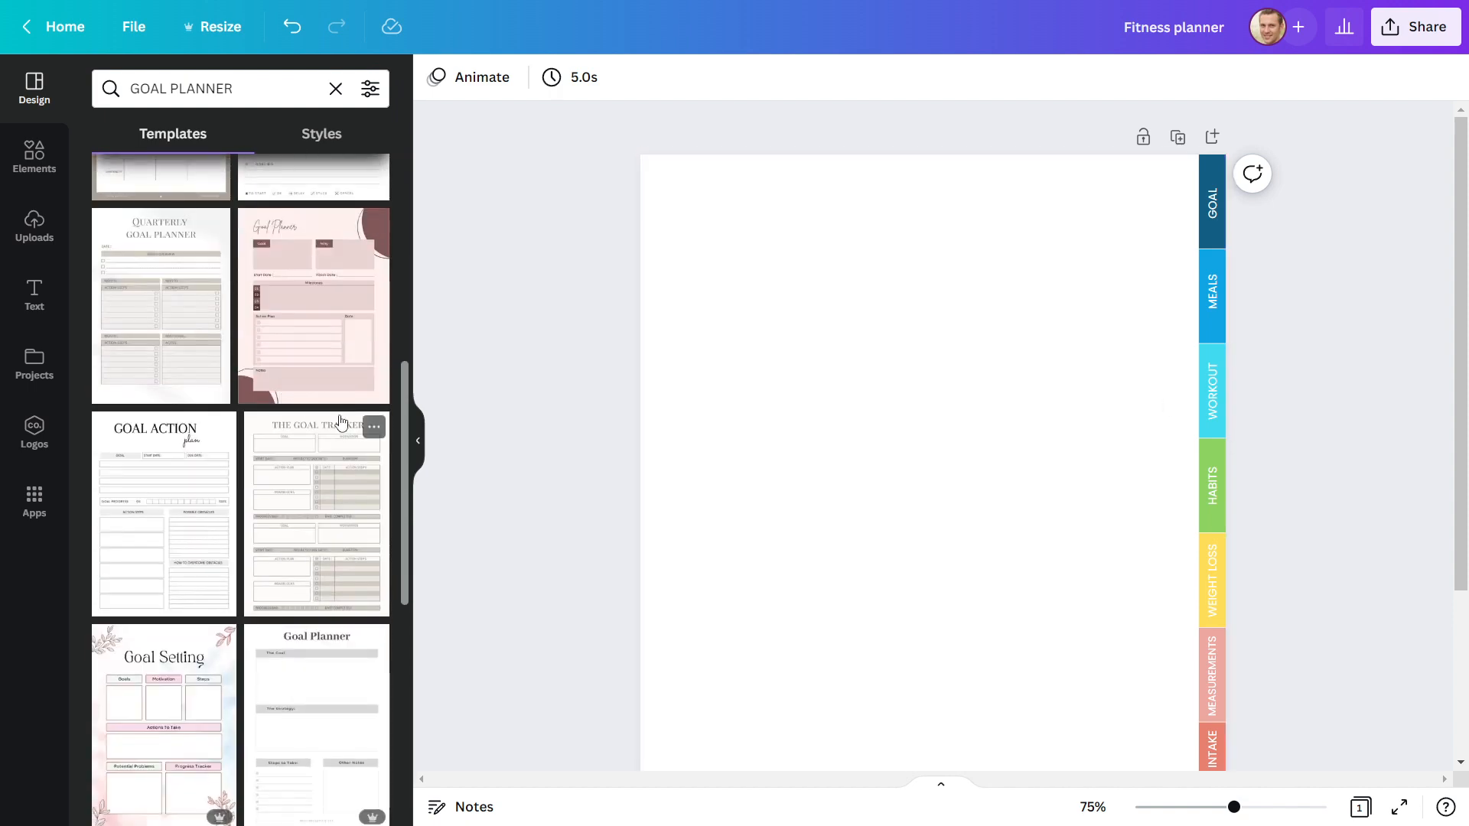
scroll(down, 3)
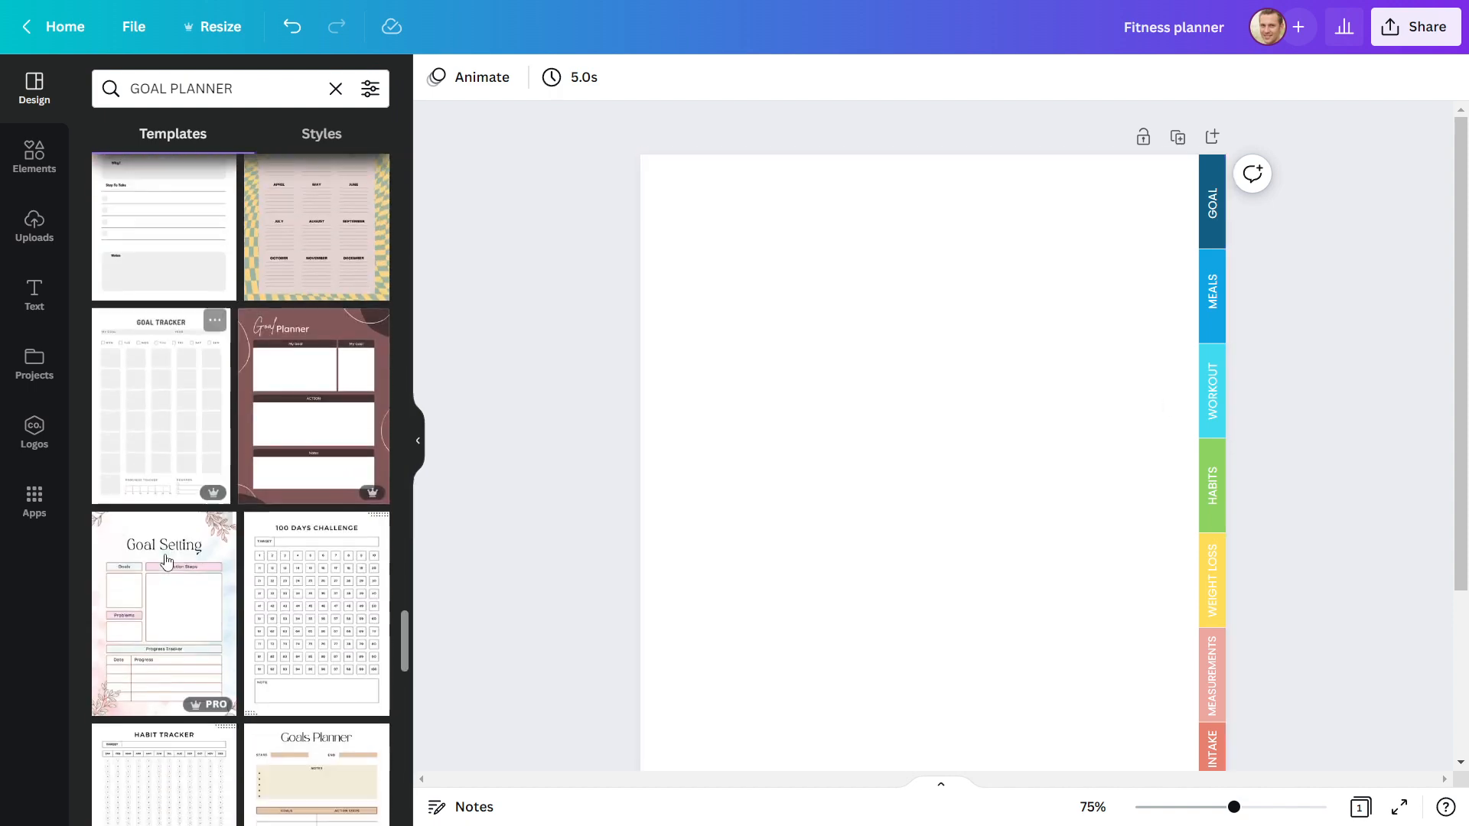
scroll(down, 3)
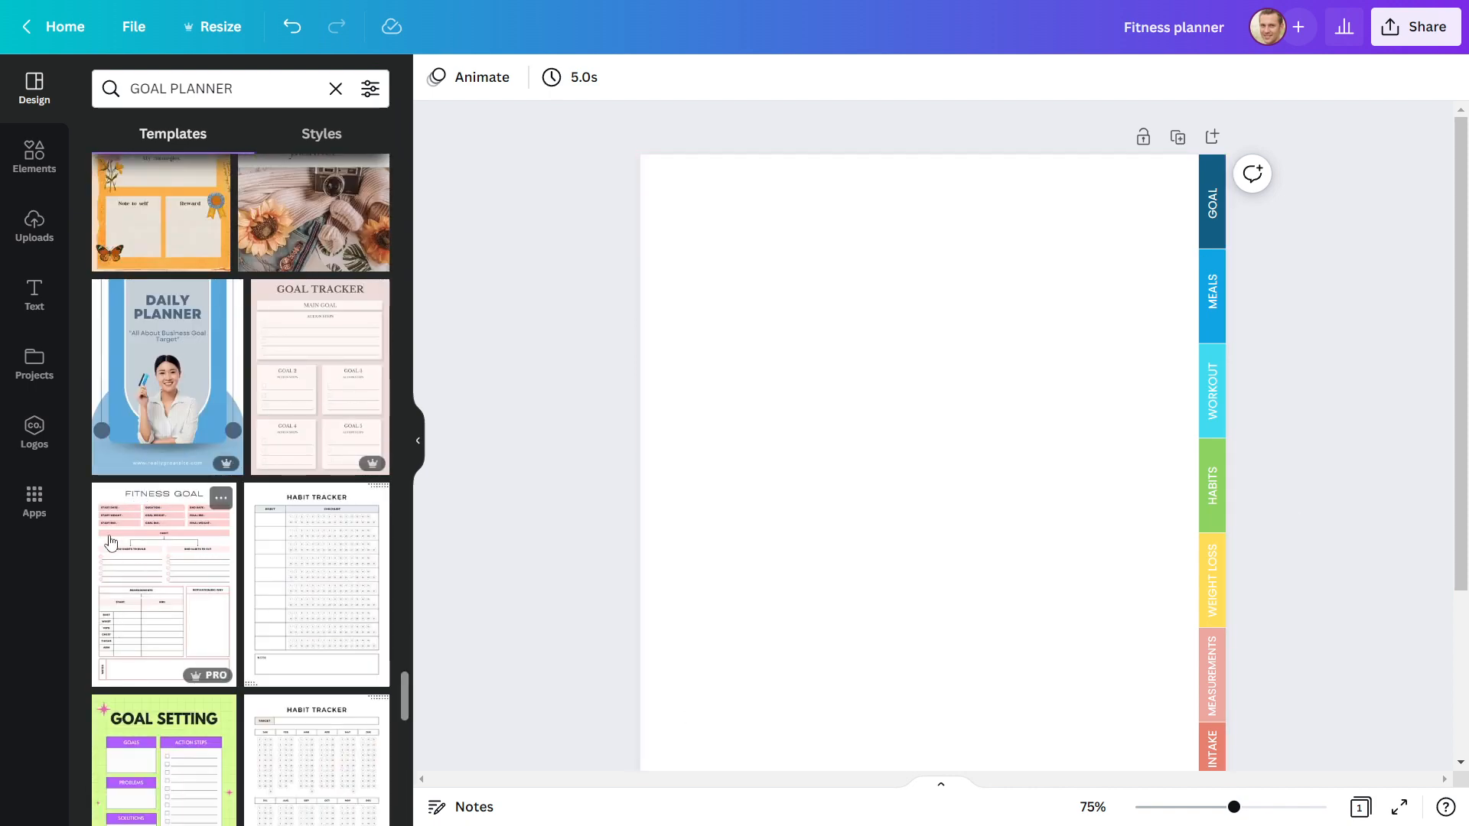
click(164, 583)
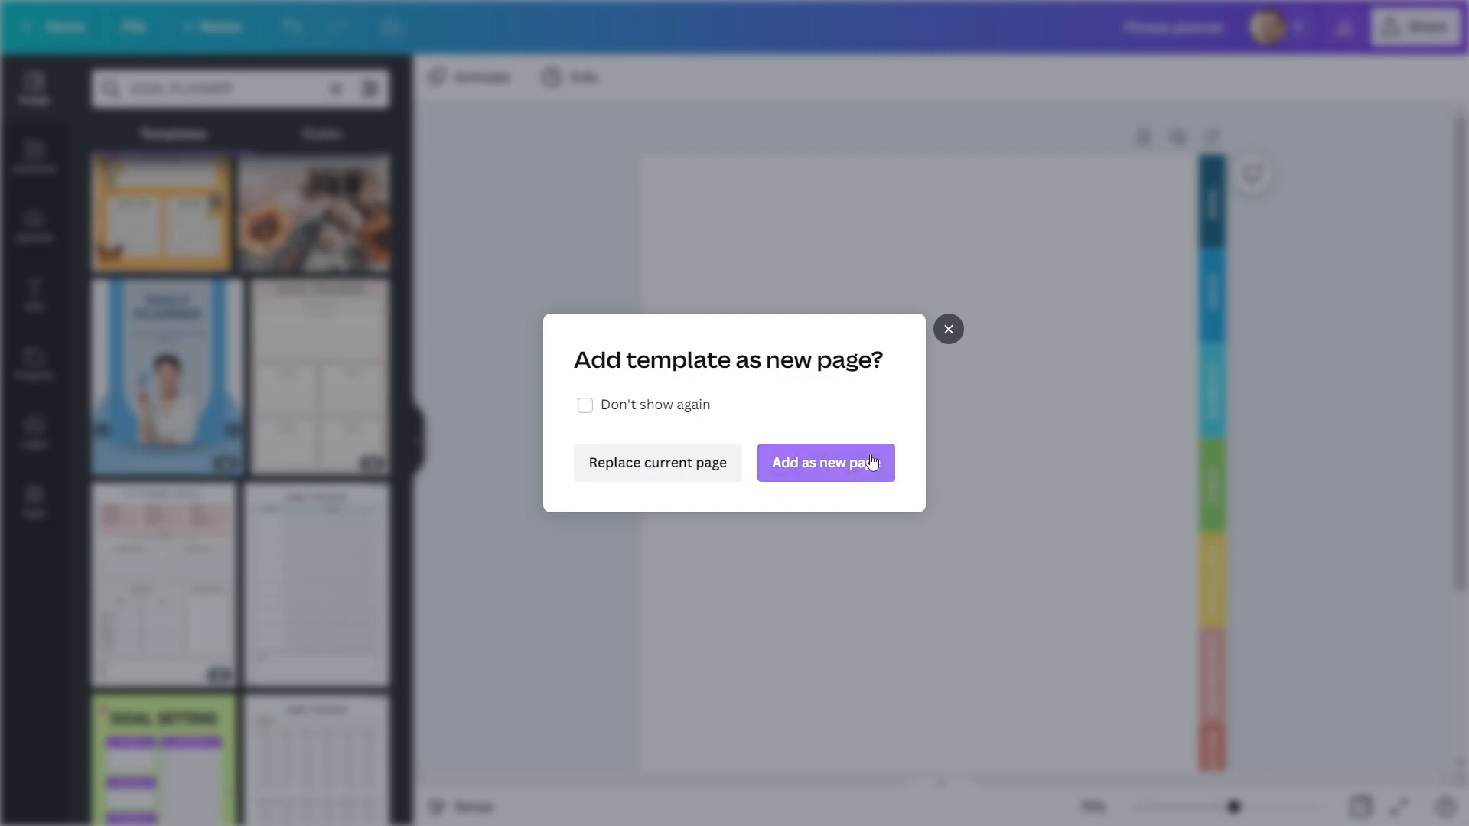
click(825, 463)
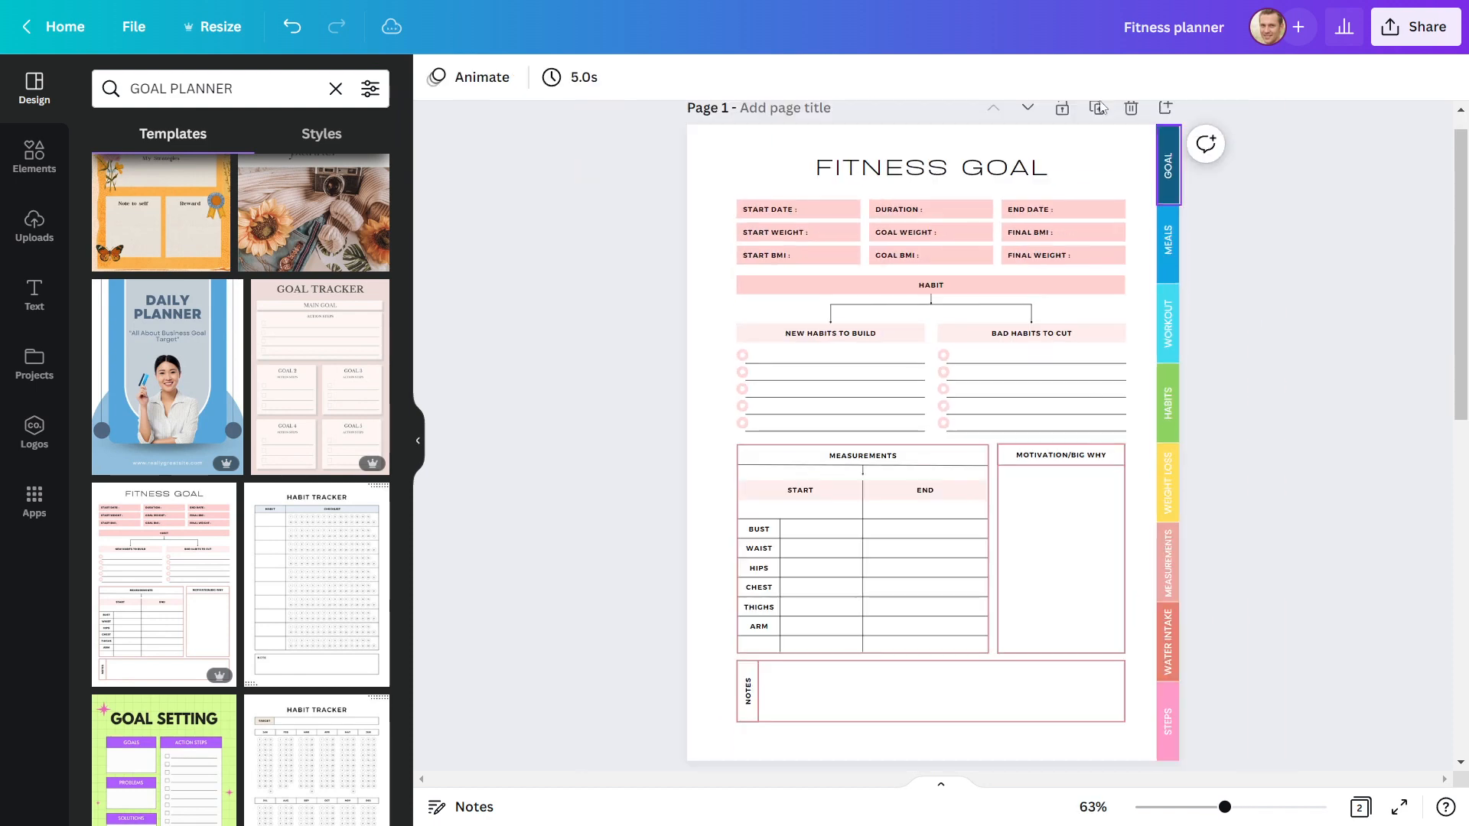
Step: Set the FITNESS GOAL title and the START field labels to Poppins
double_click(931, 167)
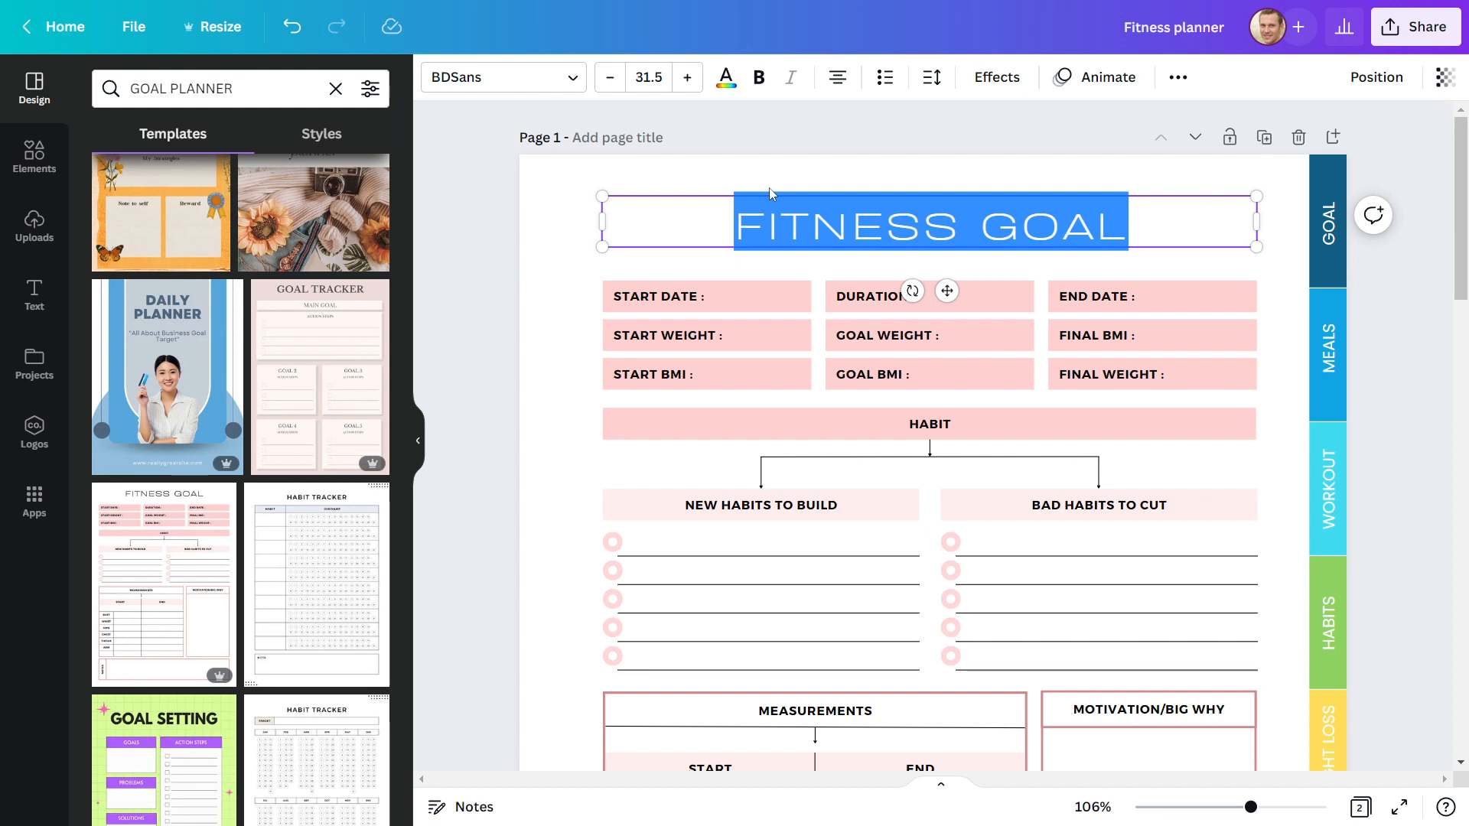
text(POPPIN)
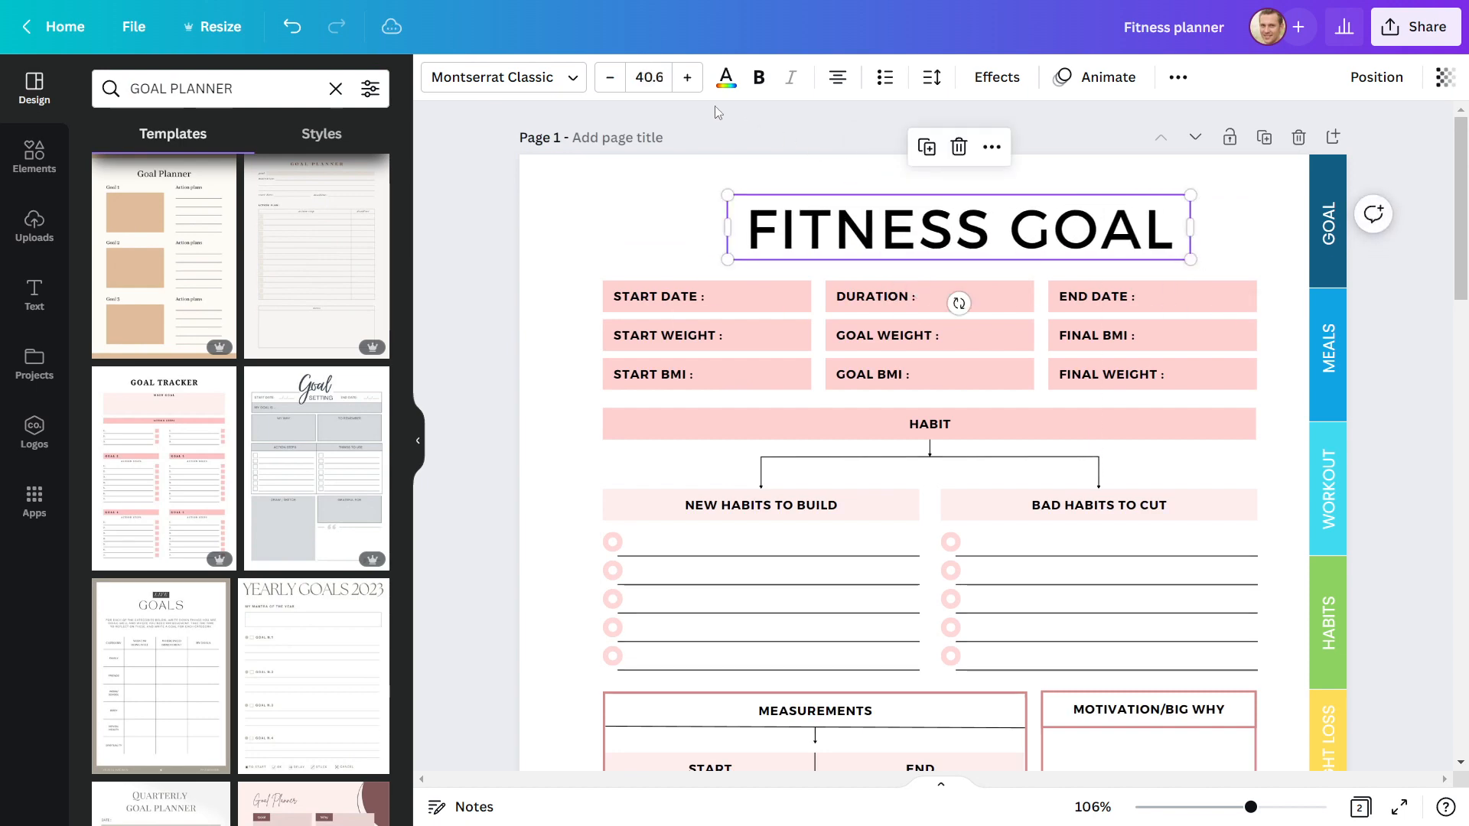
click(687, 78)
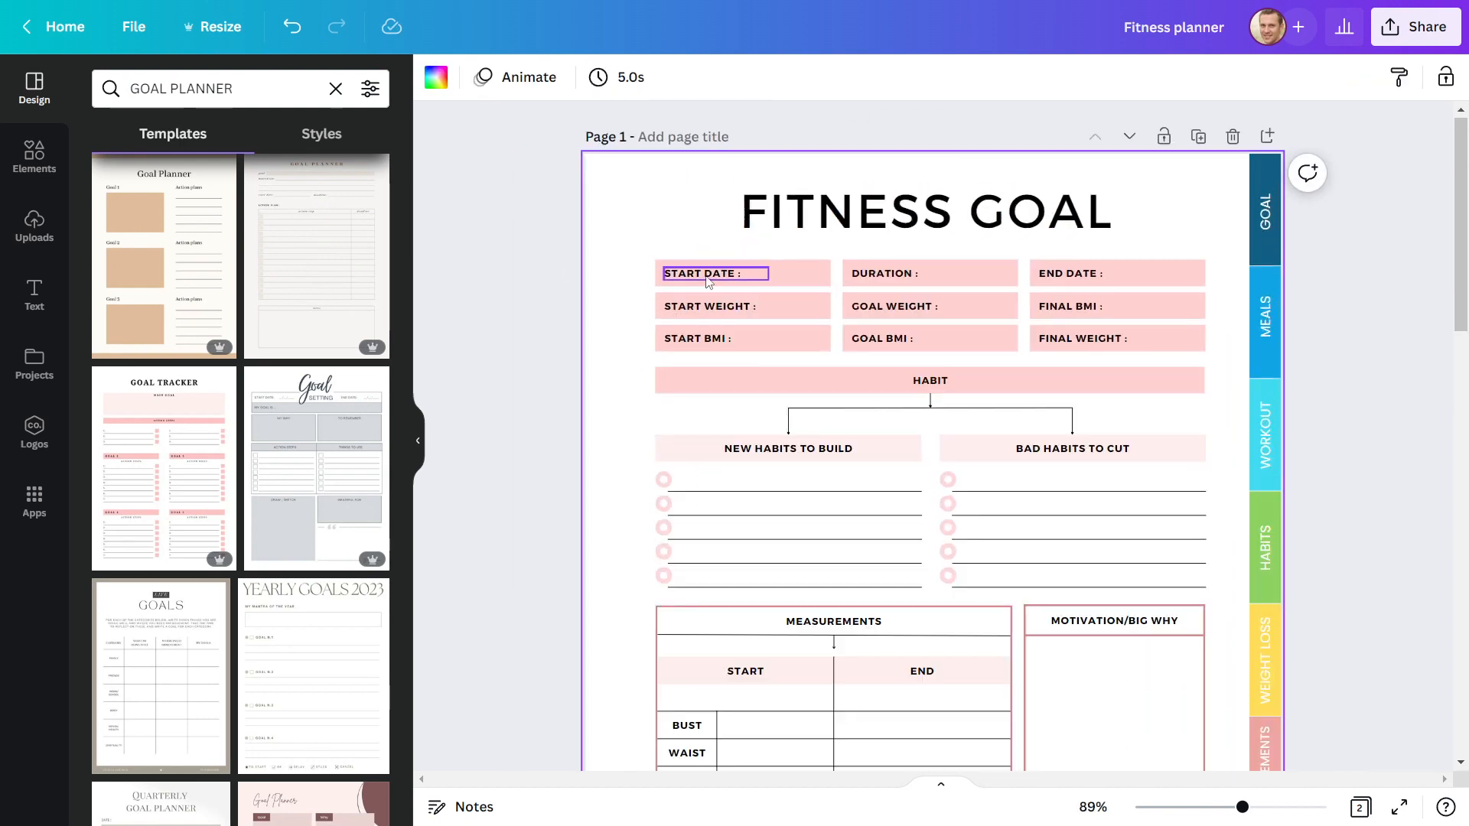
click(698, 338)
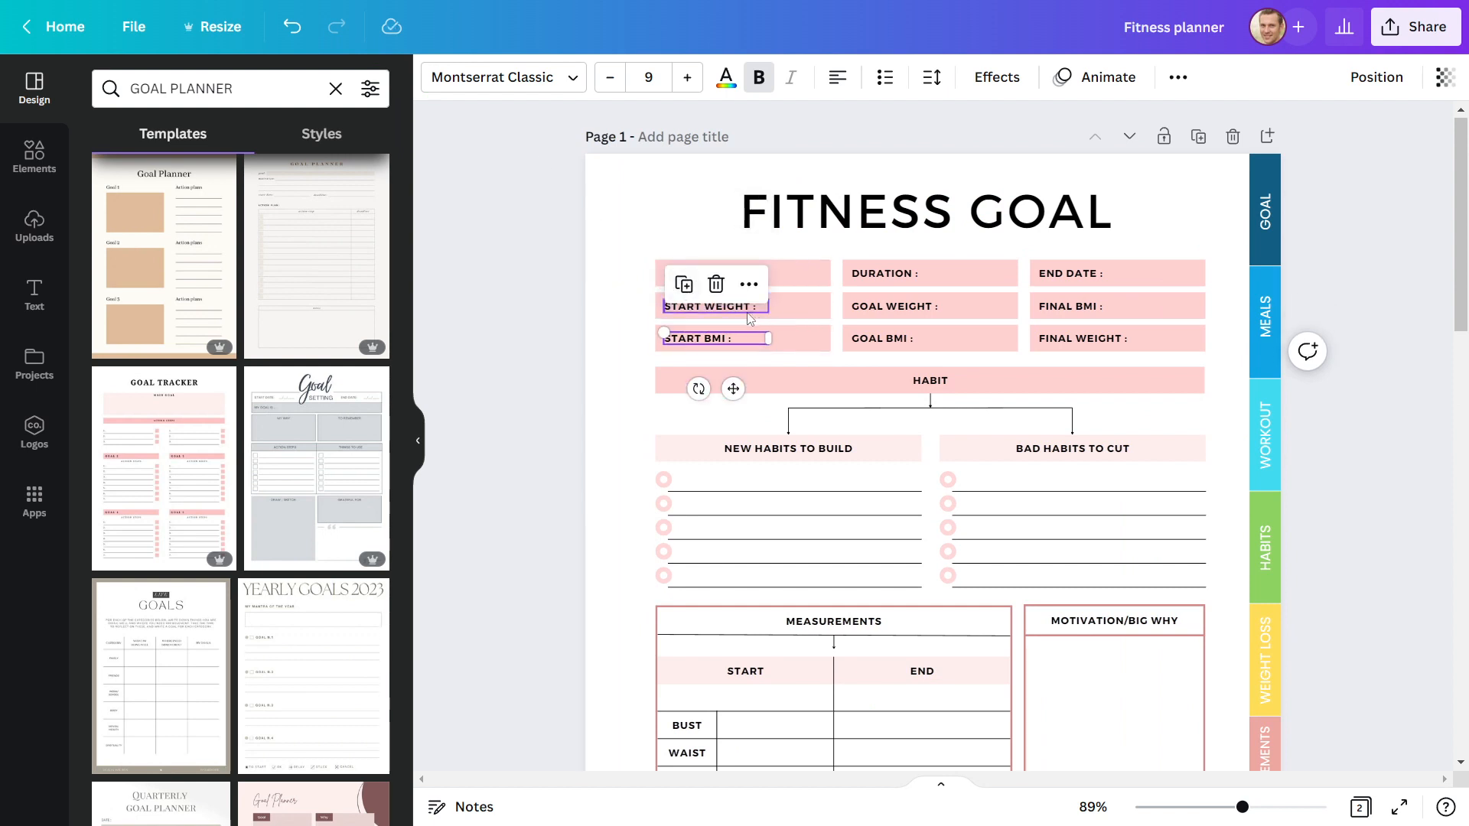
text(POPPIN)
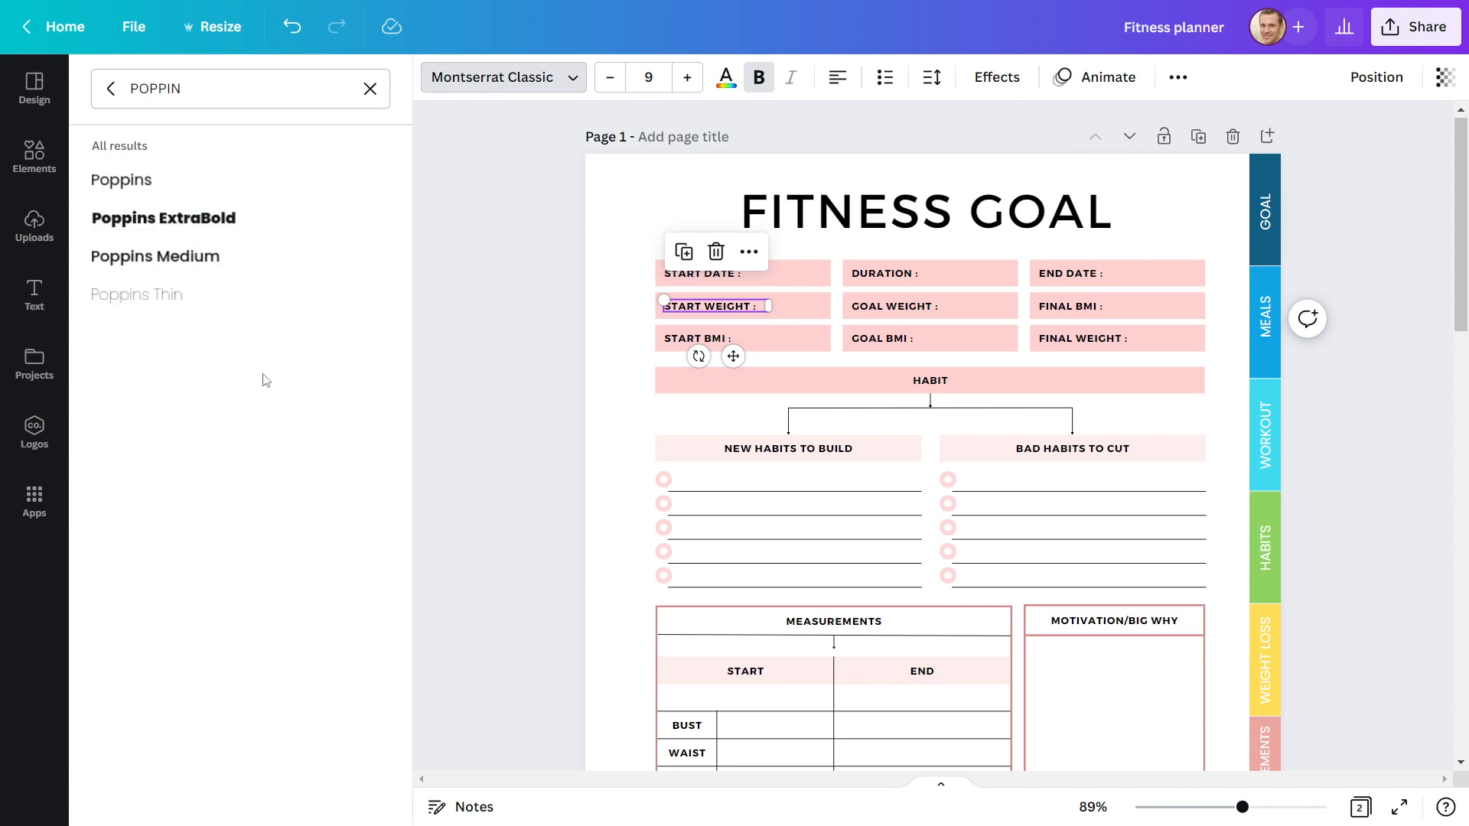
click(121, 179)
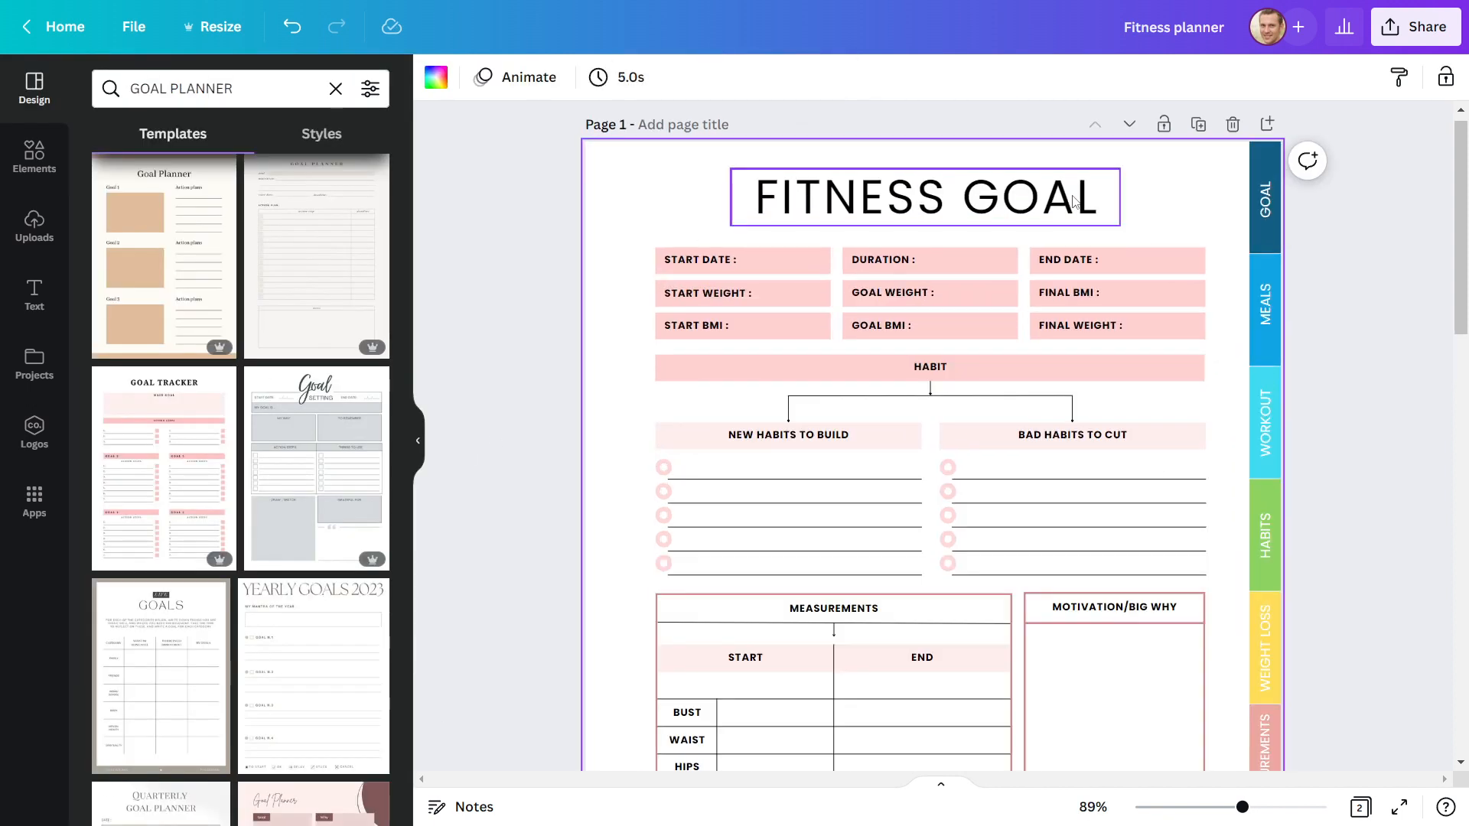
Step: Switch the FITNESS GOAL title to a Montserrat font
click(923, 197)
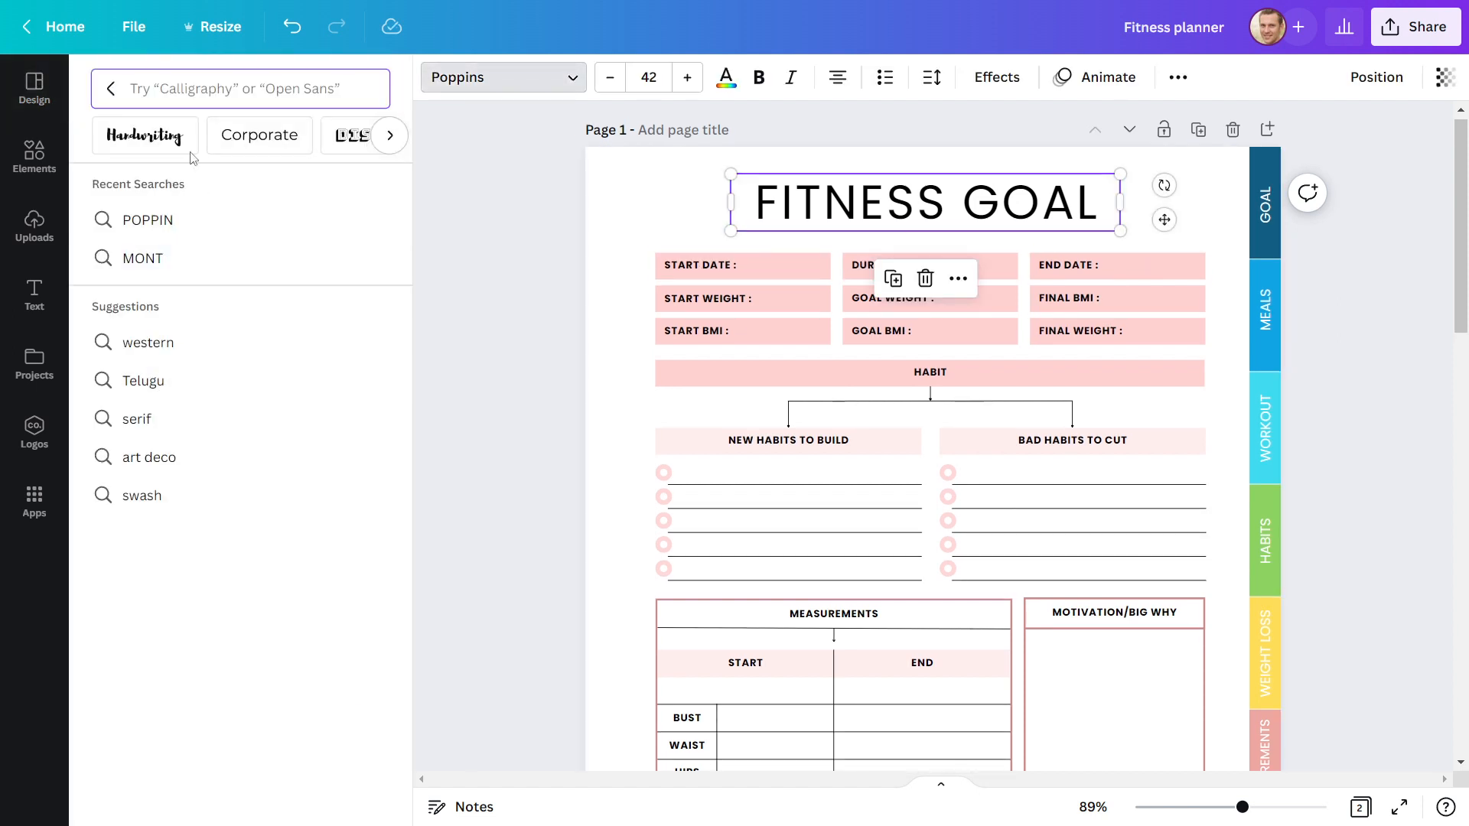
text(MONT)
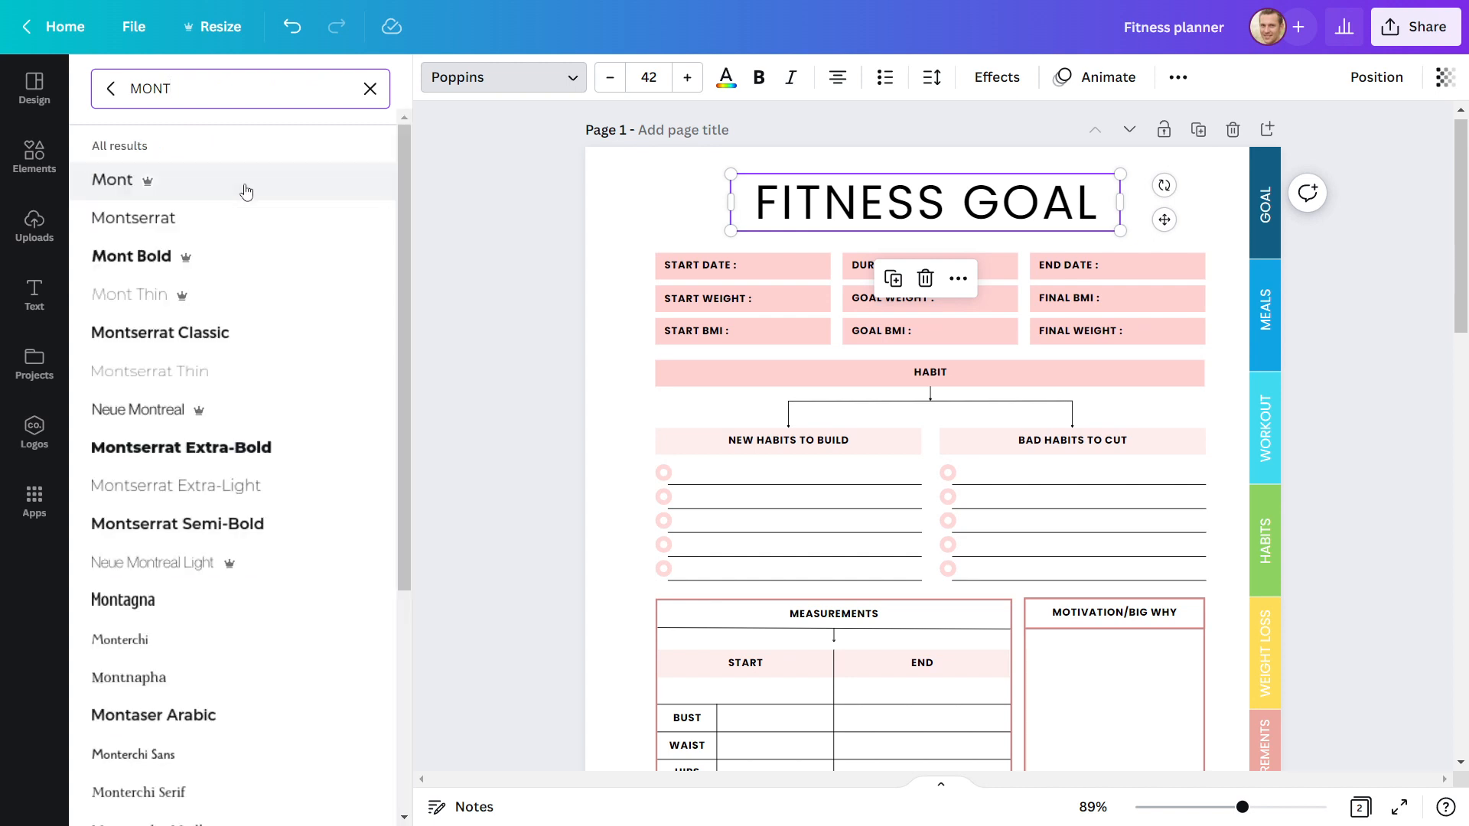
click(159, 332)
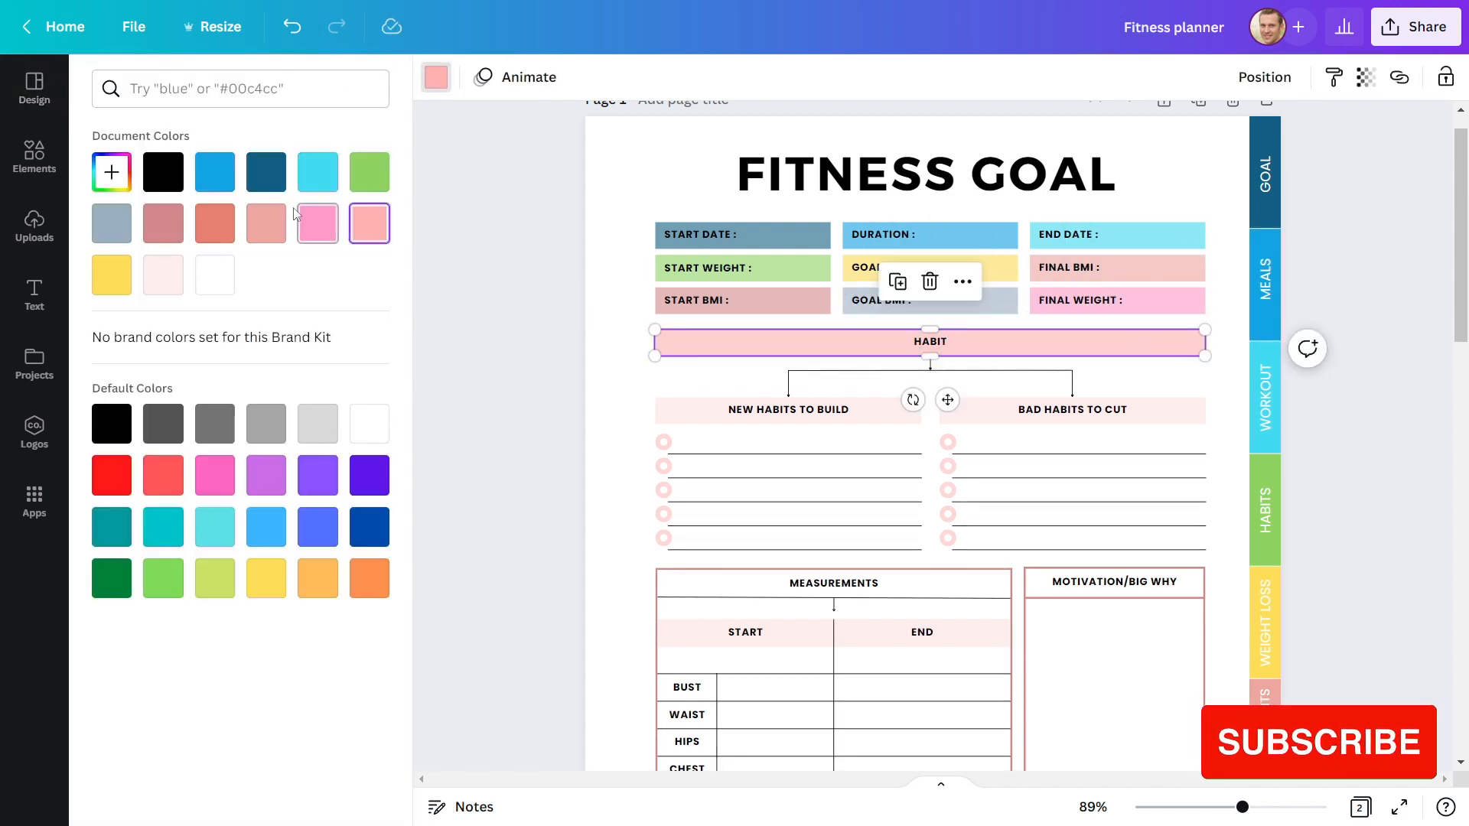
Step: Recolour the NEW HABITS TO BUILD header and its bullet circles in palette colours
text(GOAL PLANNER)
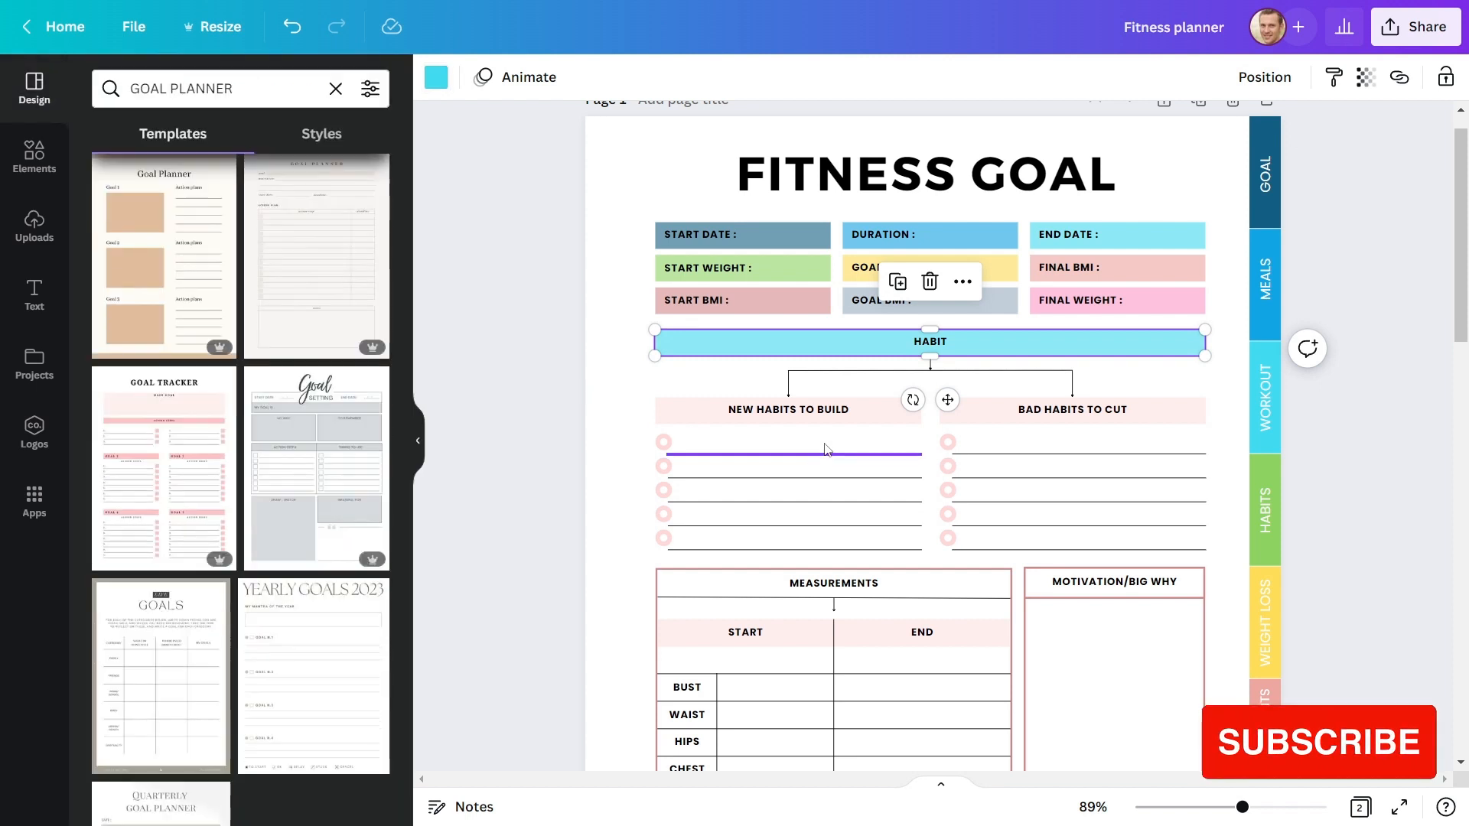
click(788, 410)
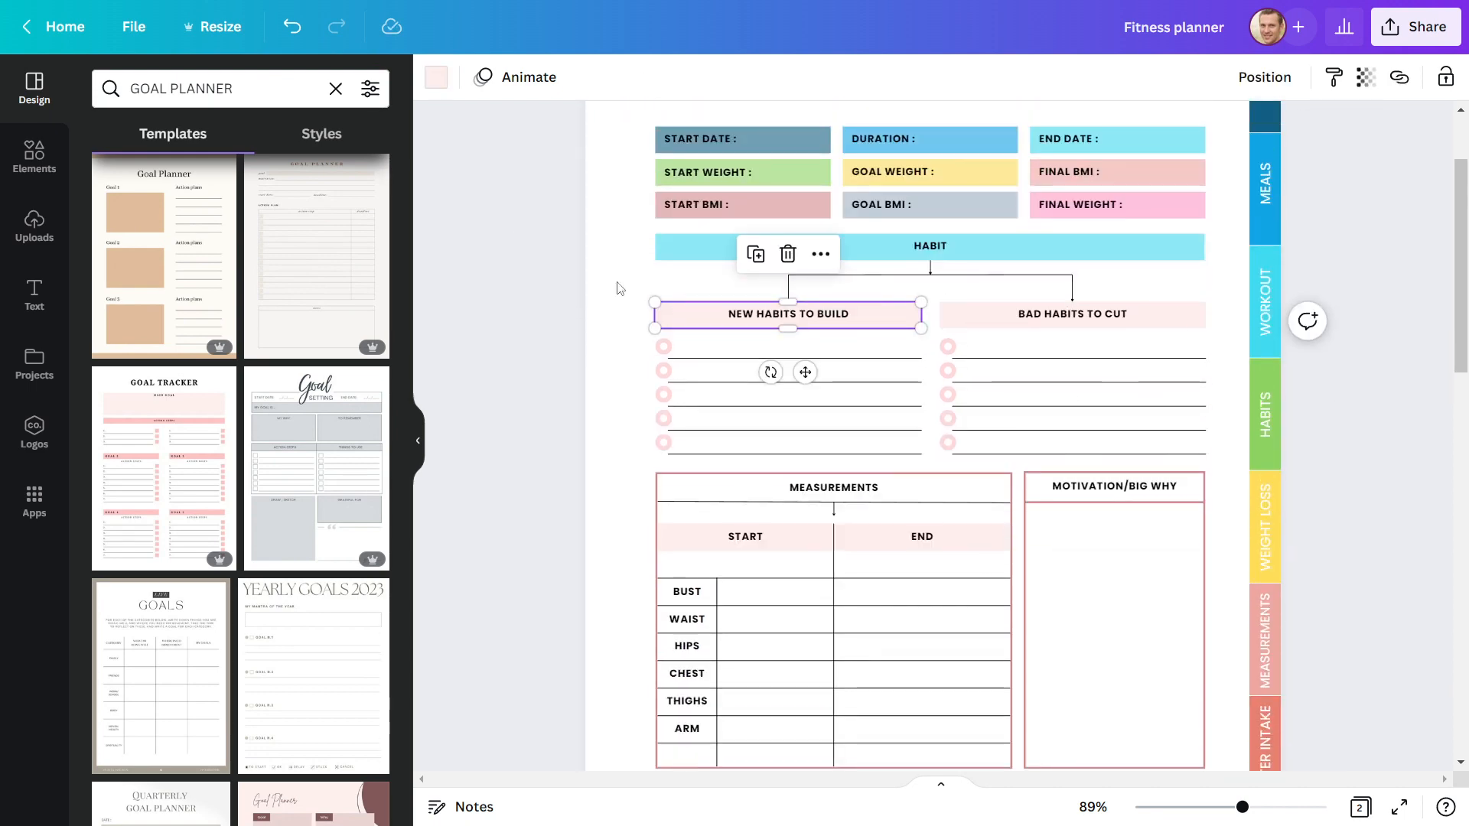
click(436, 76)
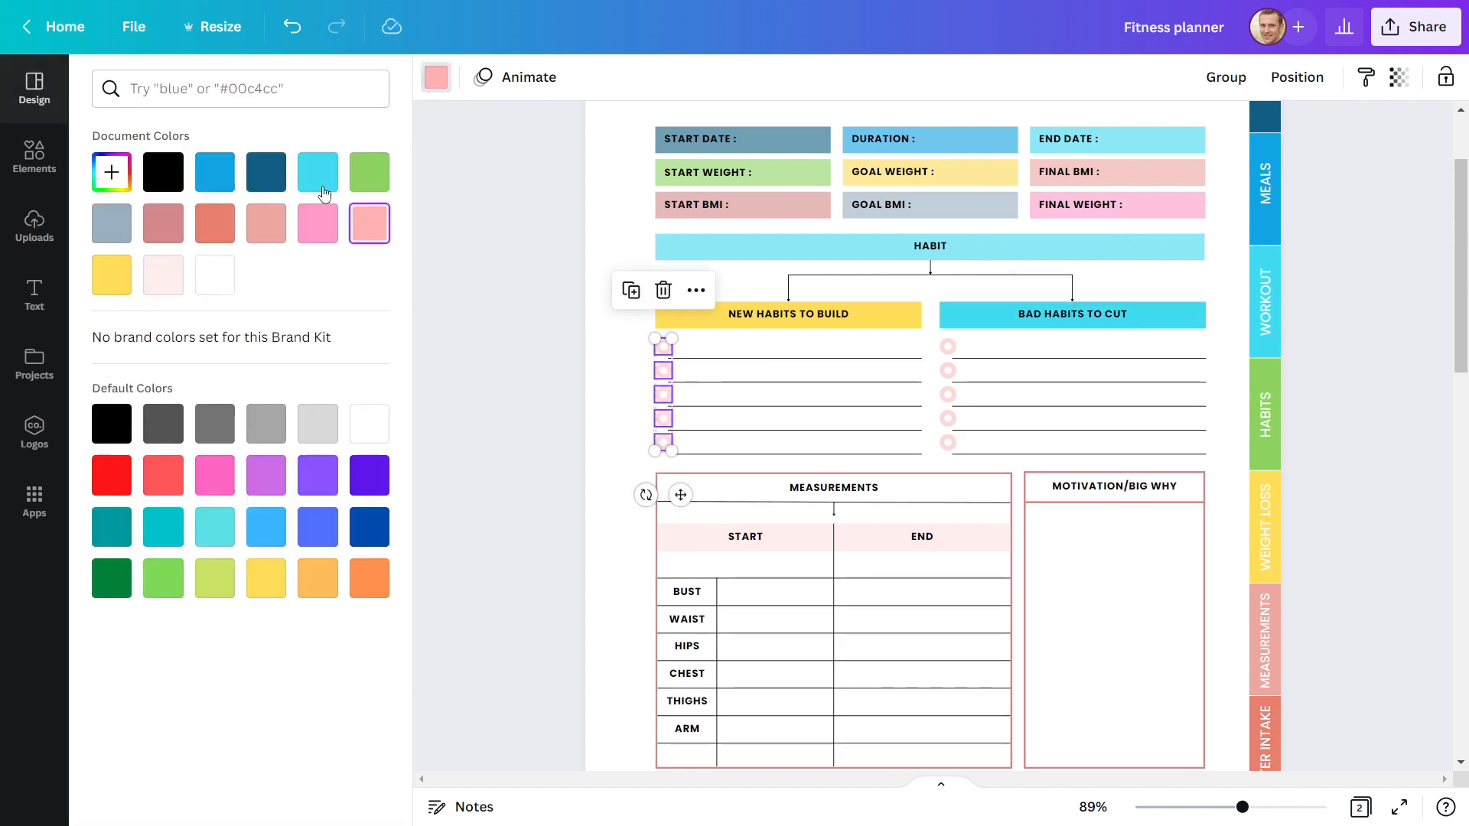
text(GOAL PLANNER)
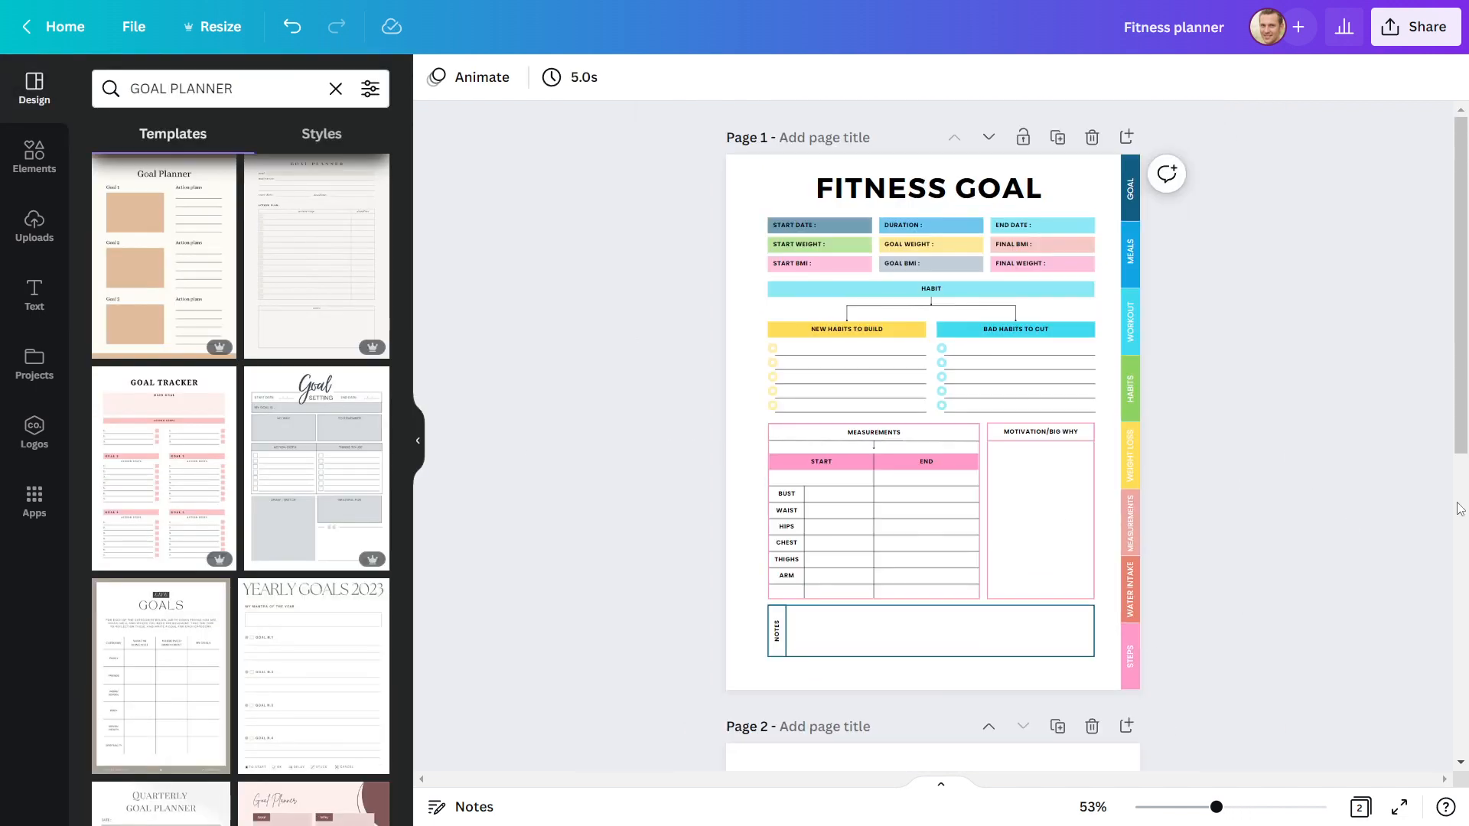
Step: Show rulers and guides and place a vertical guide at the content's left edge
click(133, 26)
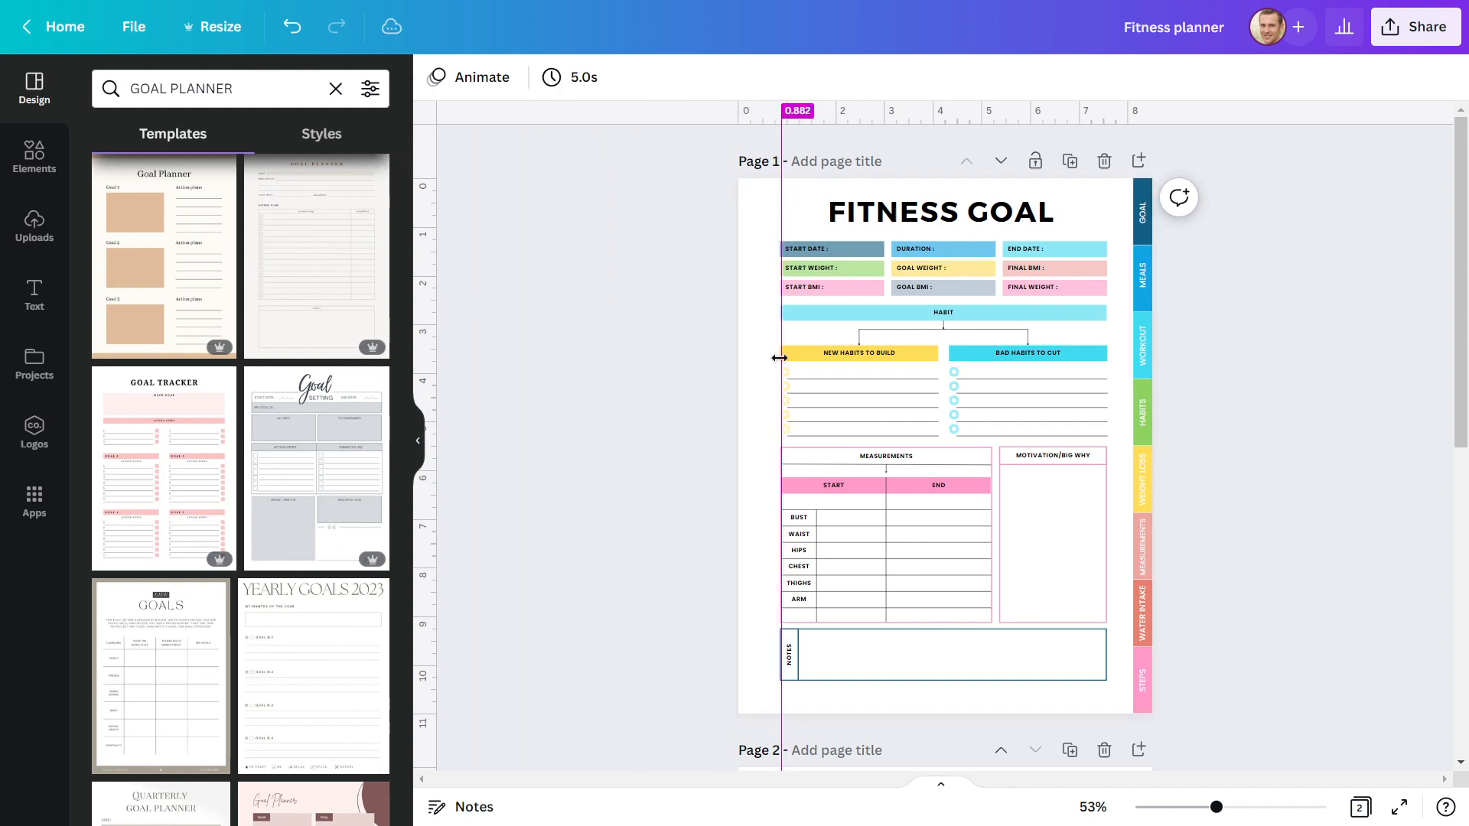
drag(779, 357, 1108, 393)
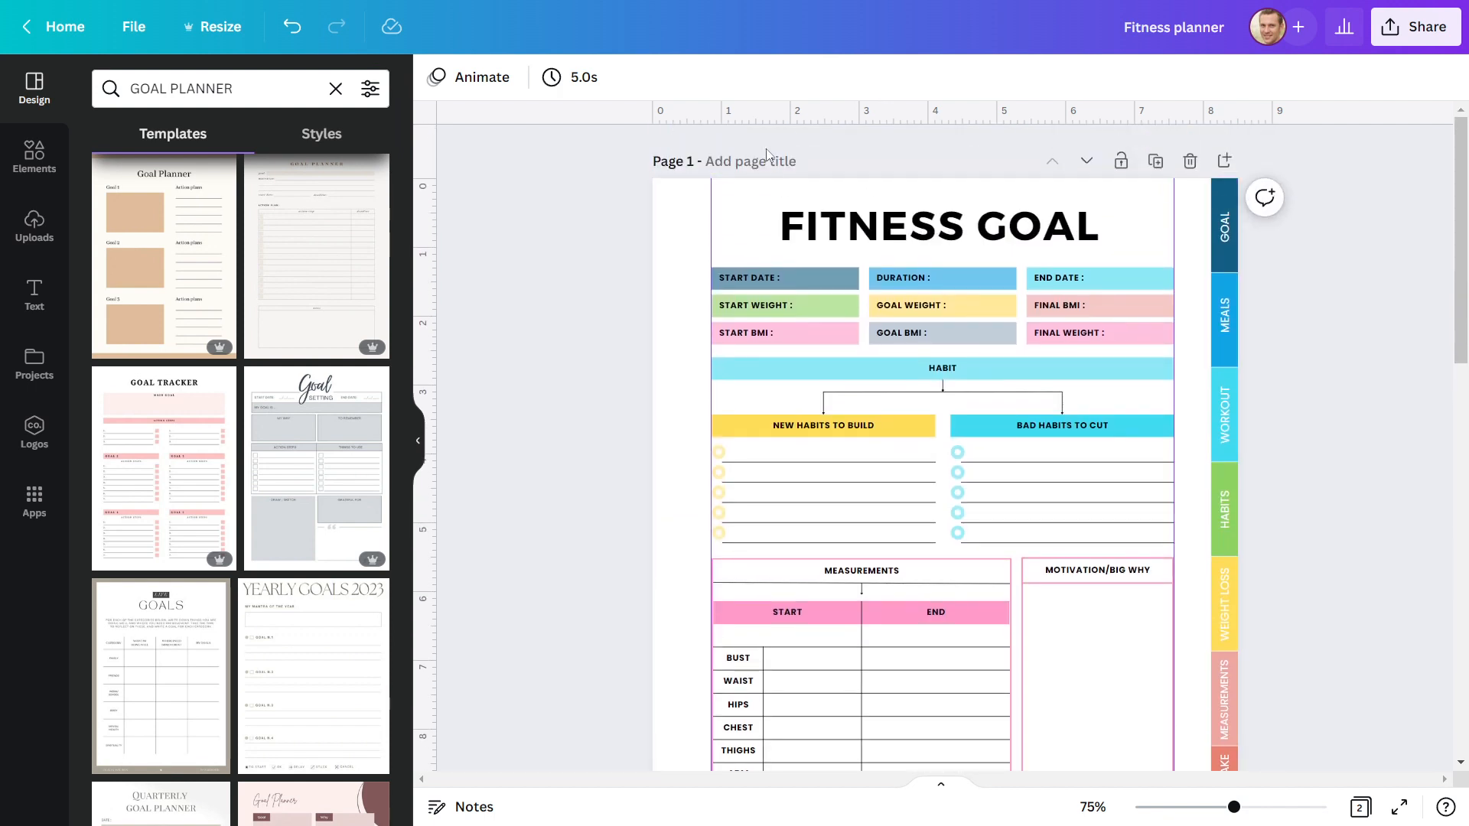
click(934, 225)
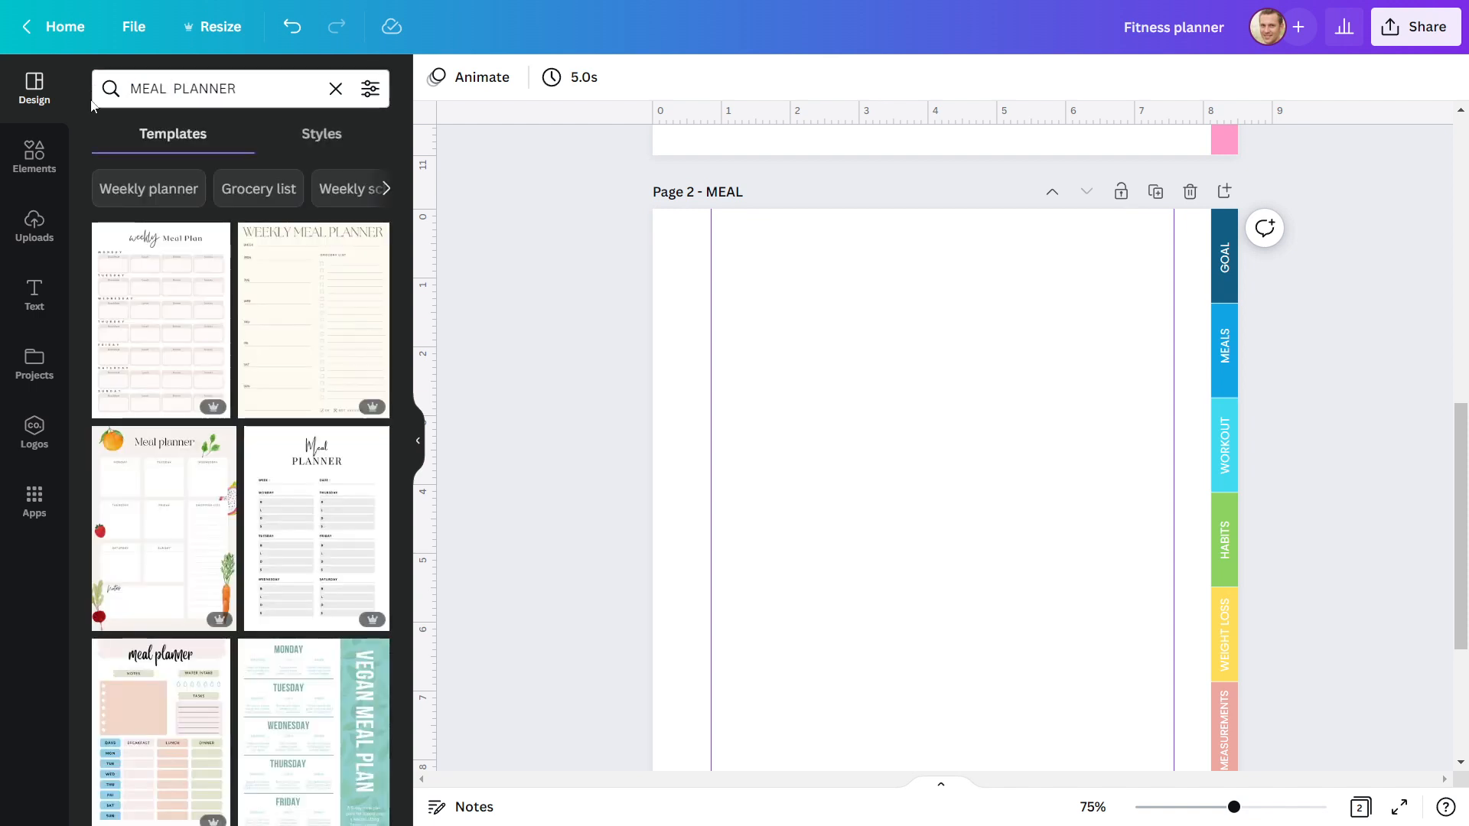
Step: Scroll through the FITNESS MEAL PLANNER template results for the blank page 2
scroll(down, 3)
text(FITNESS )
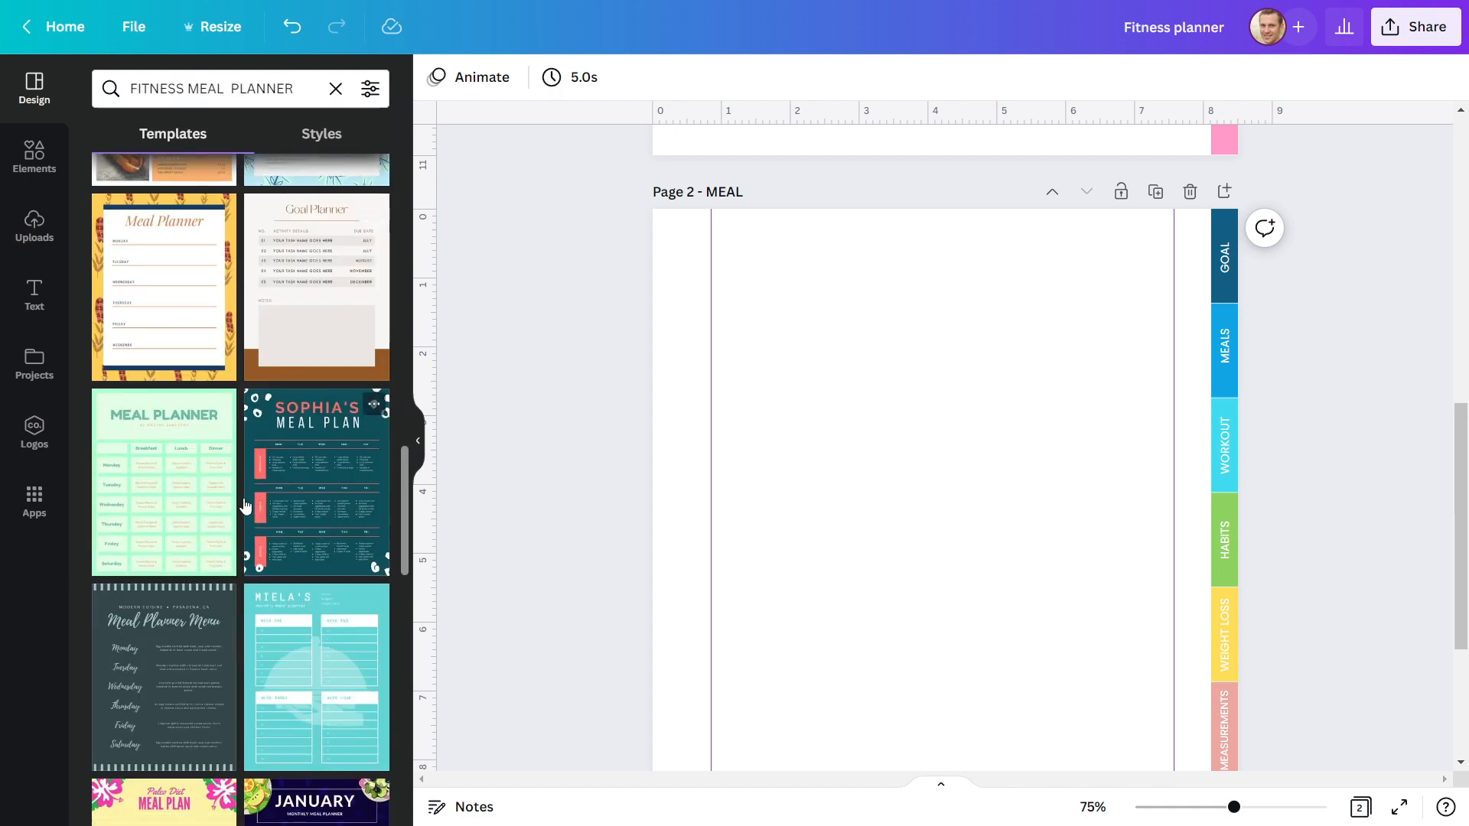
scroll(down, 3)
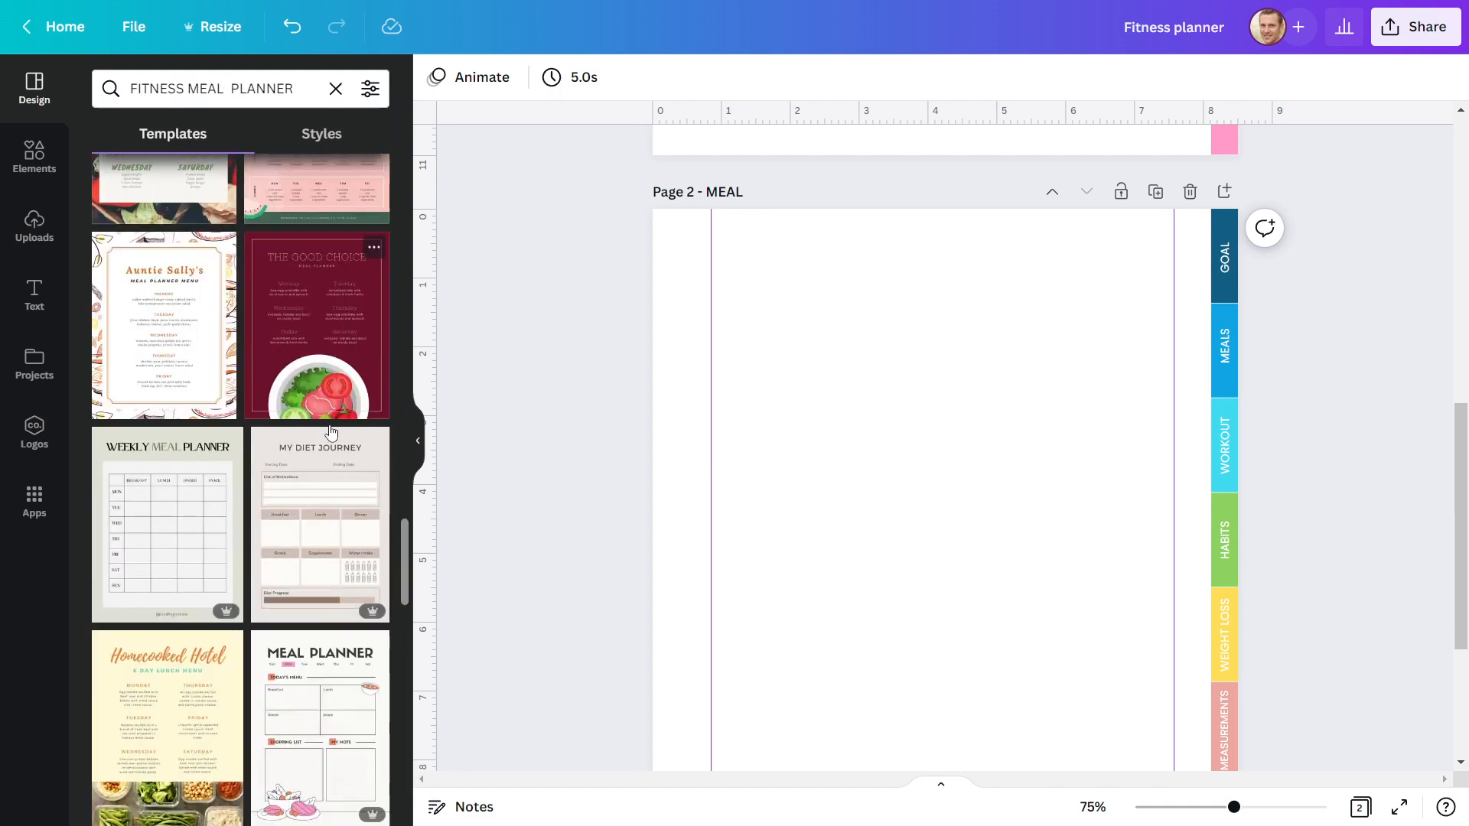
scroll(down, 3)
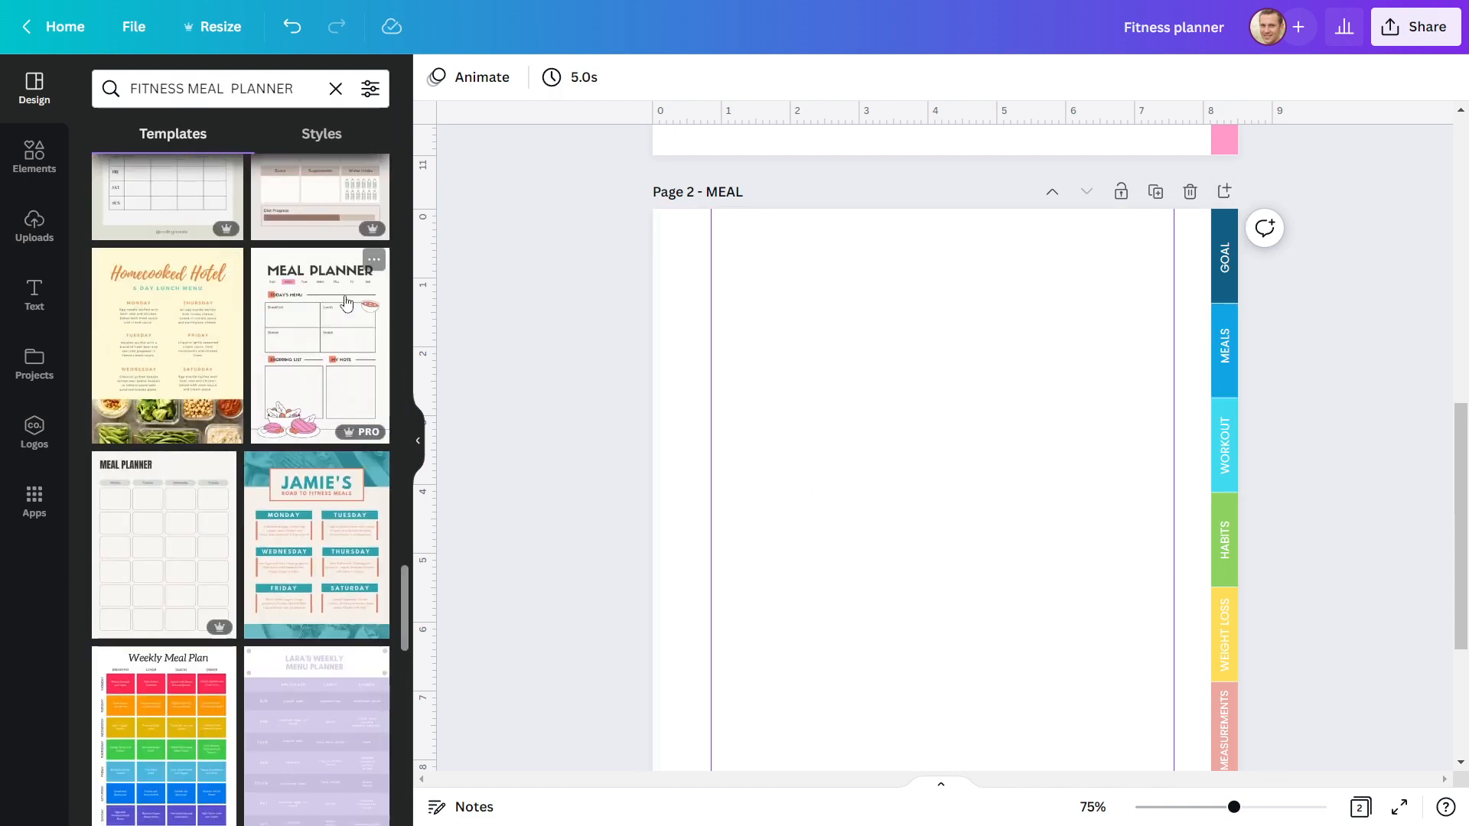
mouse_move(326, 348)
text(MONT)
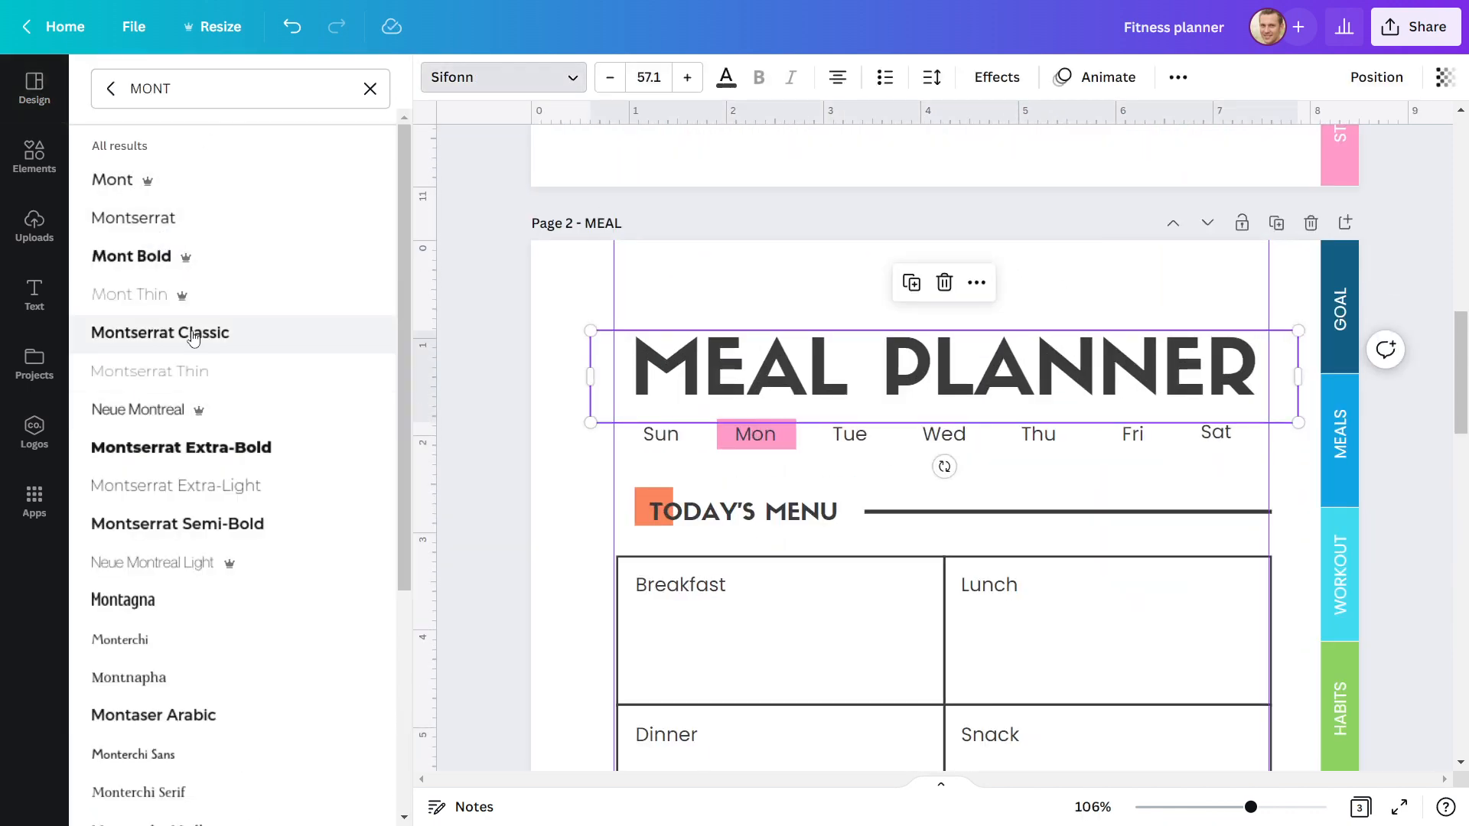
Step: Set the MEAL PLANNER title to Montserrat Classic and recolour the Tue day label
click(159, 332)
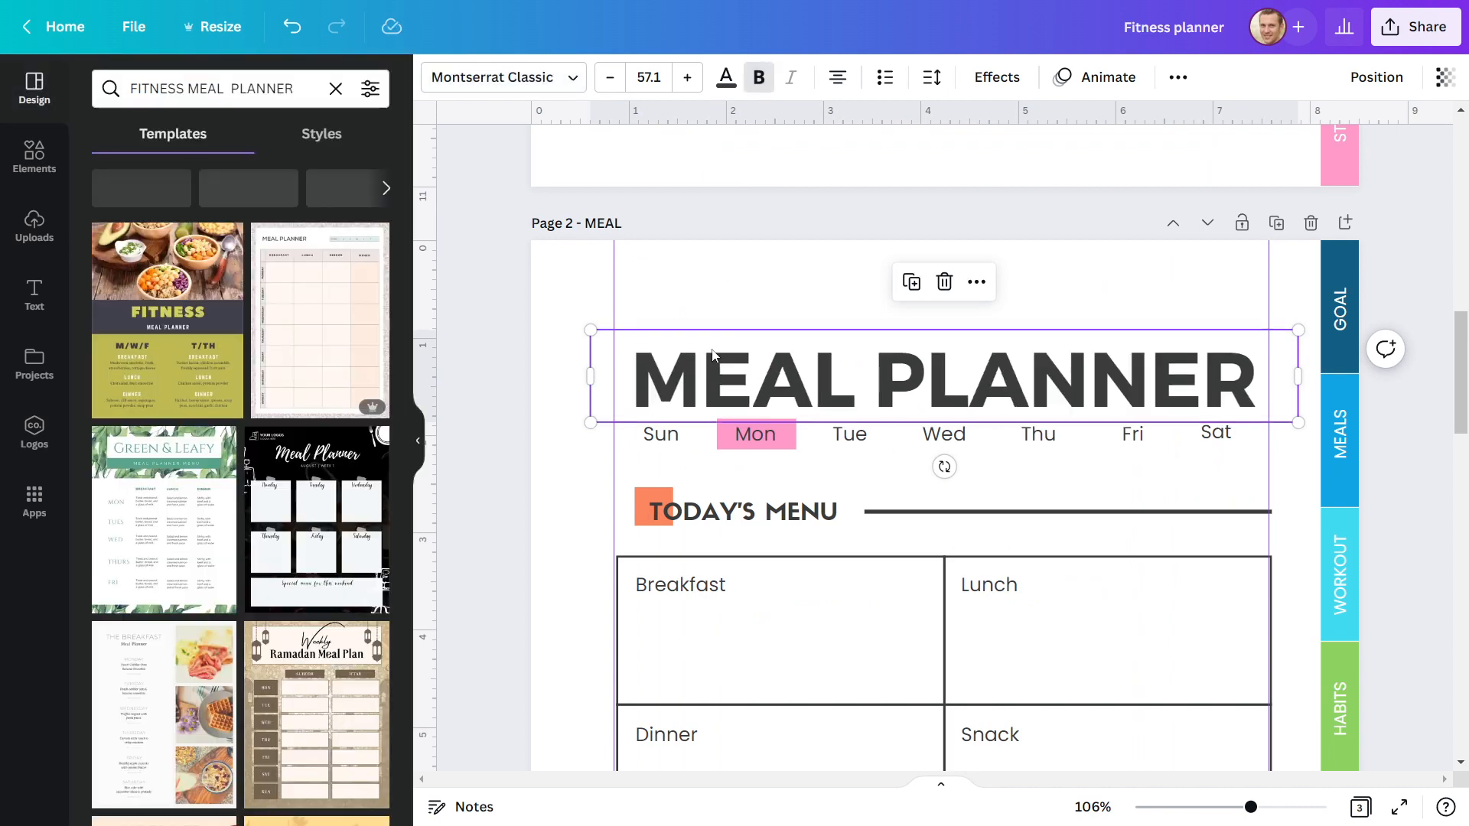
click(649, 77)
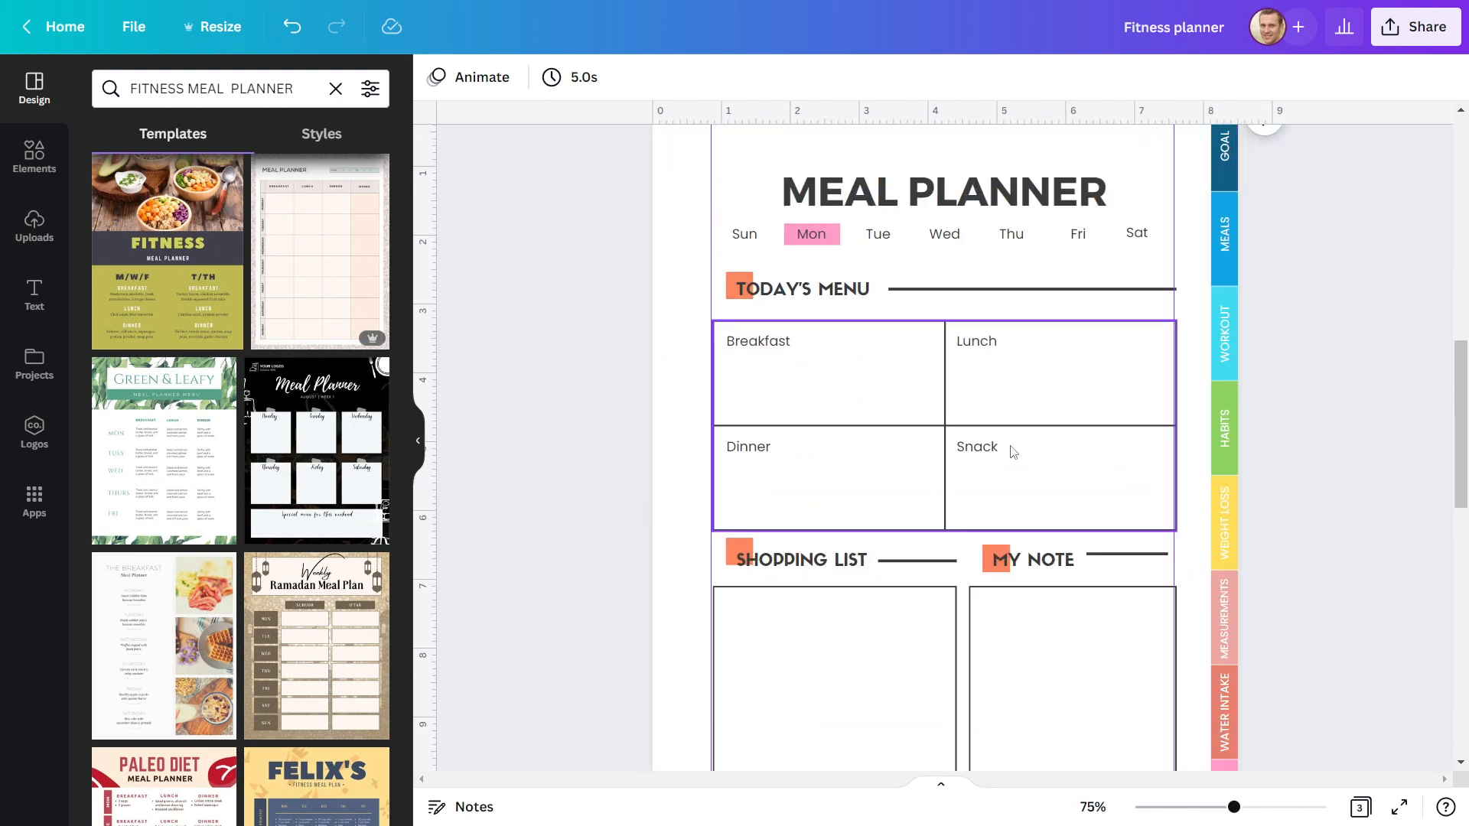
click(878, 233)
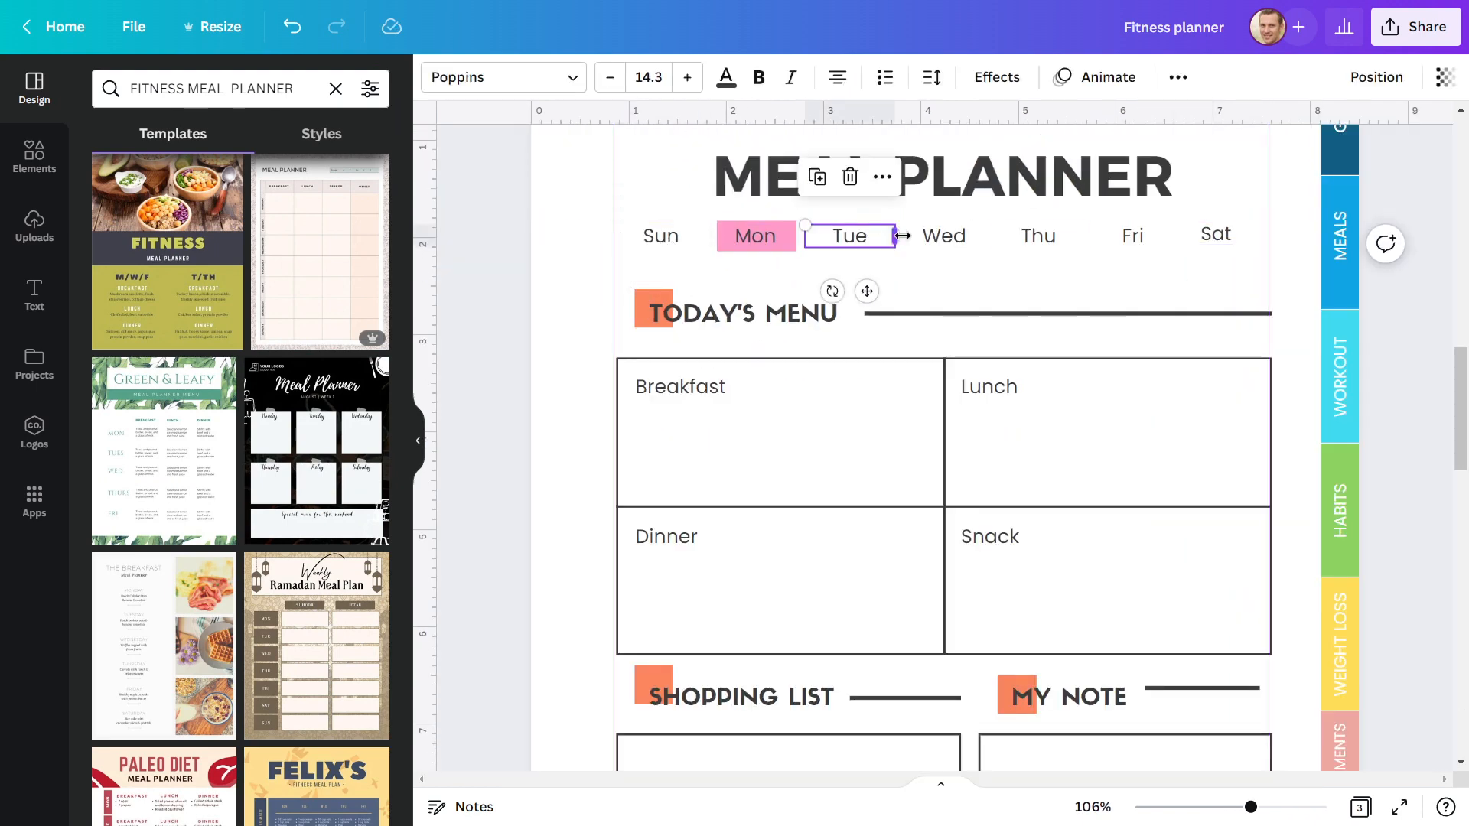
click(649, 78)
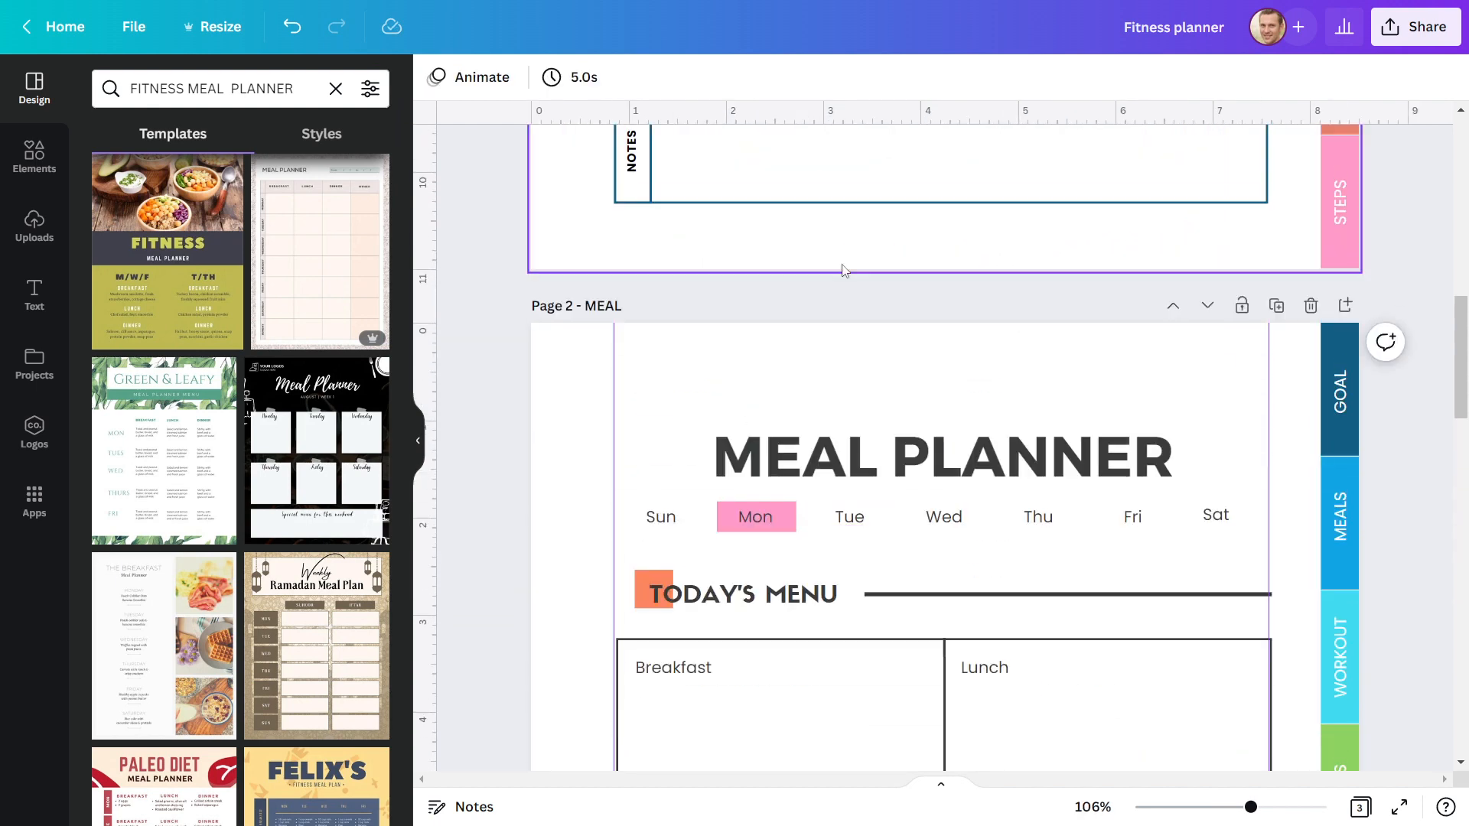
Step: Recolour the day highlight behind Sun blue and the menu heading accent yellow
click(754, 516)
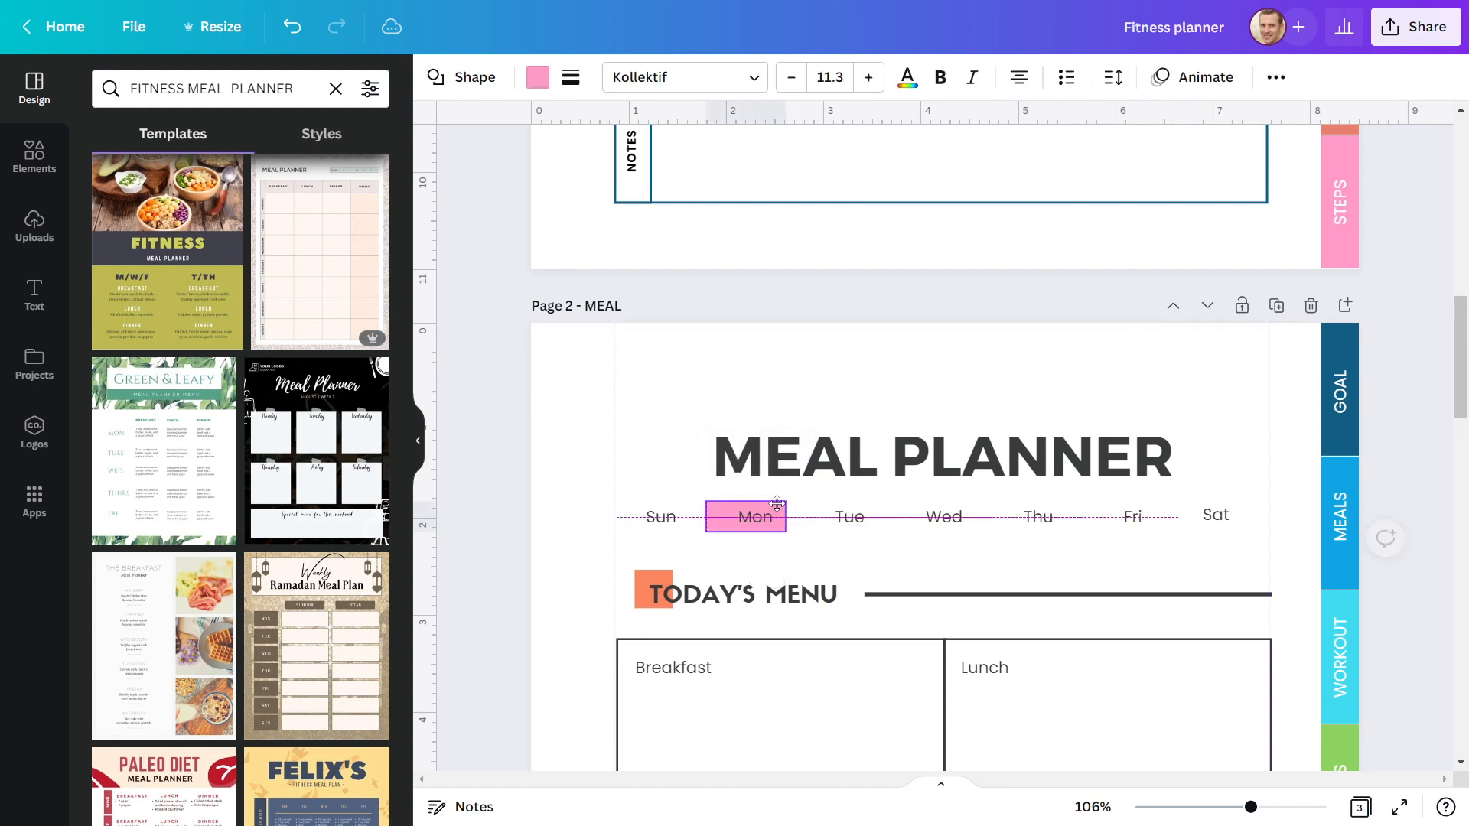
click(537, 77)
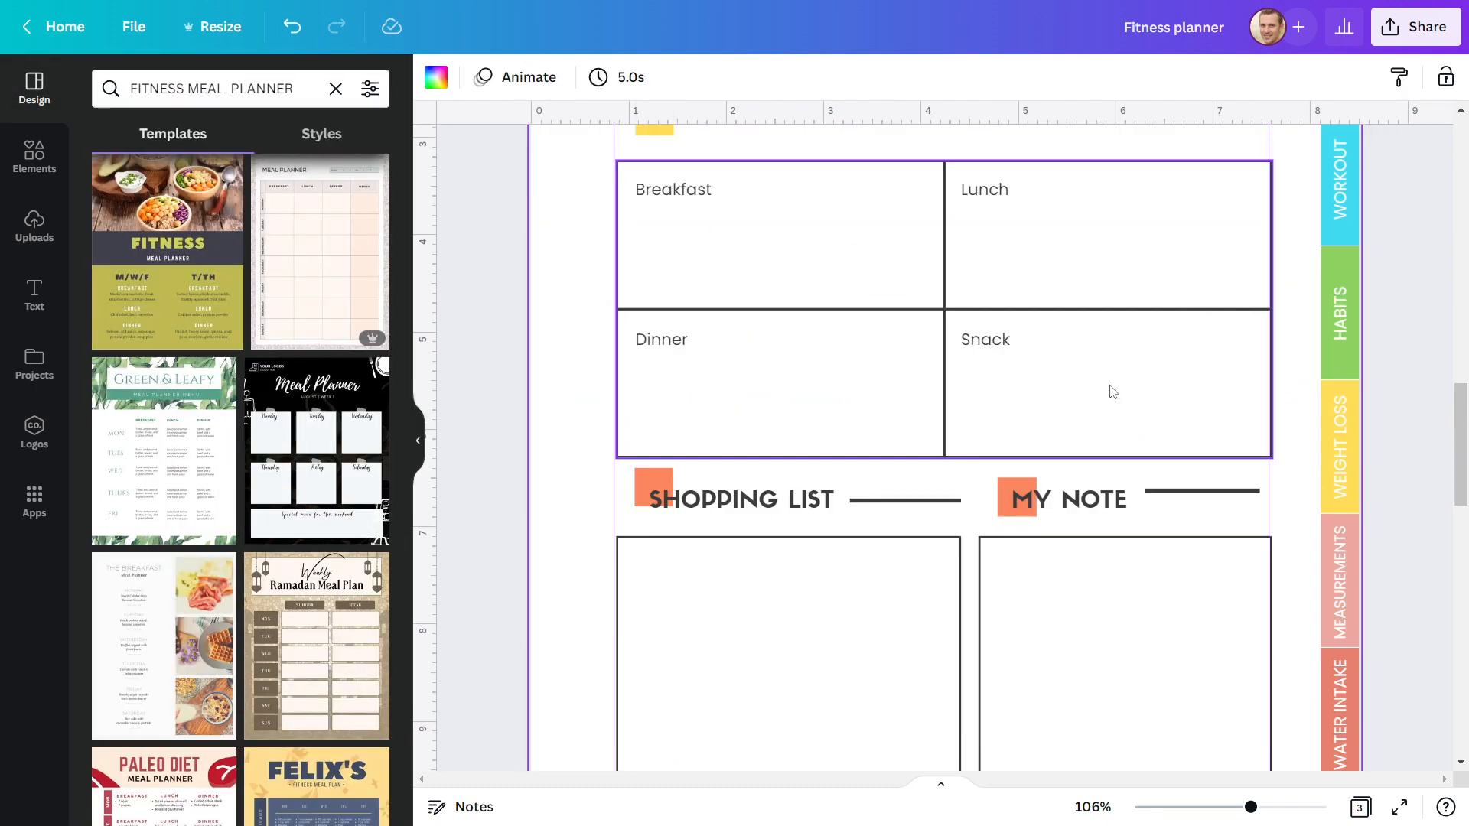
click(653, 499)
text(MEAL)
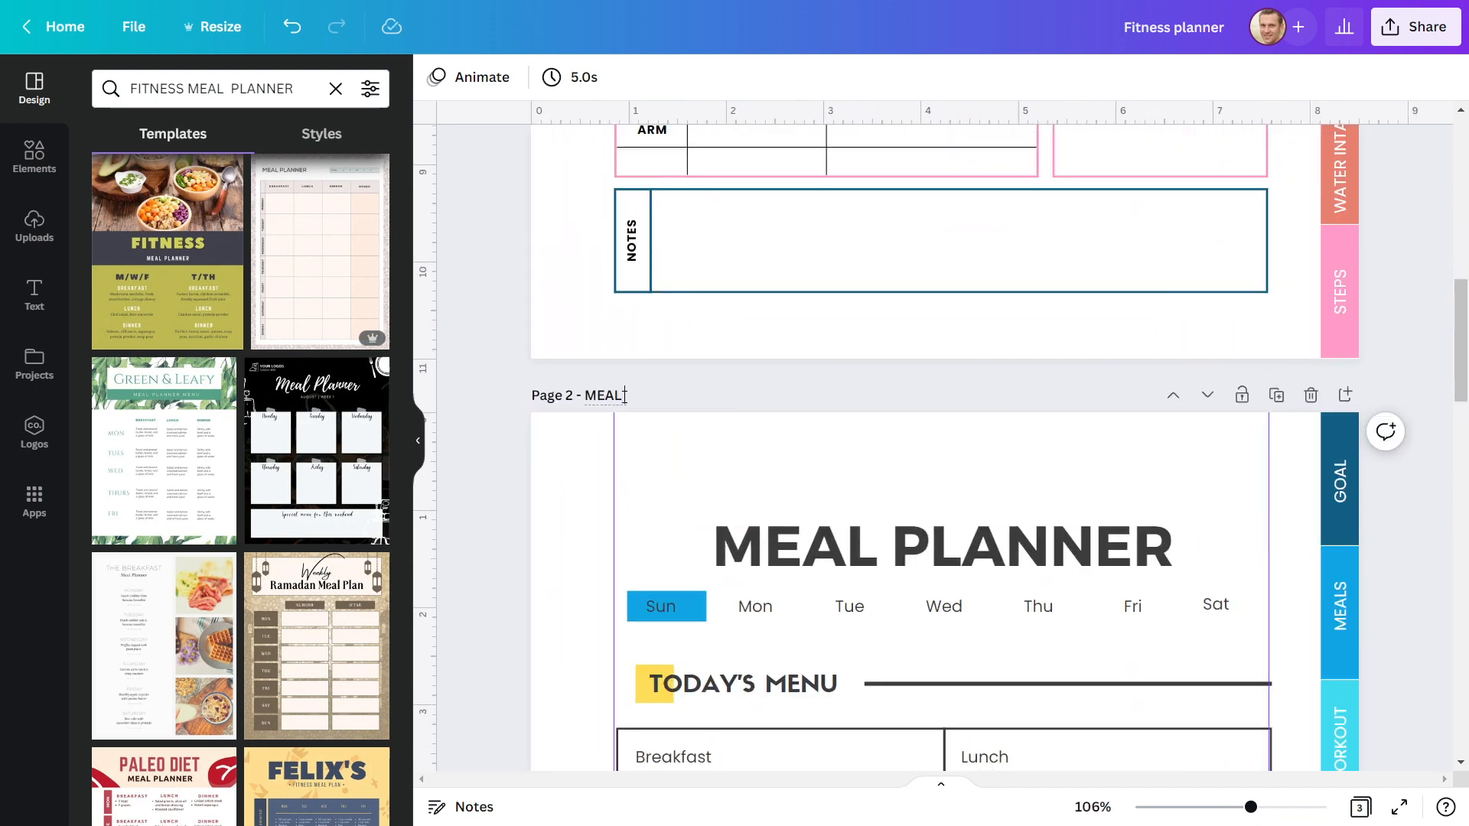
Step: Title page 2 MEAL (SUN), duplicate it, and select the copy's blue day highlight for Mon
text(SUN))
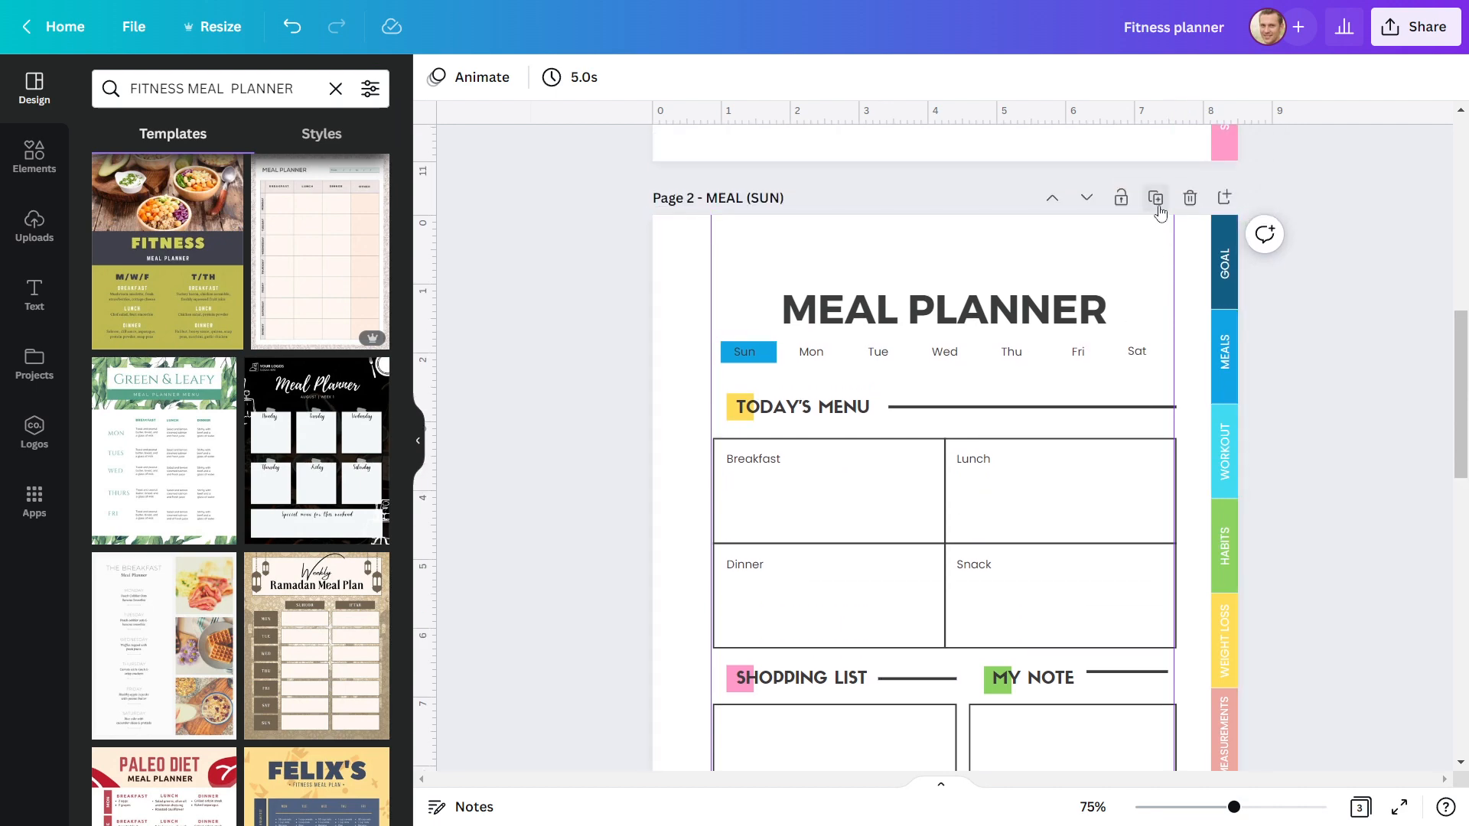
click(1157, 197)
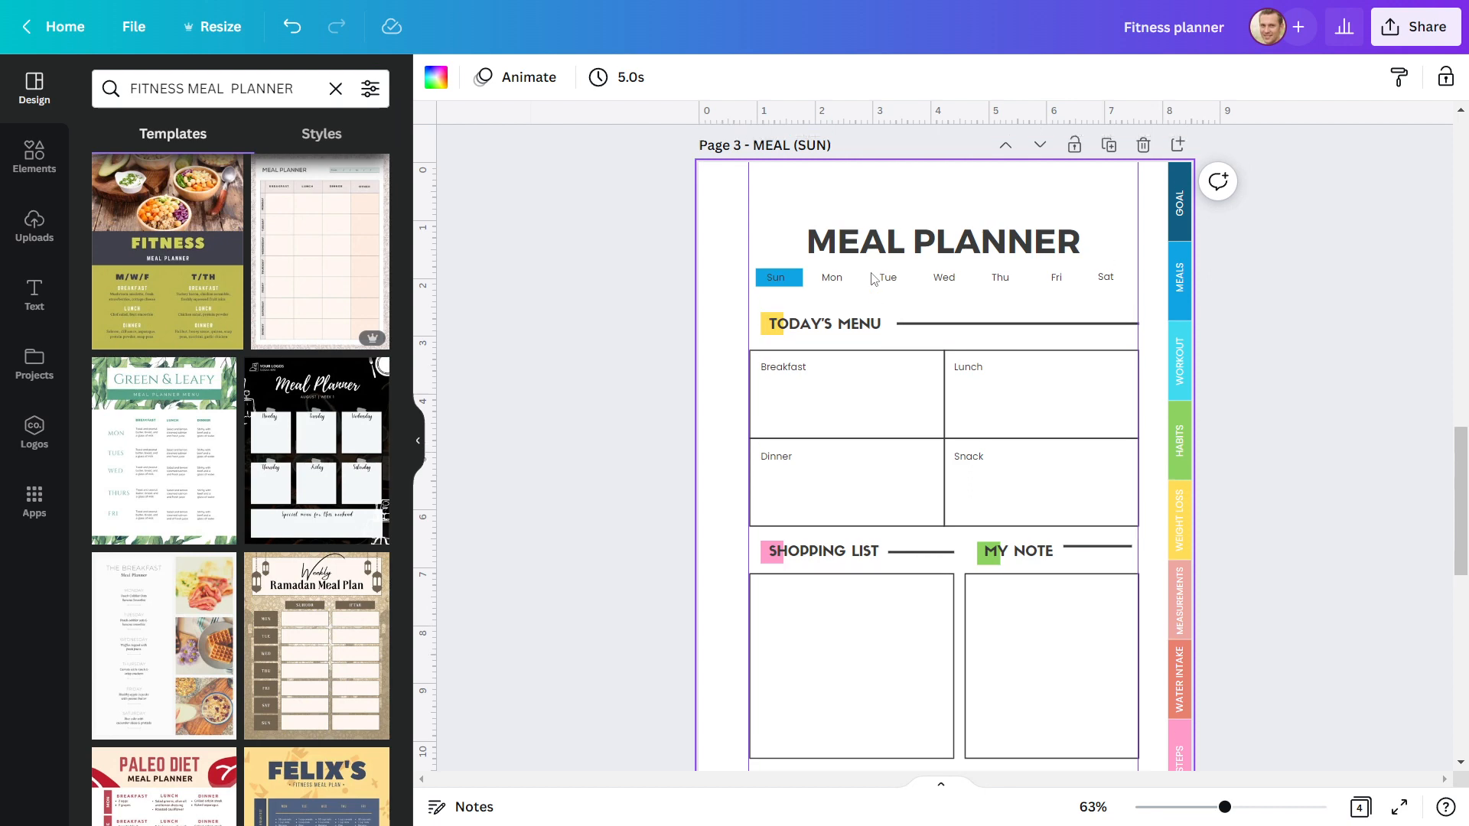
scroll(down, 3)
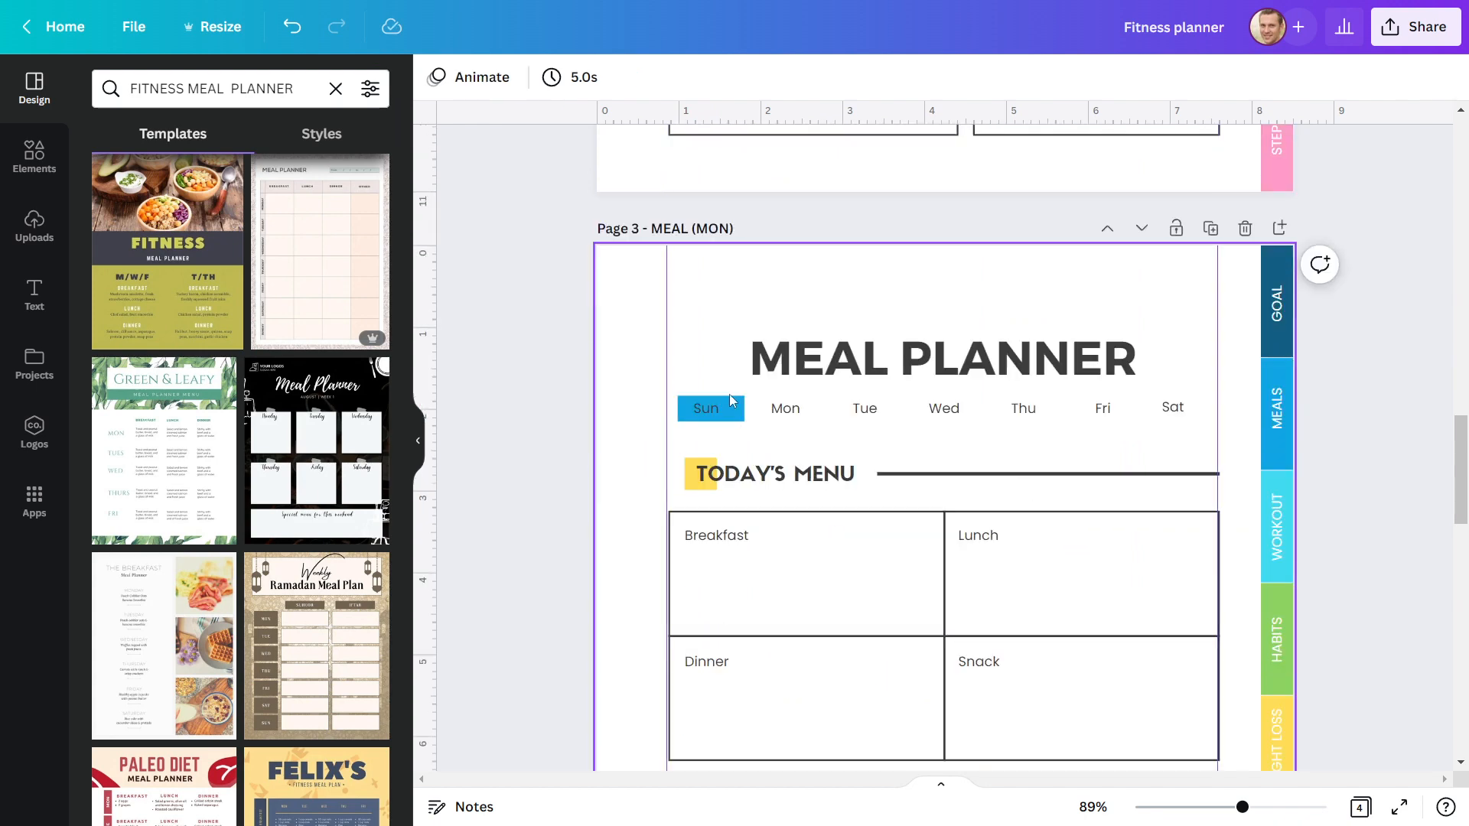
click(705, 407)
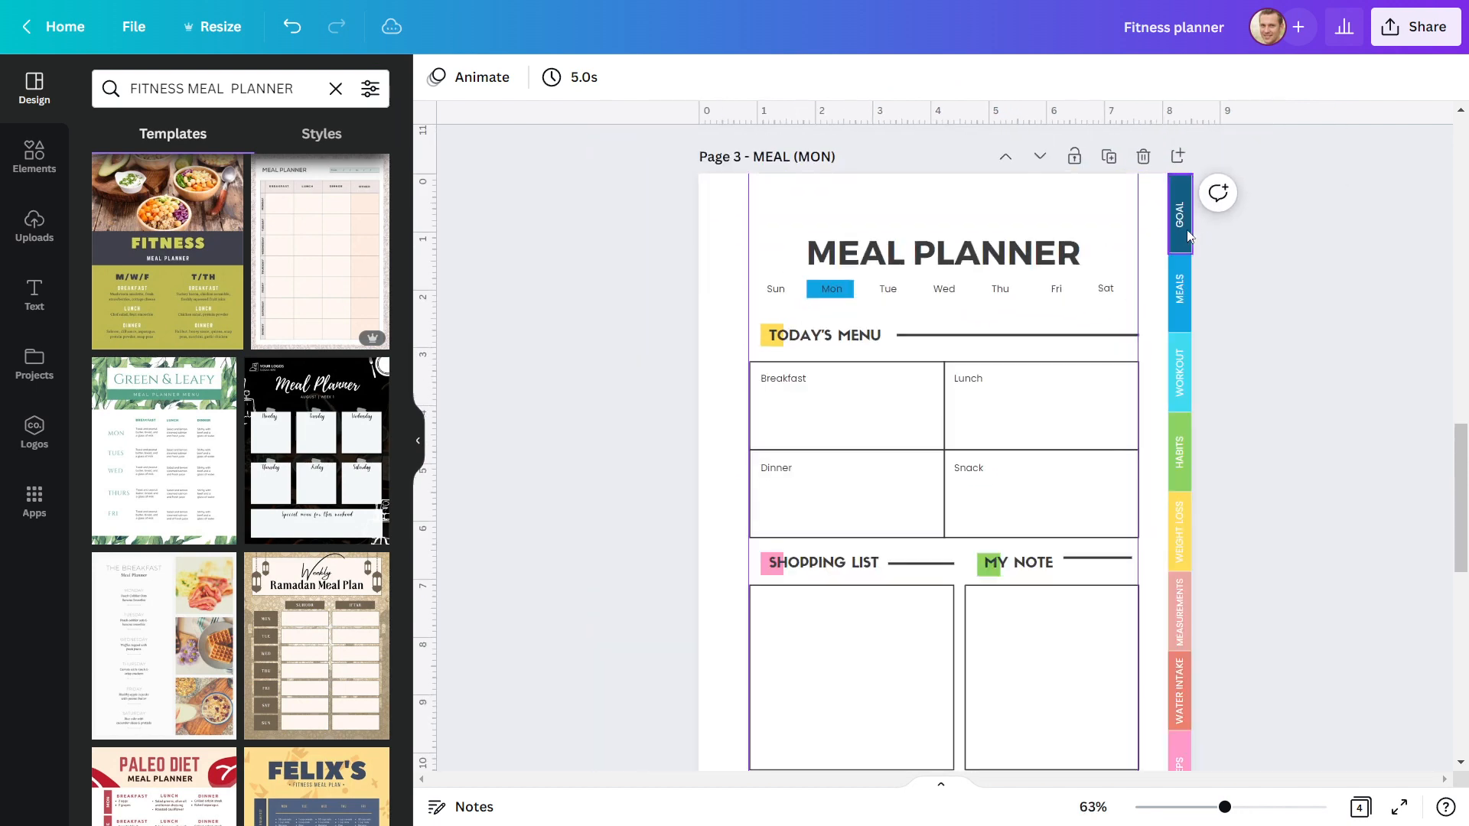
Step: Search Templates for 'Workout Planners' and scroll the results above blank page 4
scroll(down, 3)
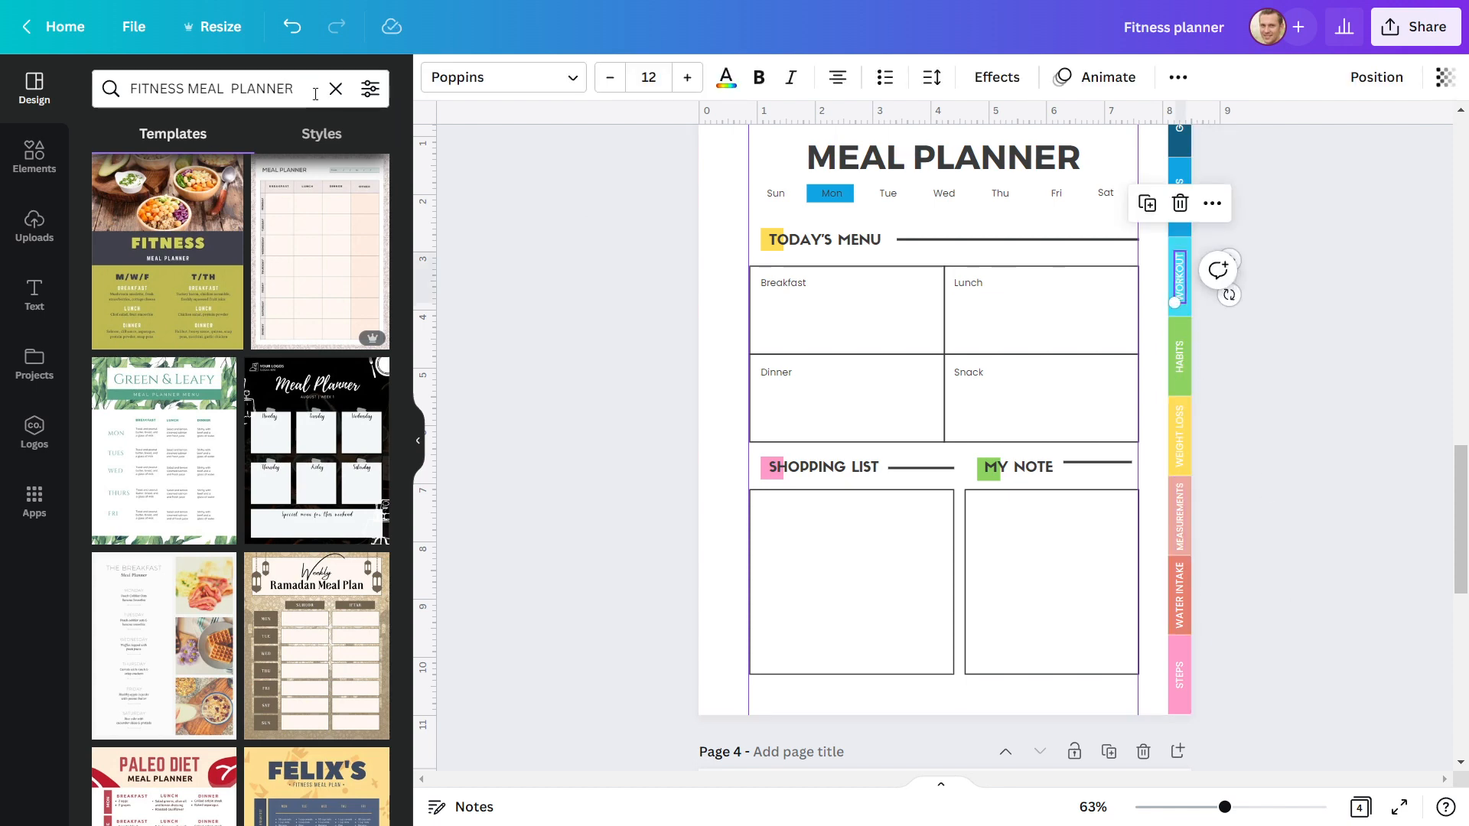
click(216, 89)
text(Workout Planners)
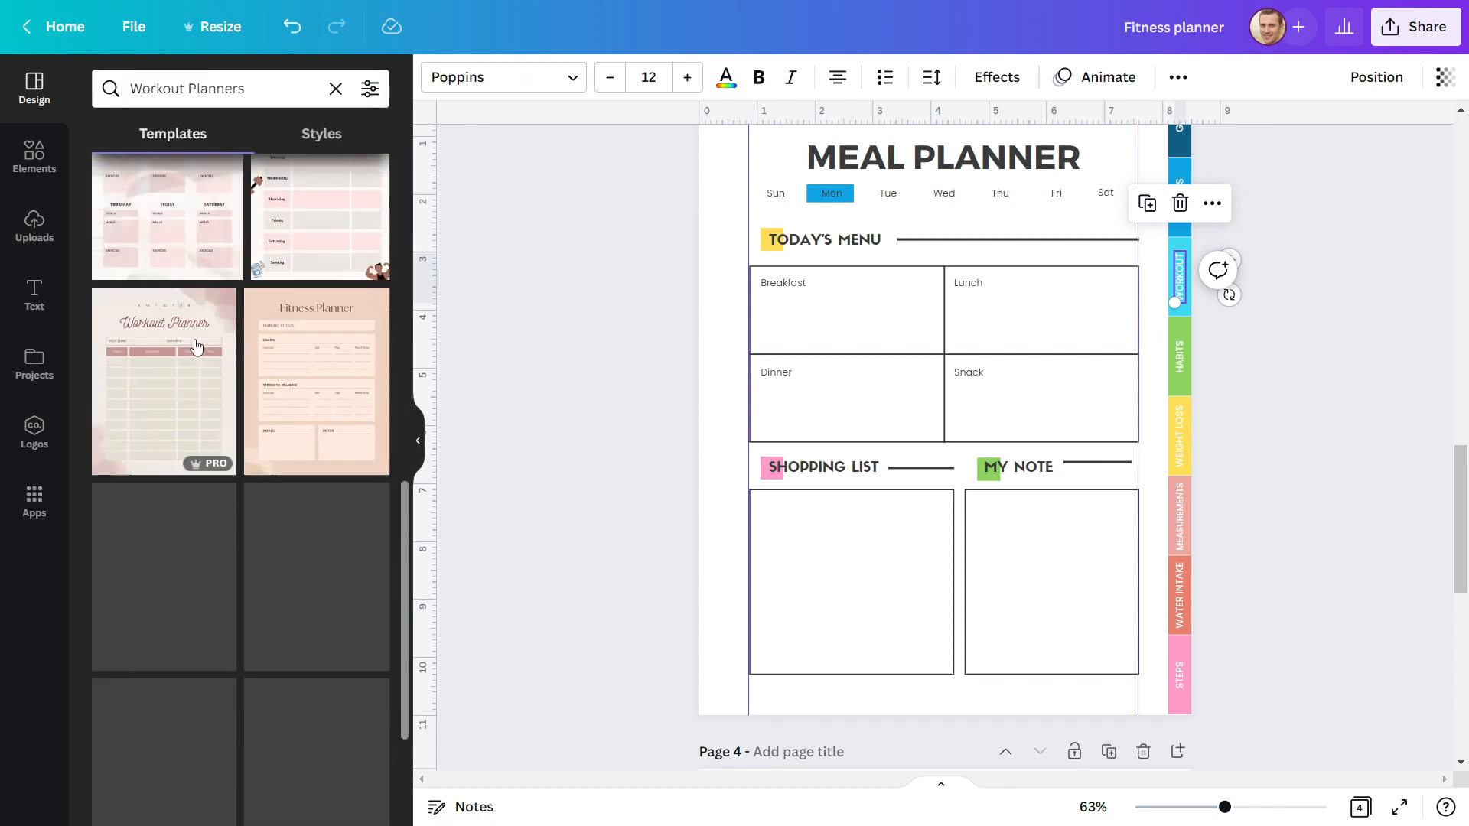
scroll(down, 3)
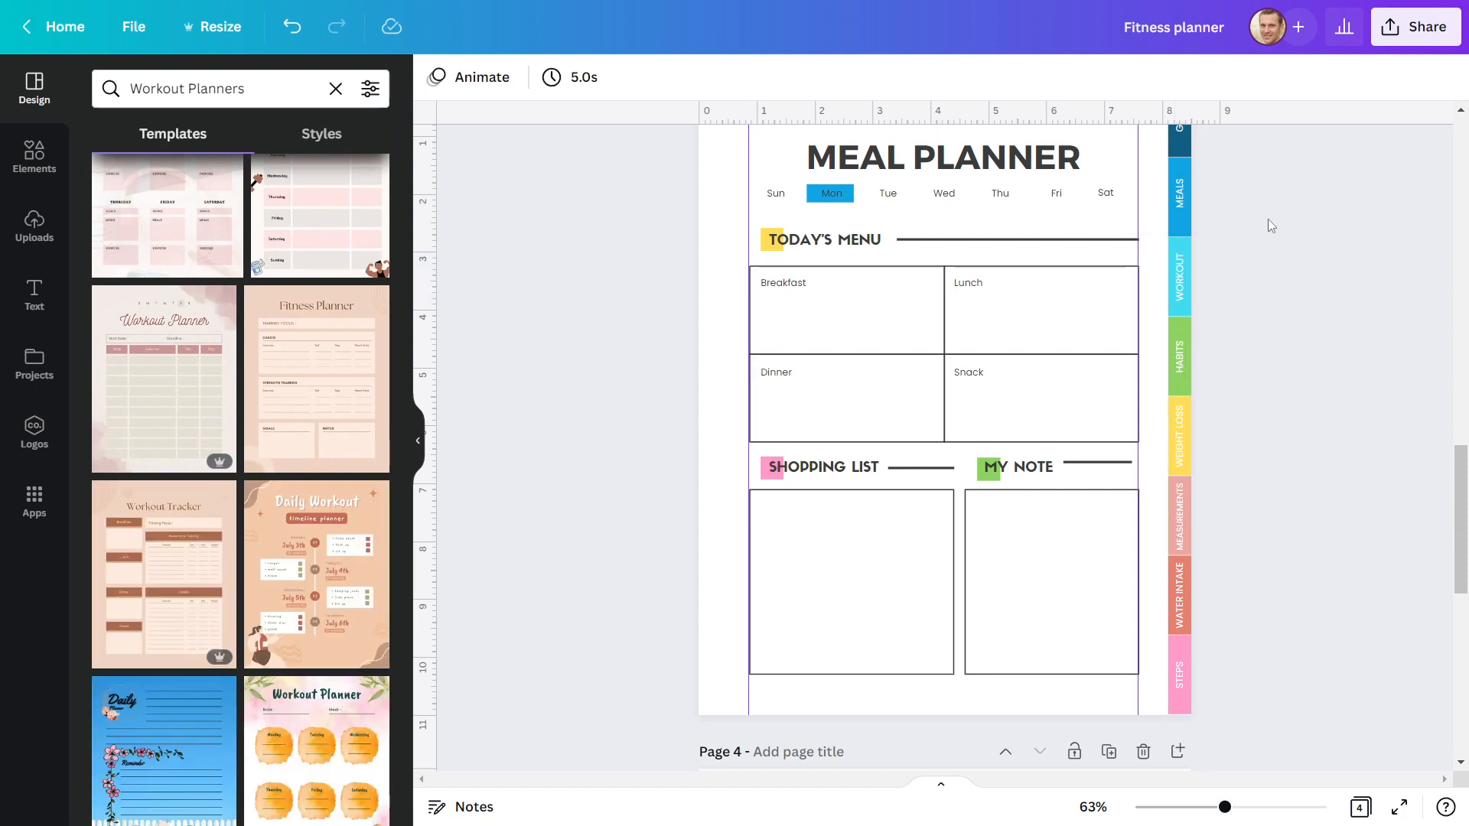
mouse_move(1262, 378)
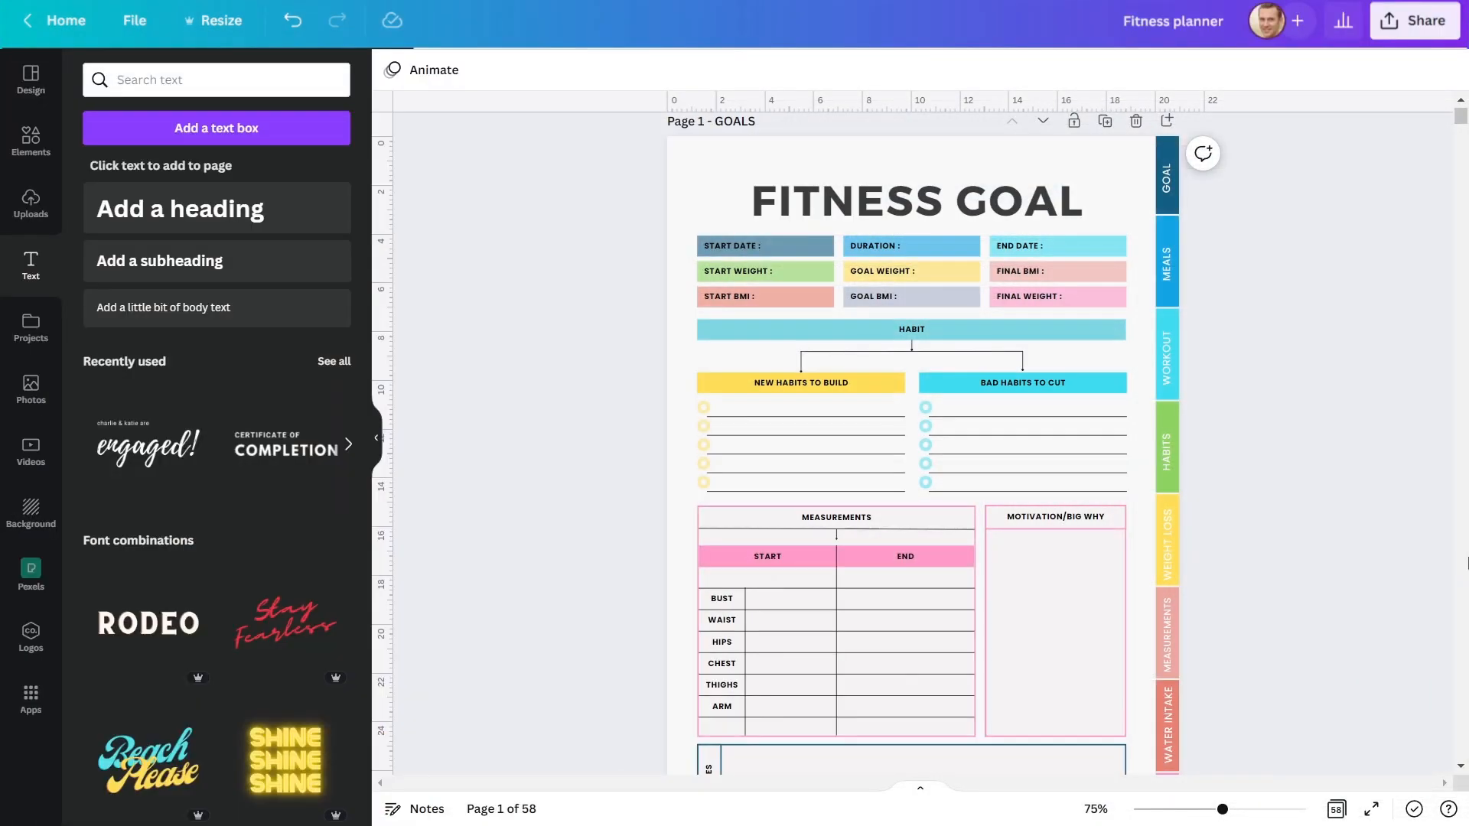
mouse_move(1209, 204)
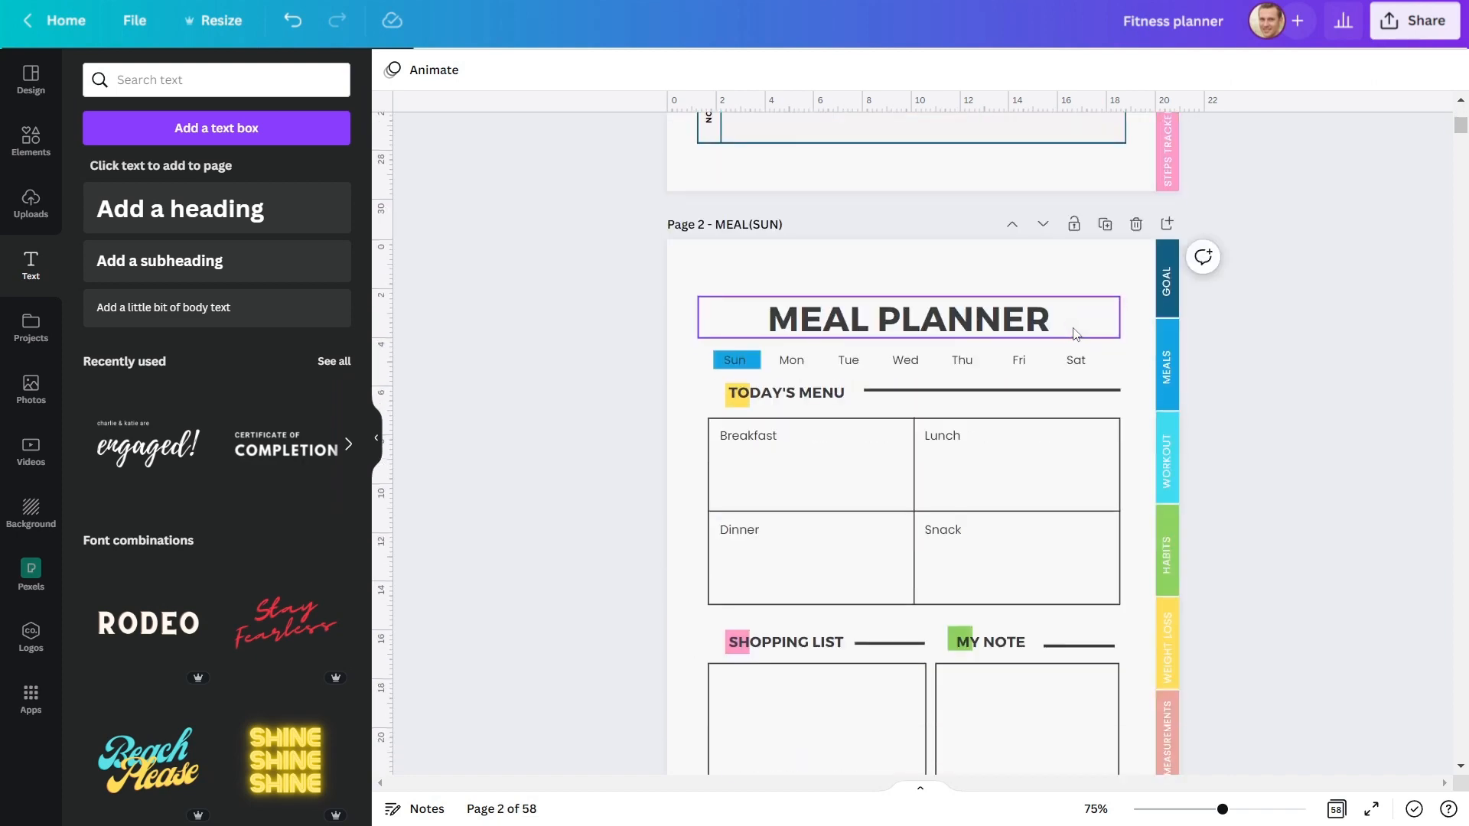
Step: Scroll past the daily meal pages down to page 9, Workout Planner
scroll(down, 3)
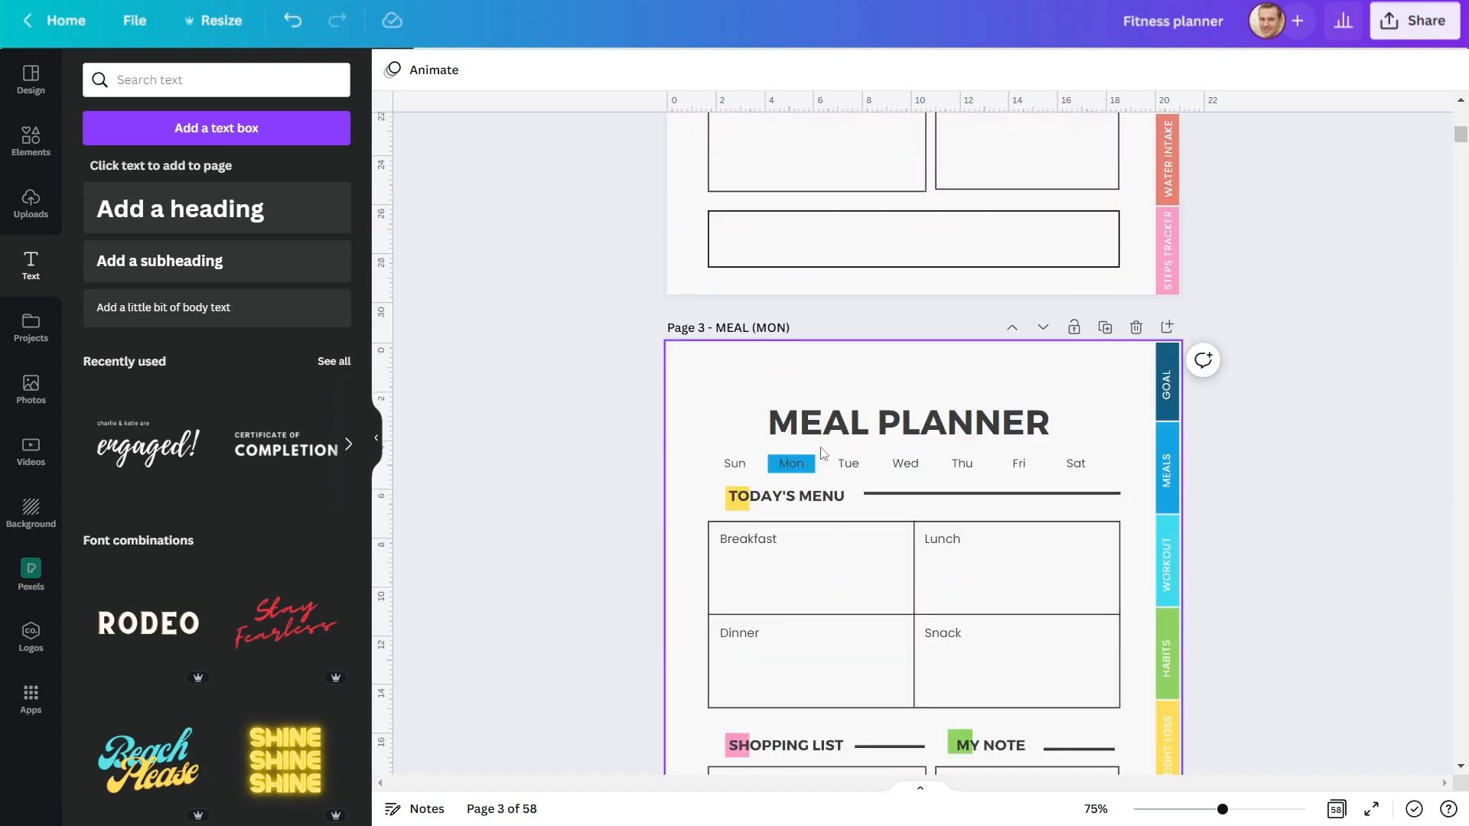
scroll(down, 3)
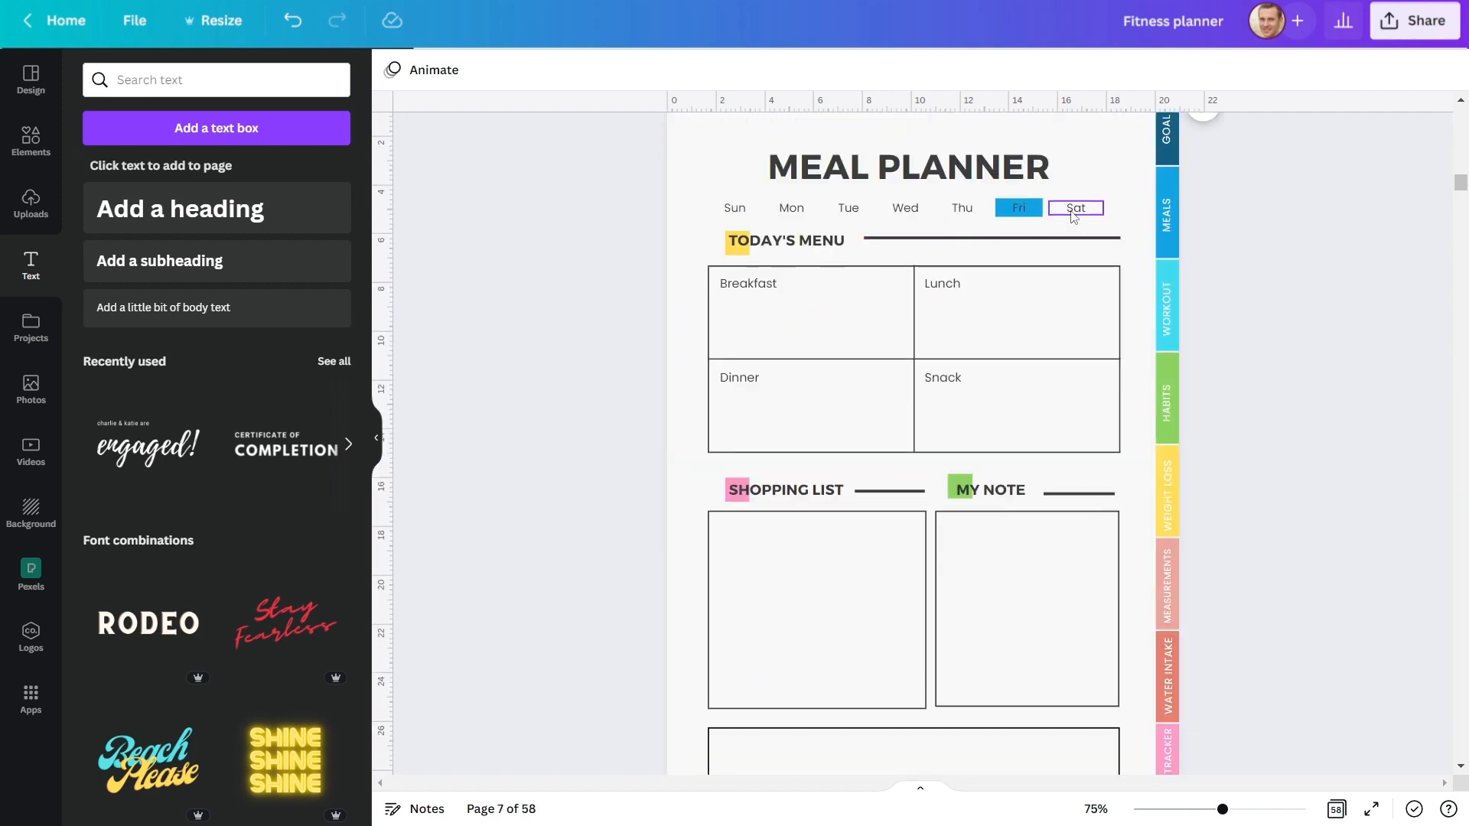
scroll(down, 3)
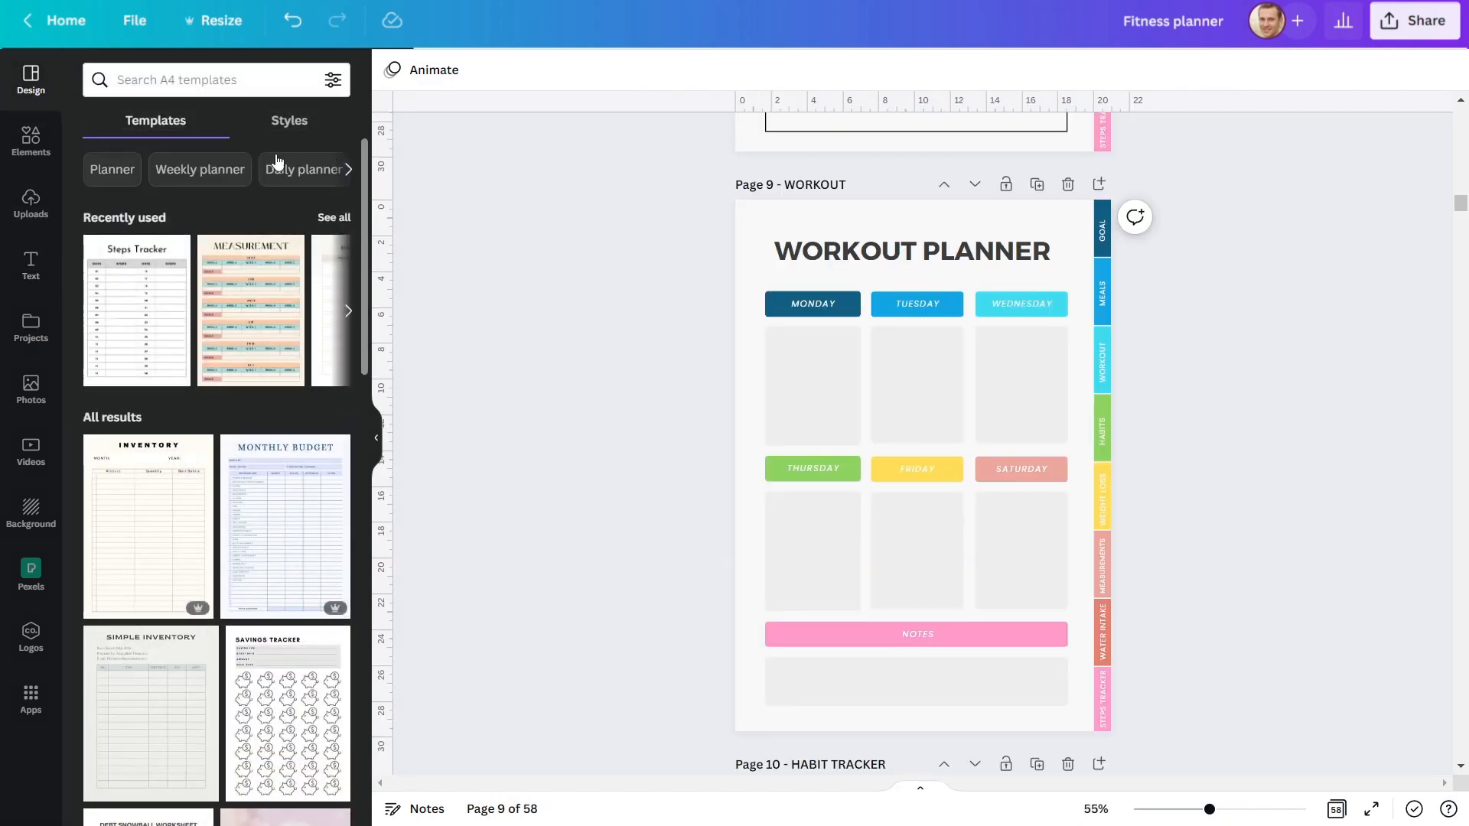
Step: Scroll through Habit Tracker, Weight Loss and Measurement pages down to page 43, Water (Sep)
scroll(down, 3)
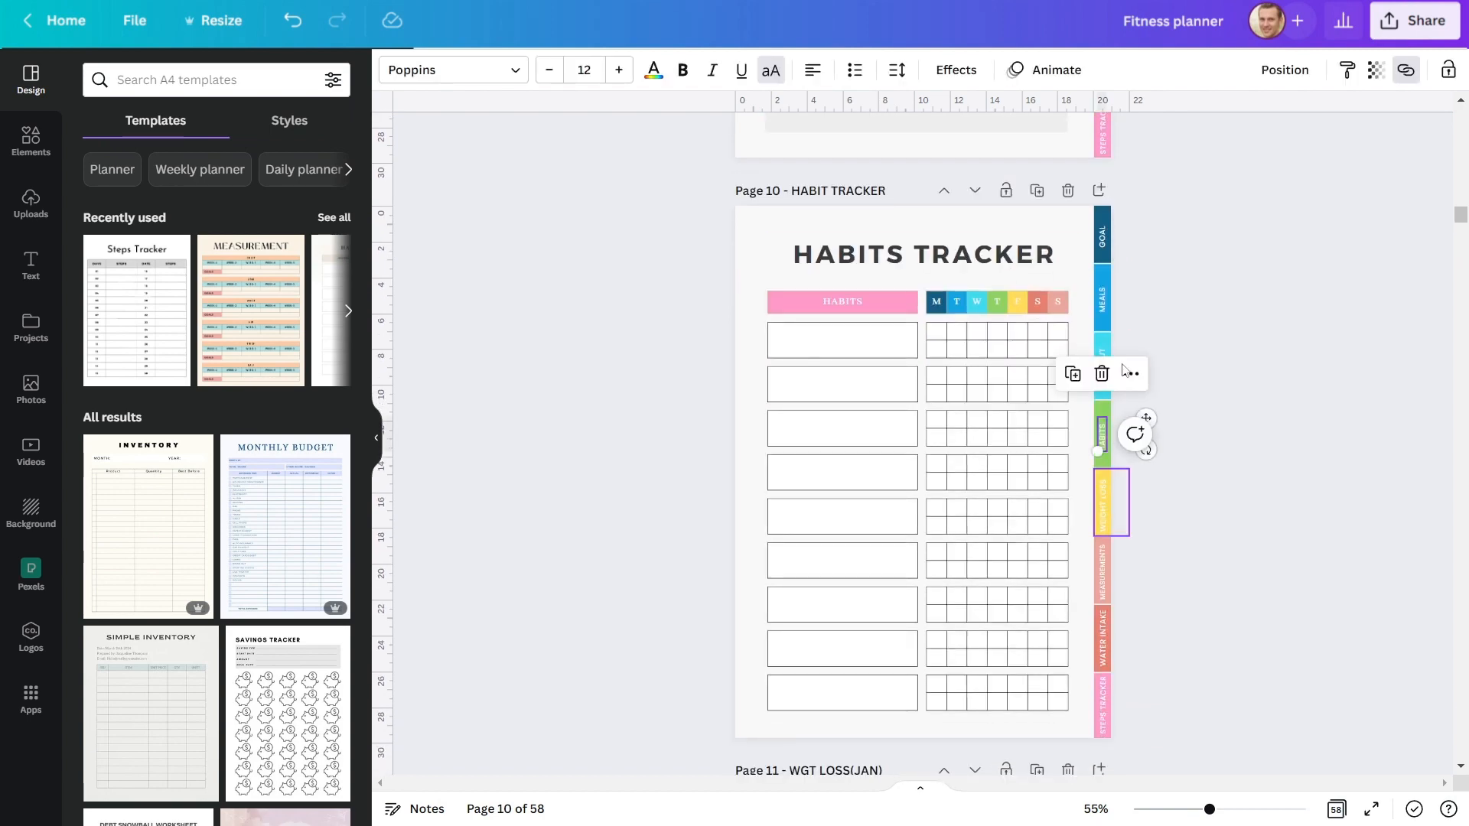
scroll(down, 3)
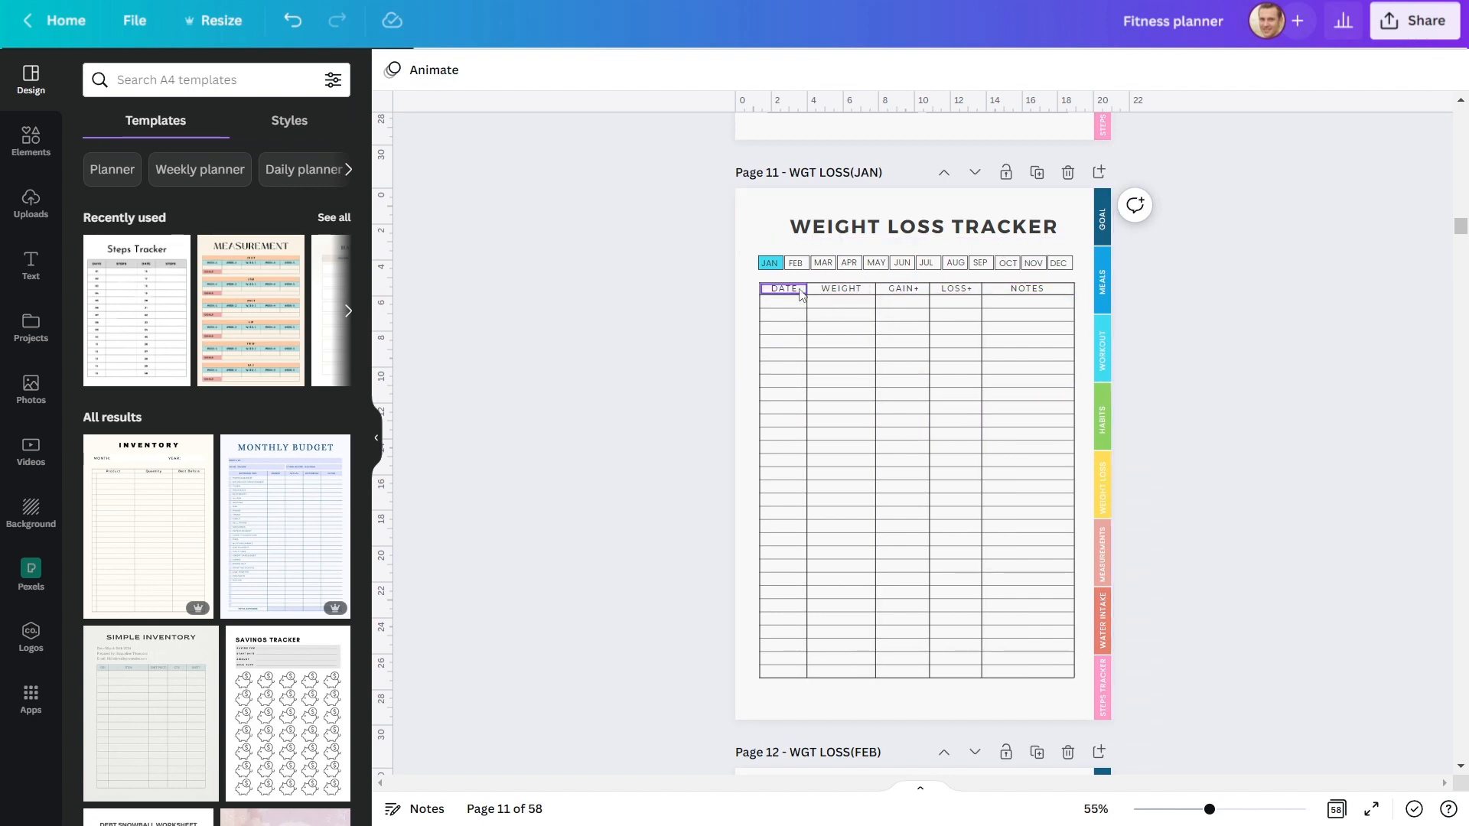
scroll(down, 3)
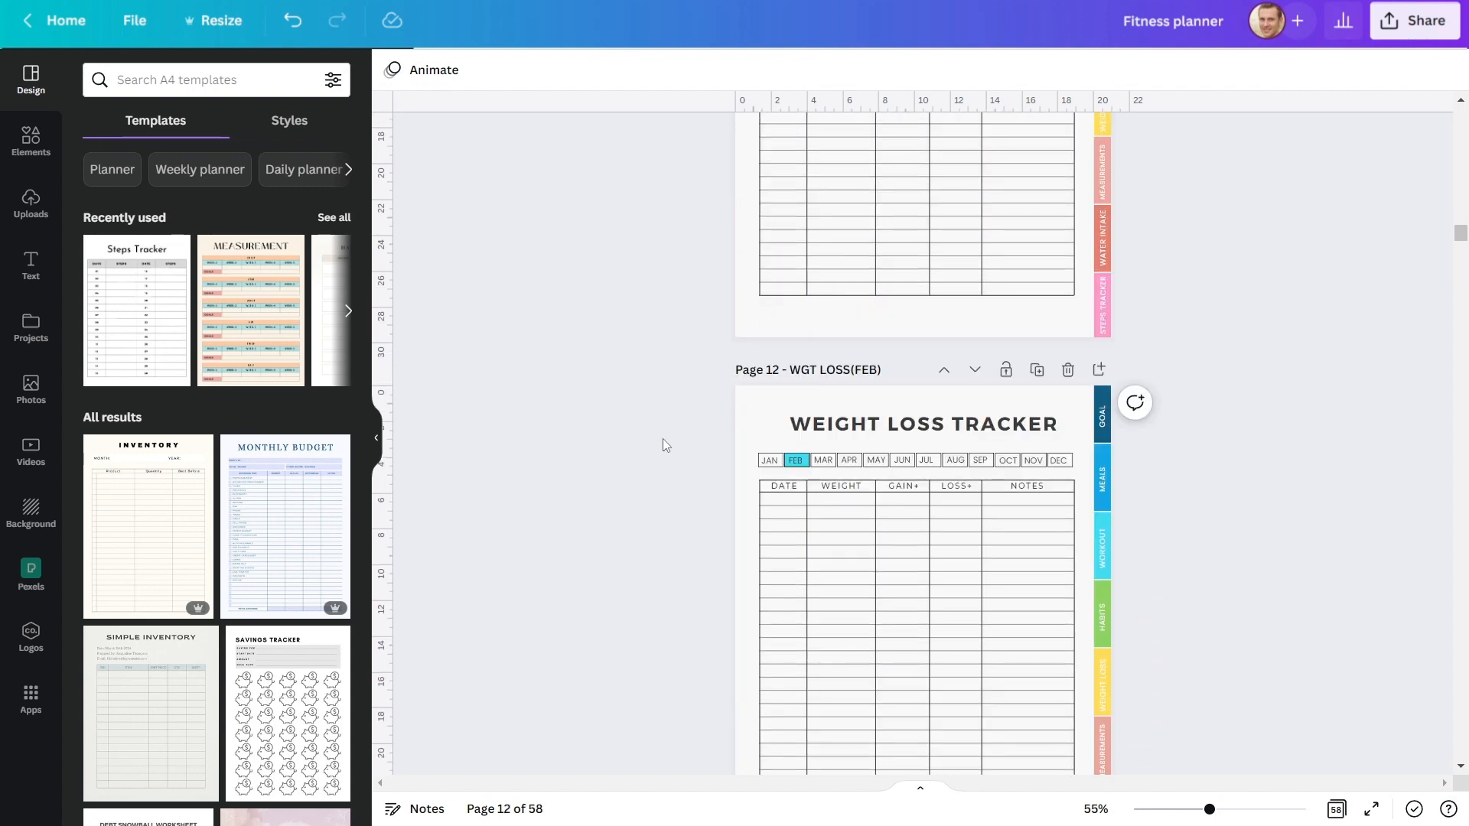
scroll(down, 3)
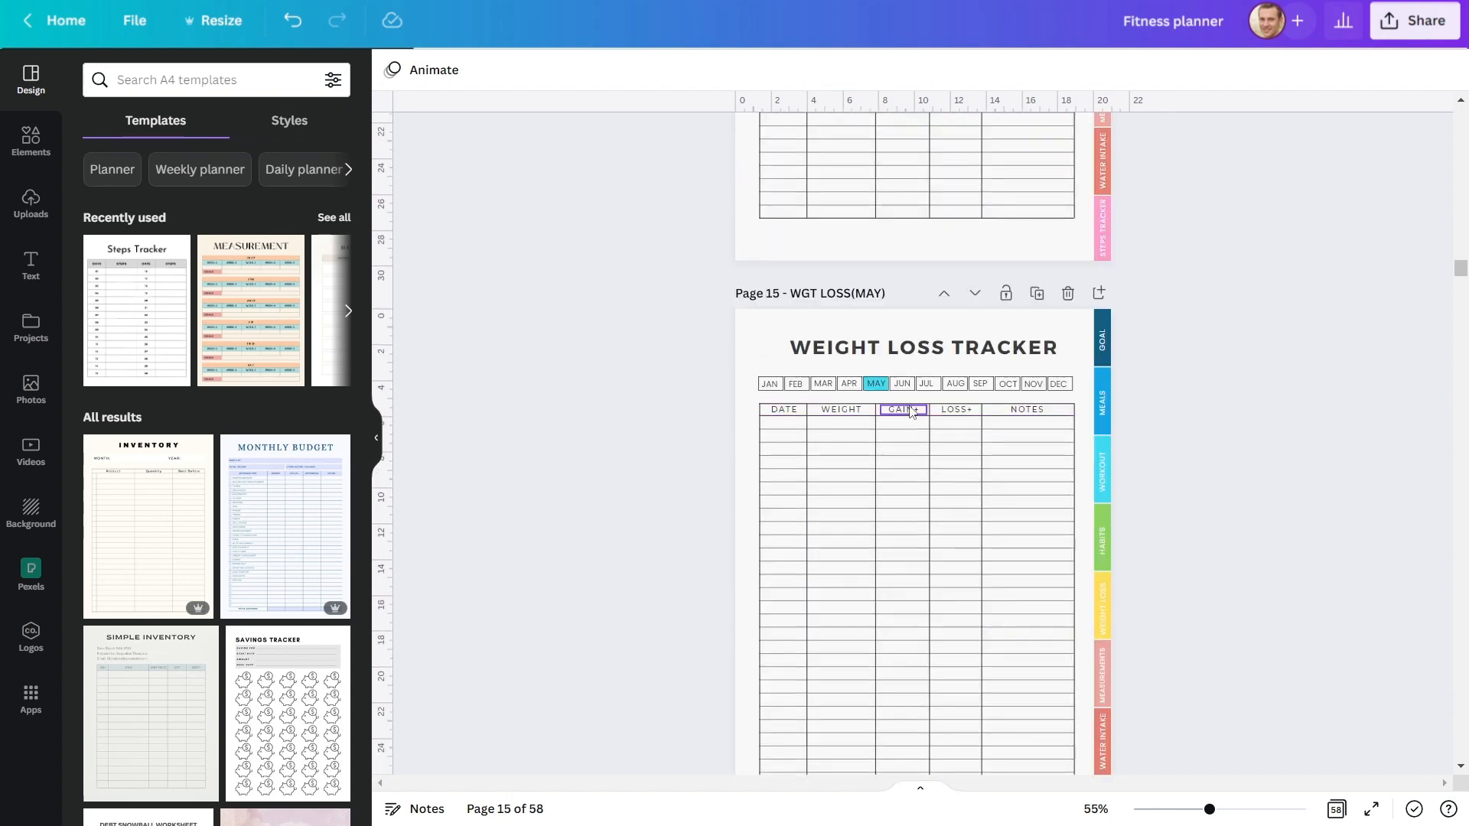
scroll(down, 3)
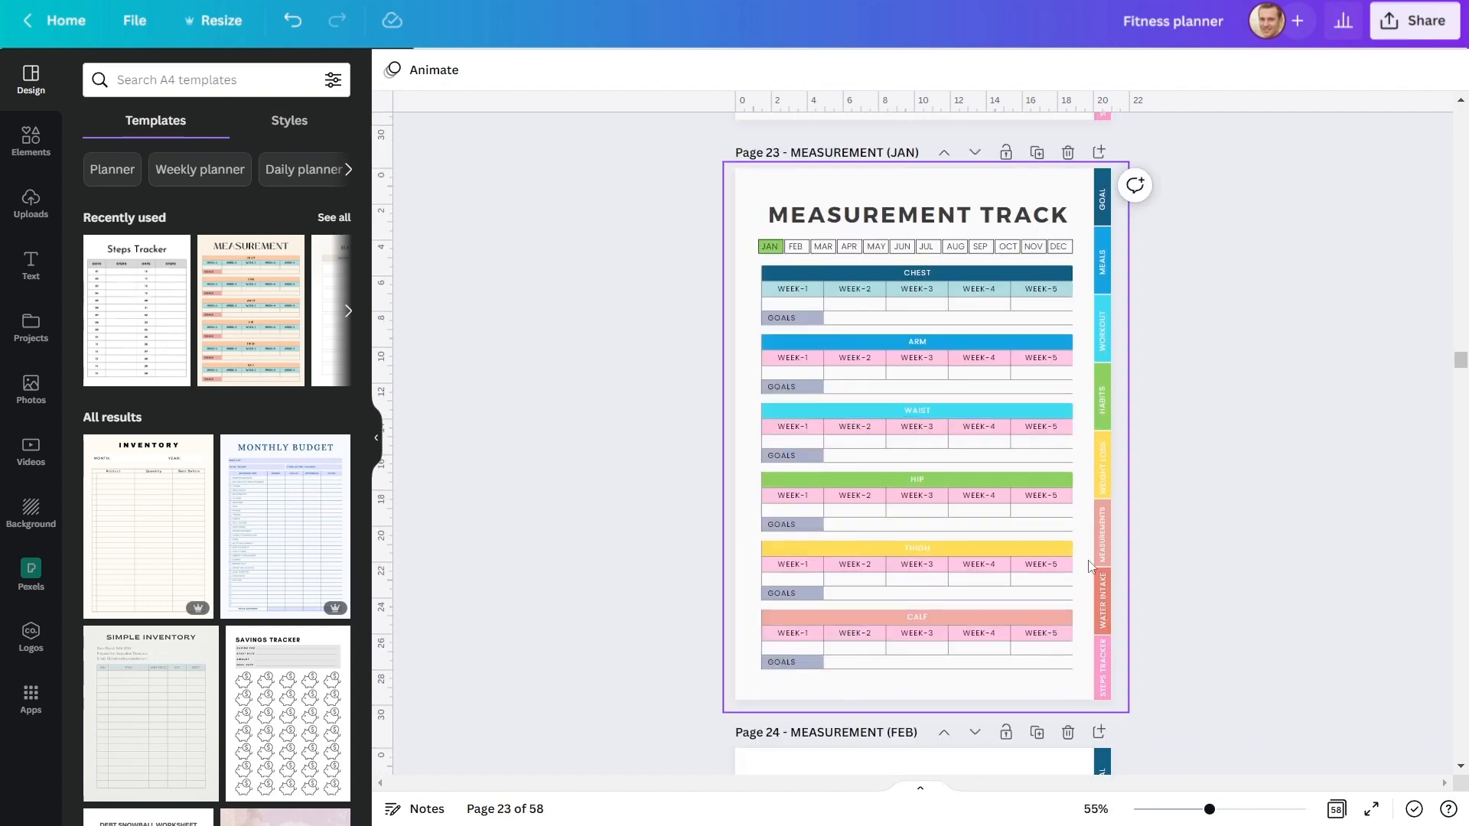
click(955, 246)
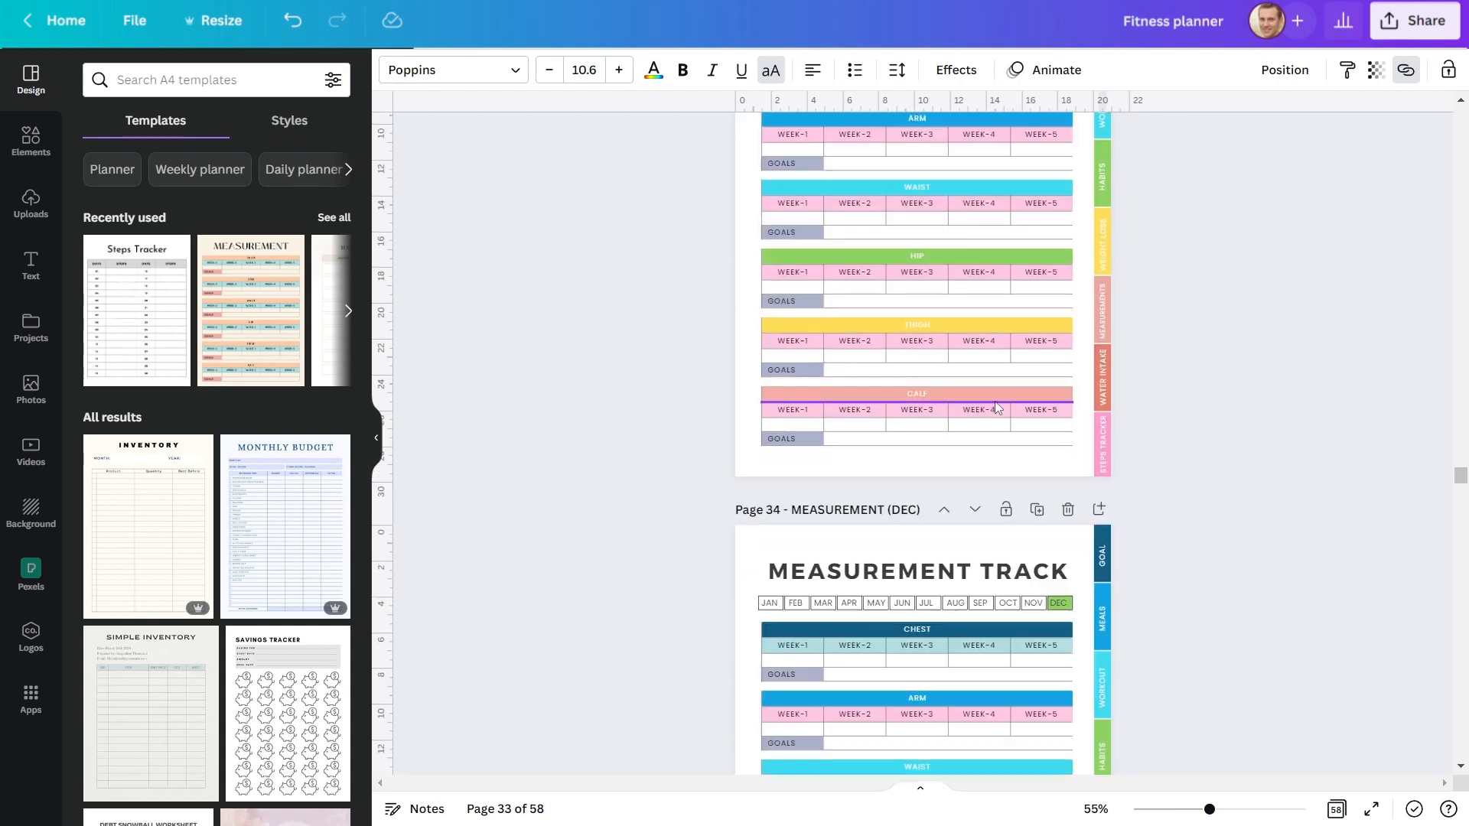
scroll(down, 3)
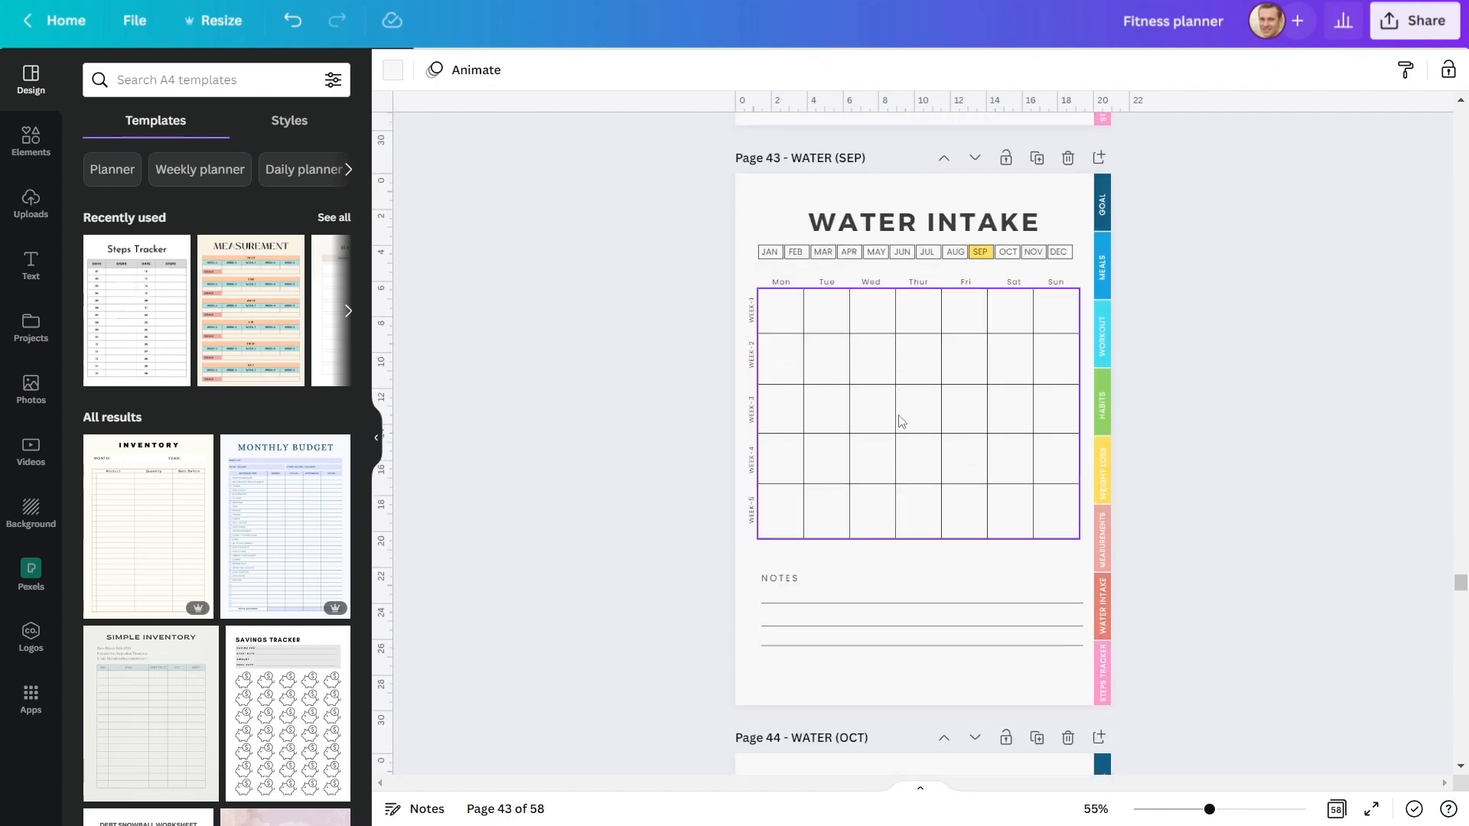
Step: Check the DAYS column on the January Steps Tracker page, then return to page 1 Goals
scroll(down, 3)
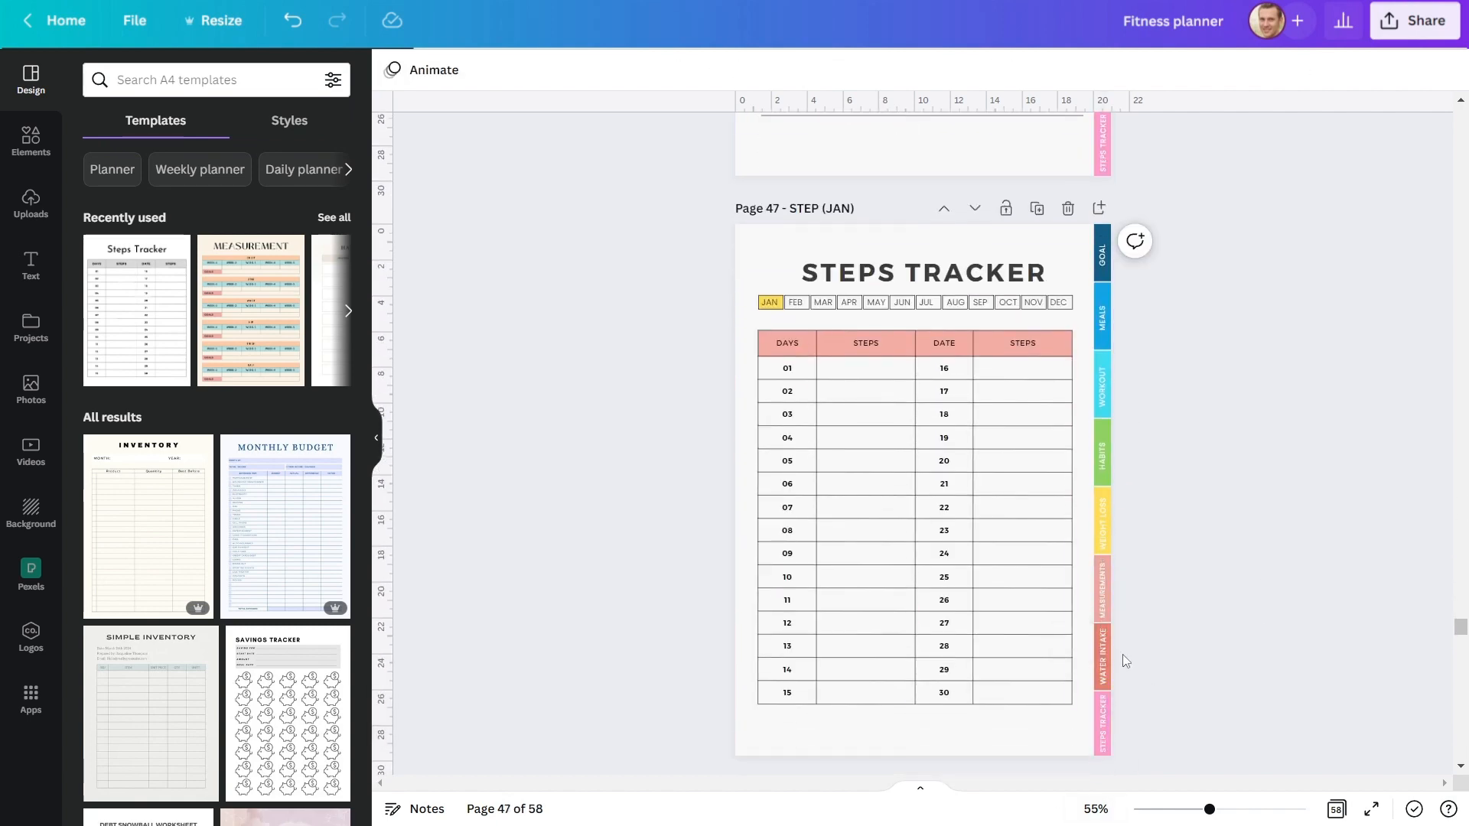
click(787, 343)
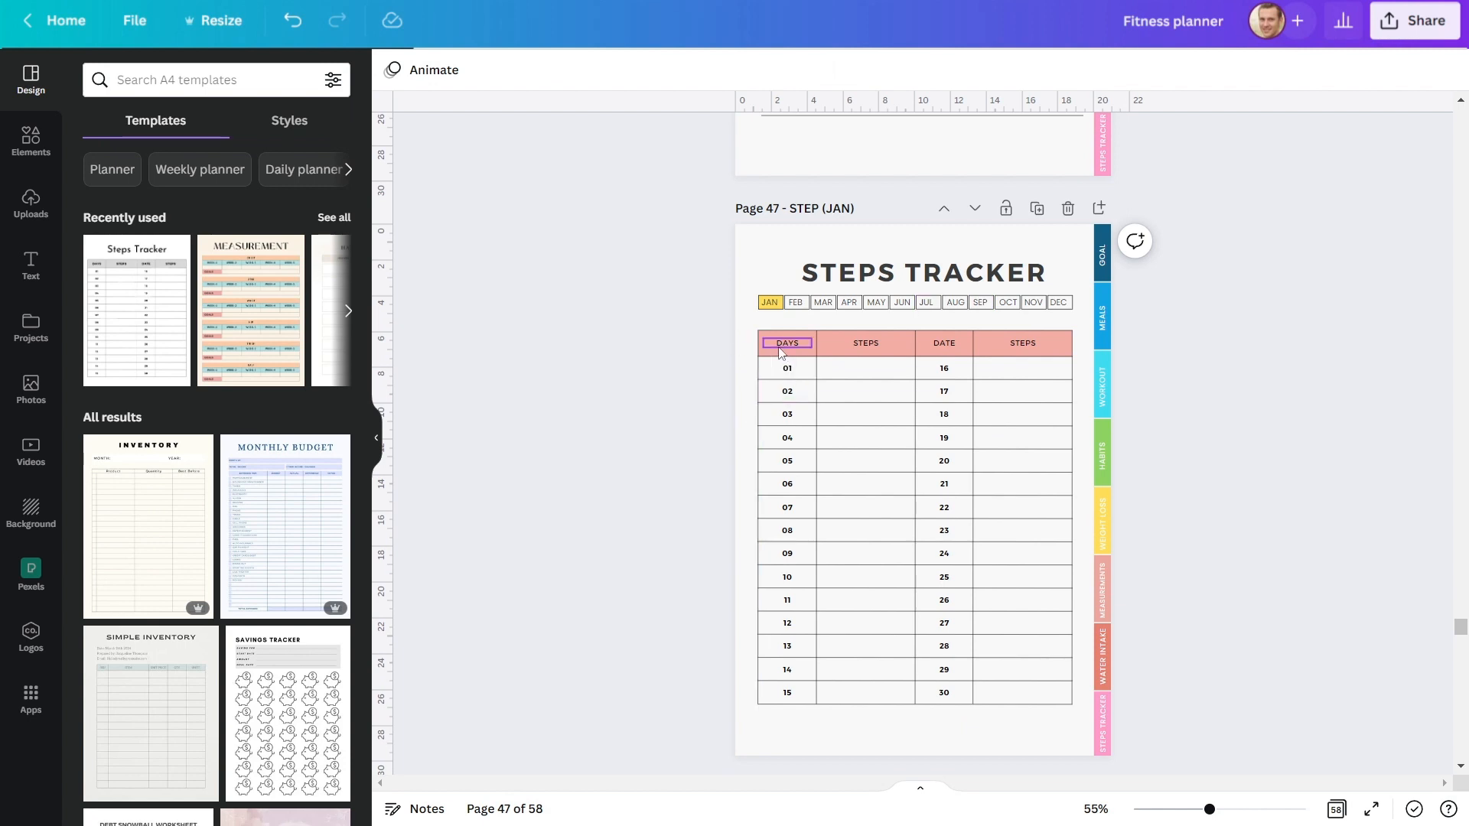
click(786, 367)
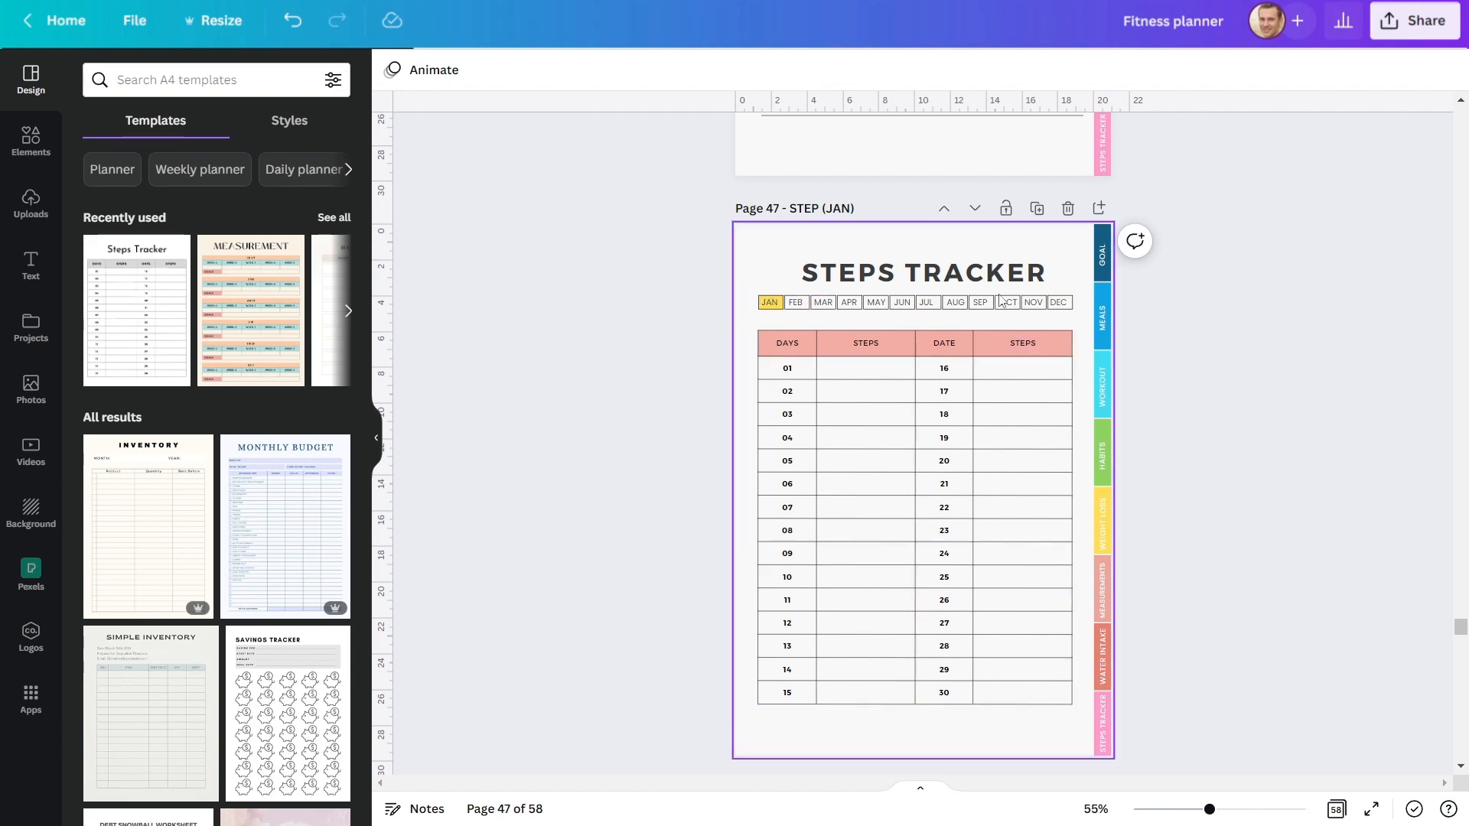
scroll(down, 3)
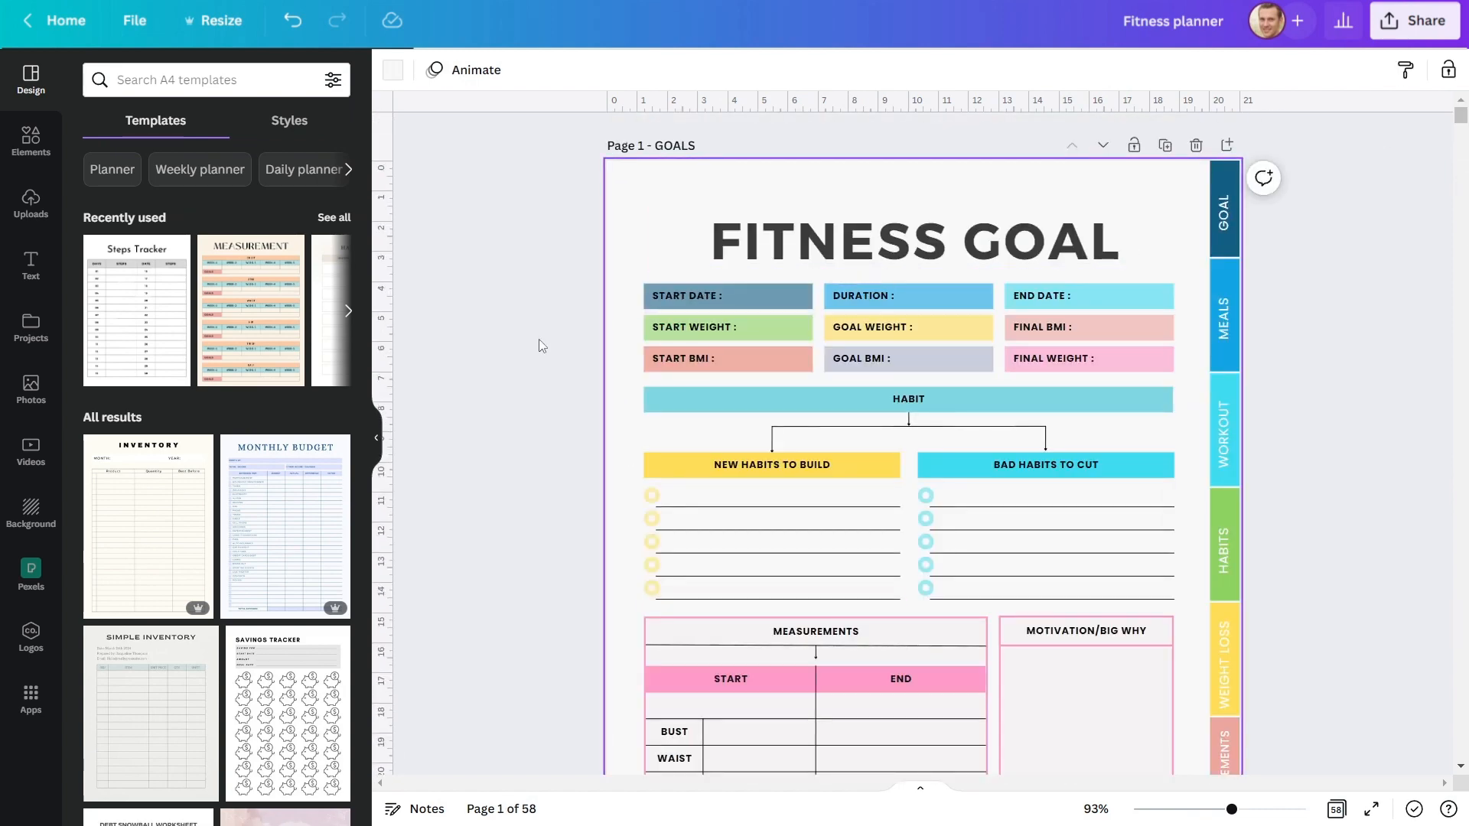
Step: Link the GOAL side tab on page 1 to '1 - GOALS'
click(1223, 211)
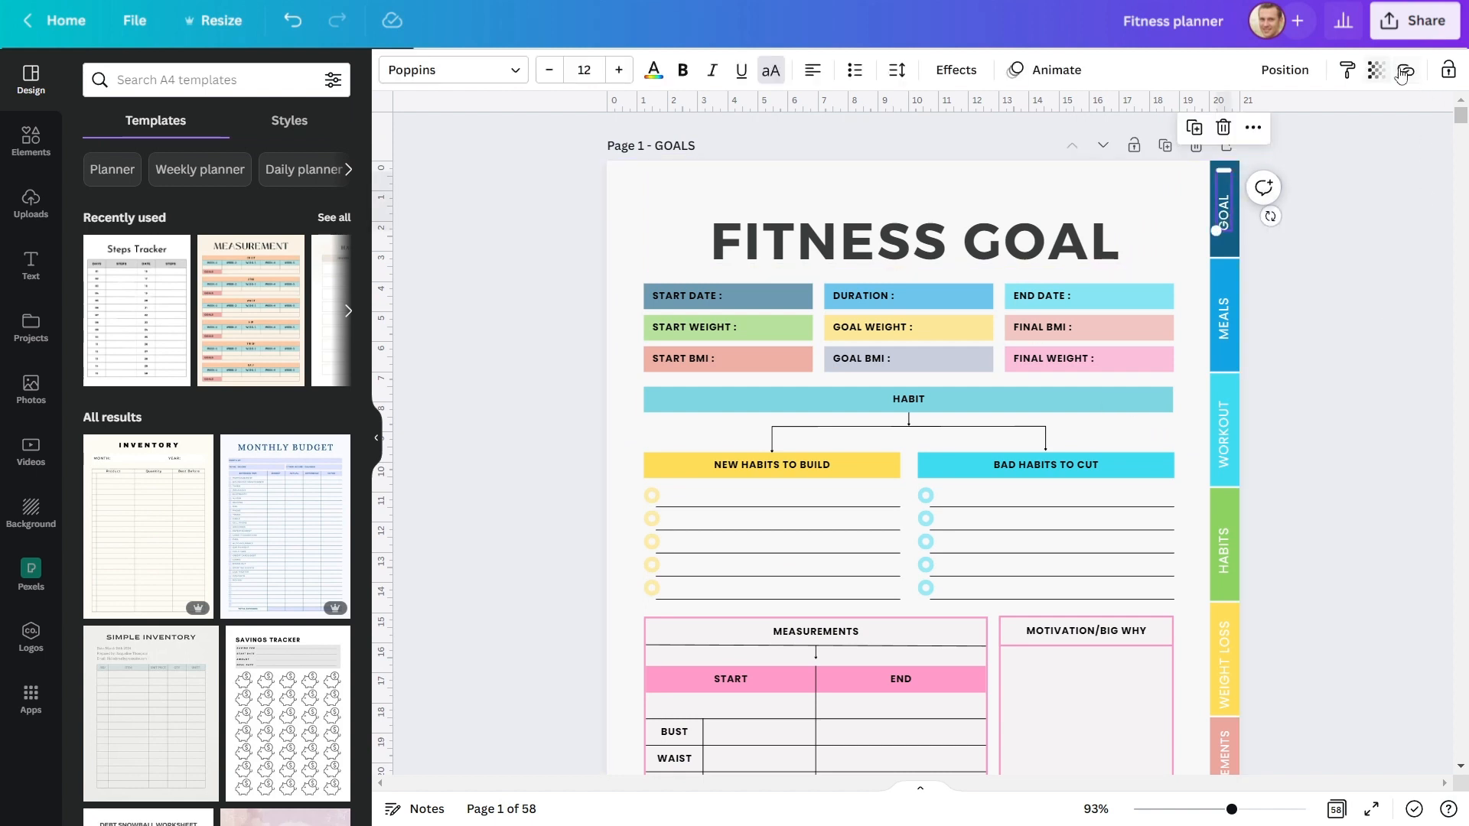
click(1405, 71)
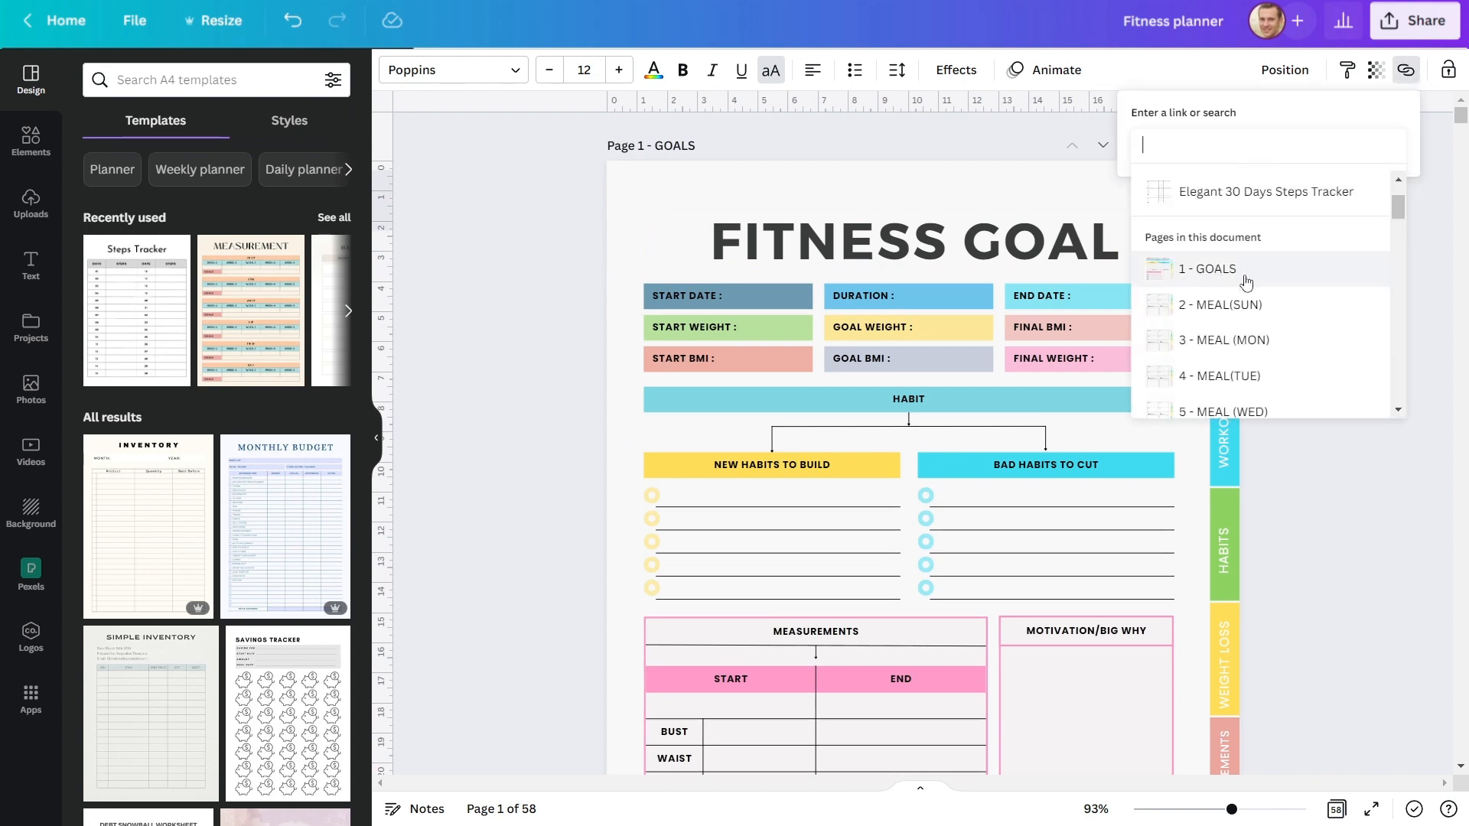
click(1209, 269)
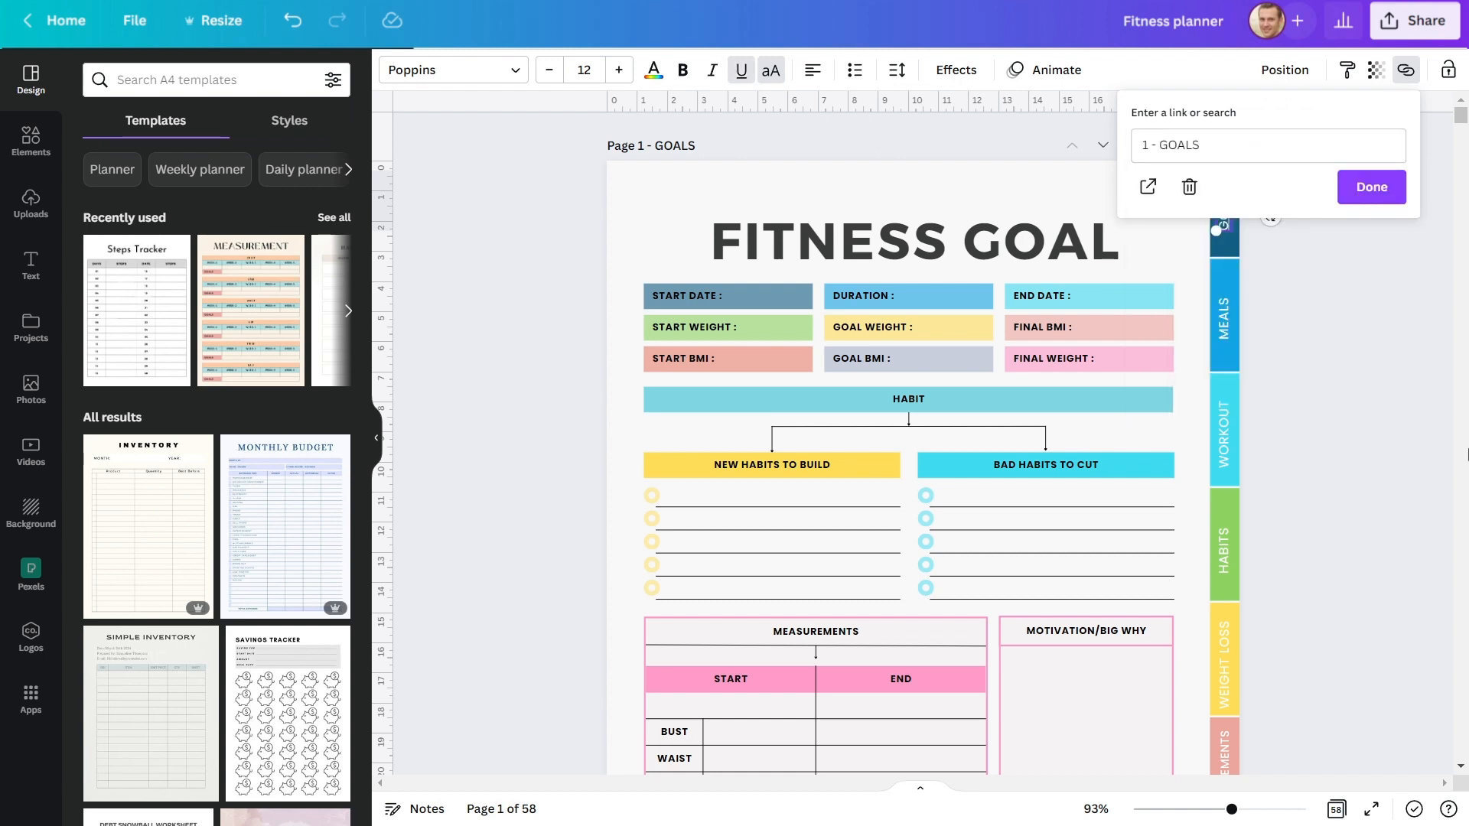
click(1370, 187)
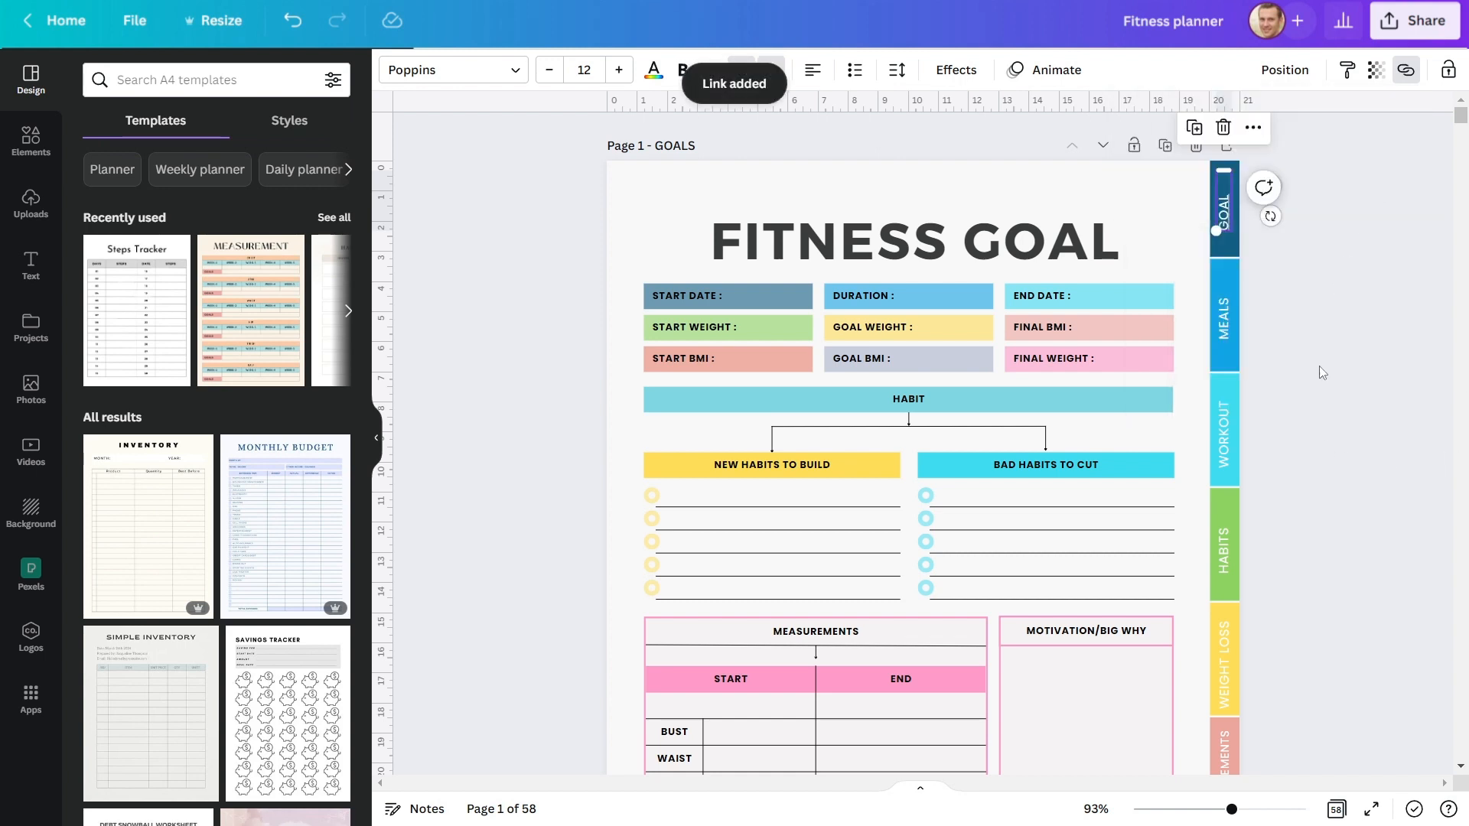
Step: Begin linking the MEALS side tab to its destination meal page
click(1224, 314)
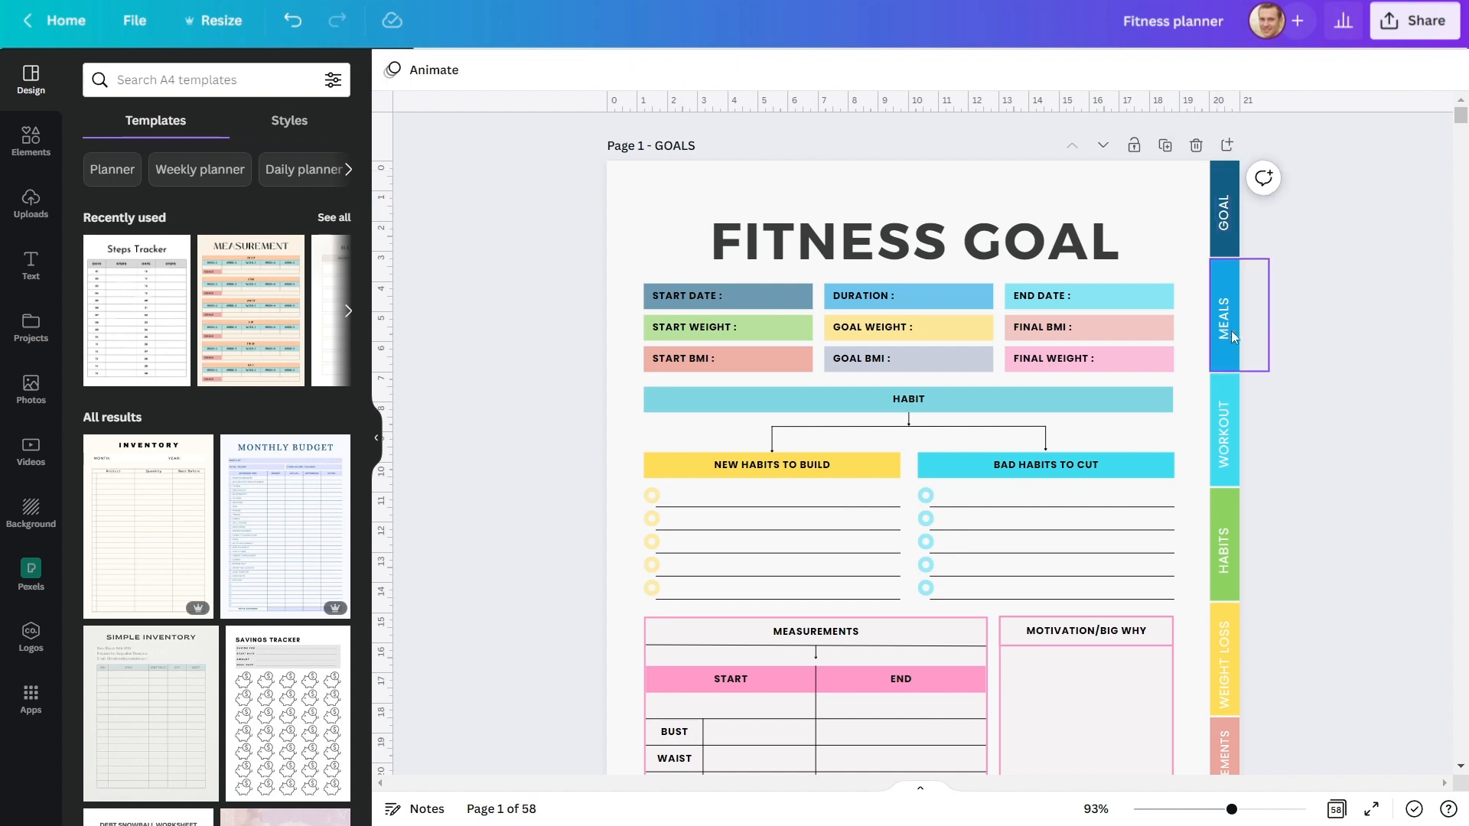
click(1405, 69)
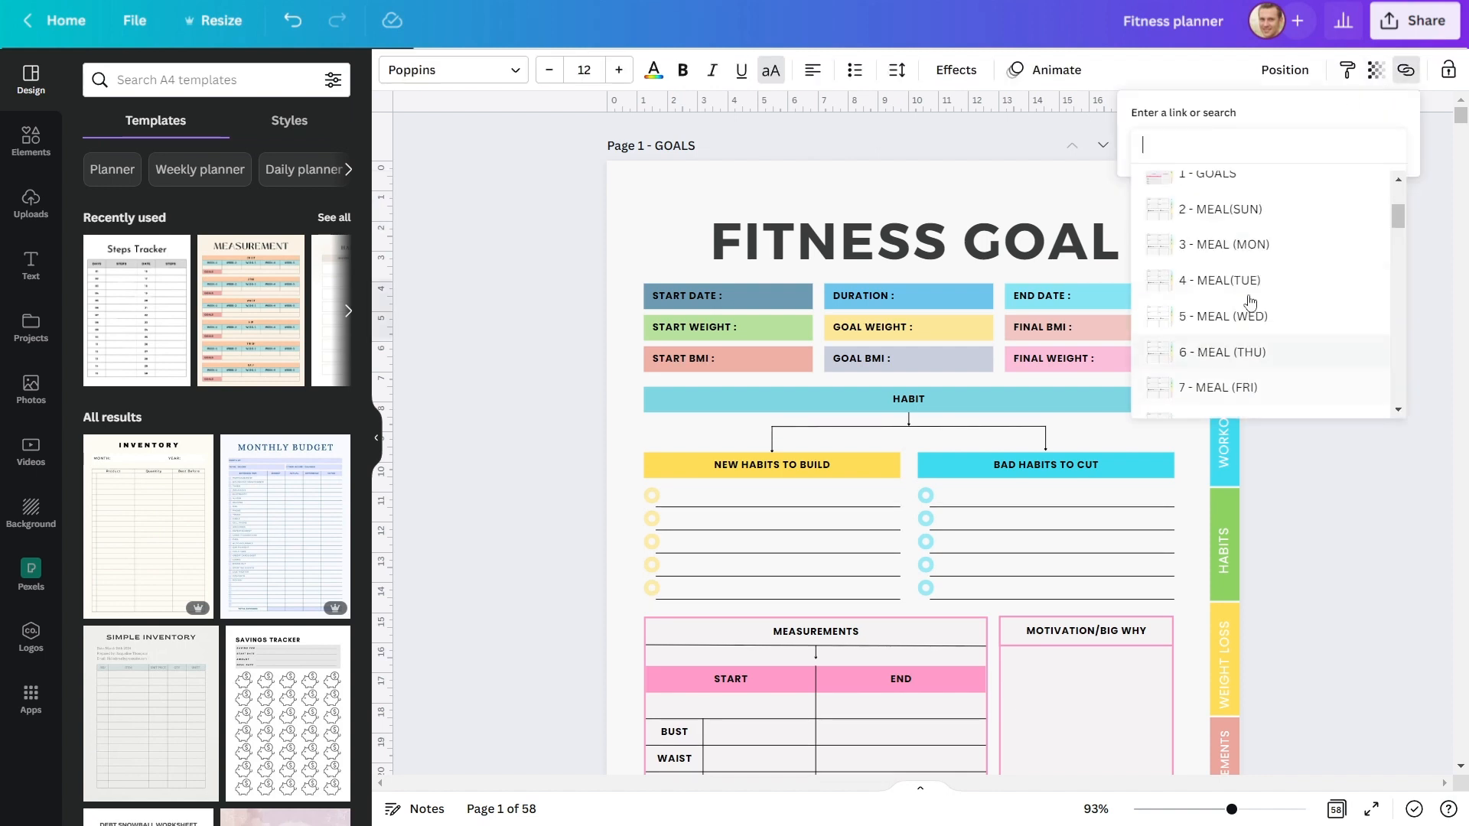
click(1220, 210)
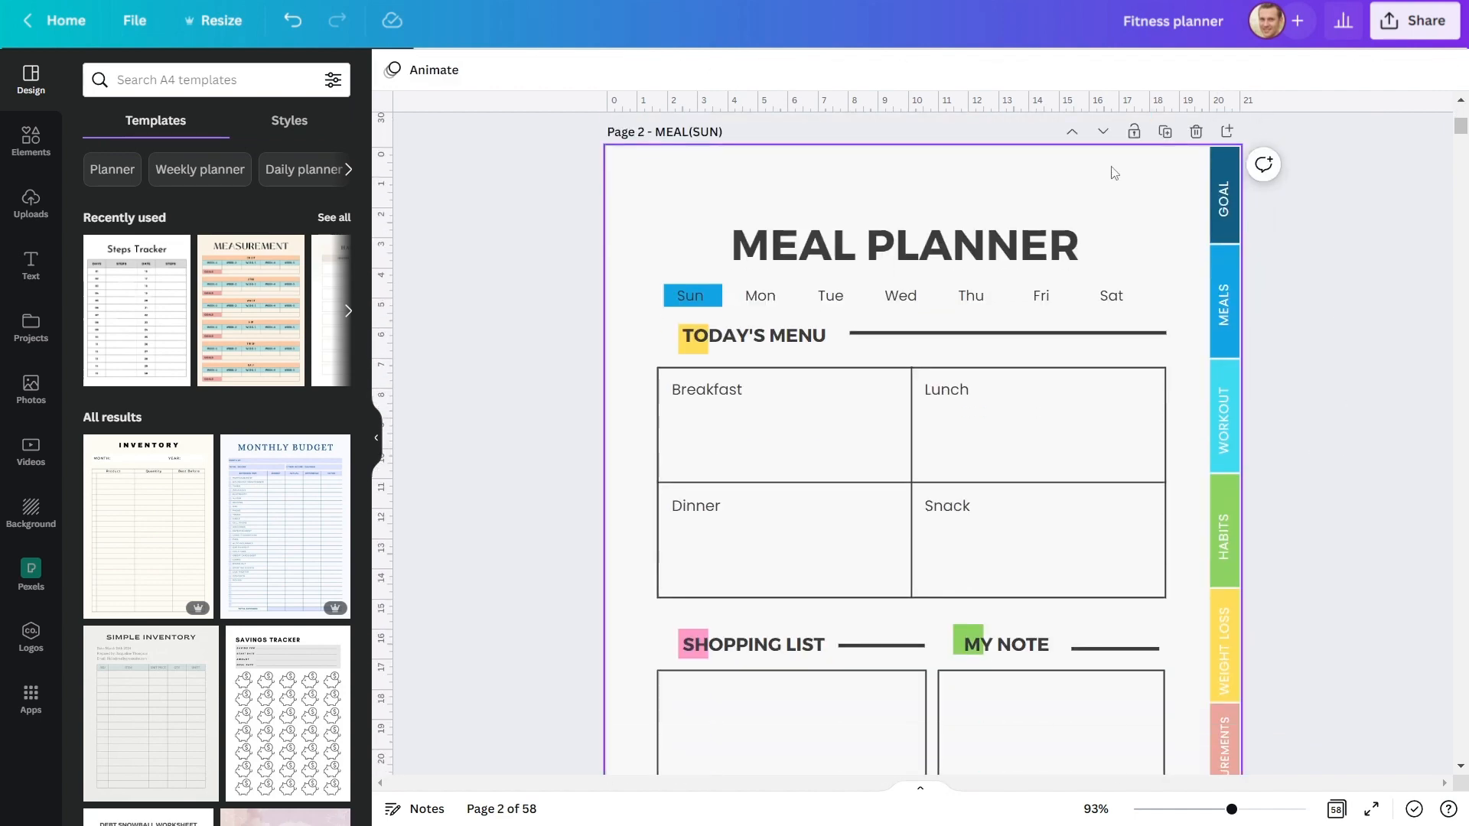
mouse_move(776, 277)
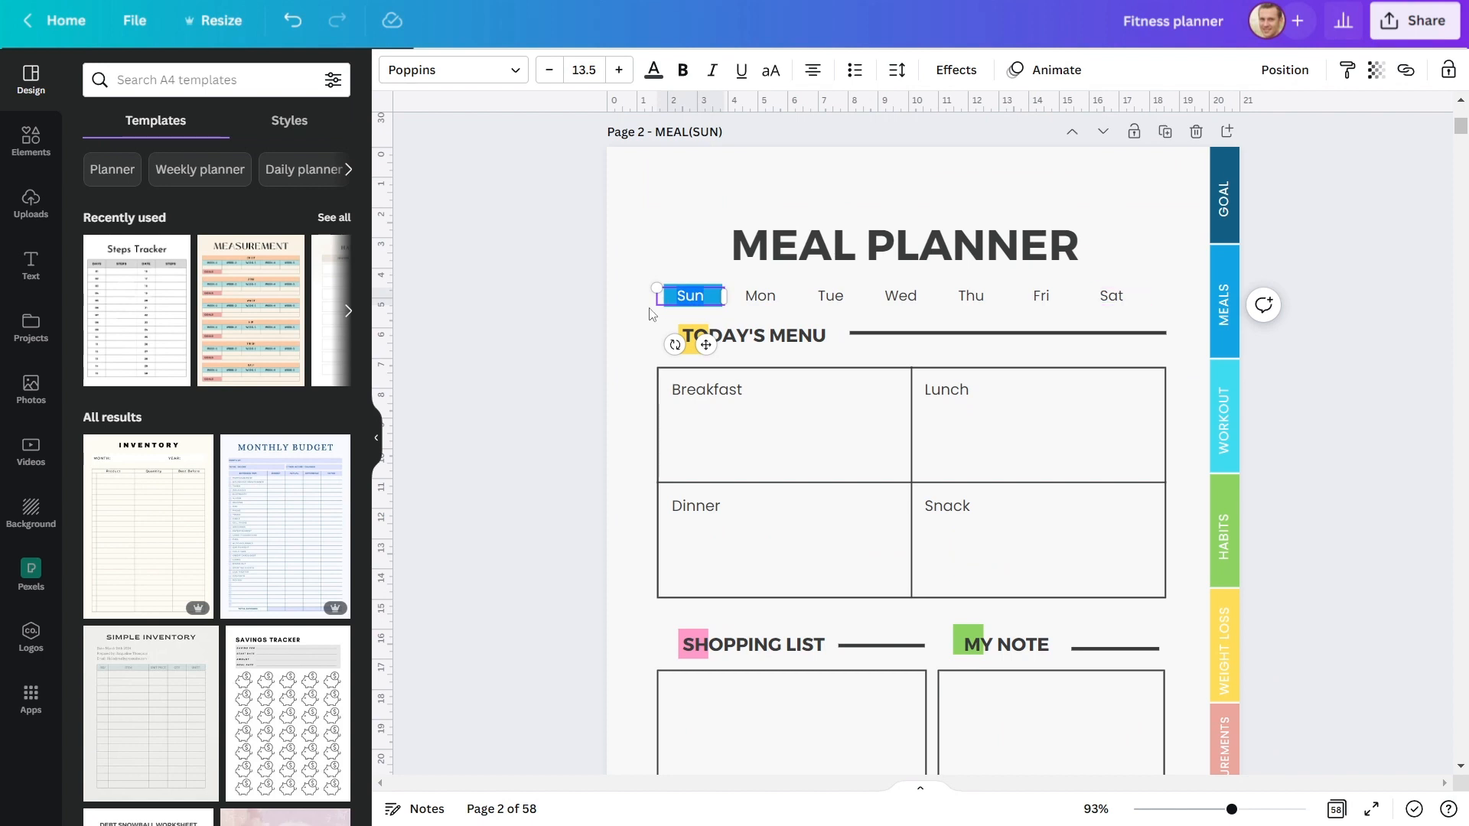
Step: Link the Sun day button to '2 - MEAL(SUN)'
click(904, 245)
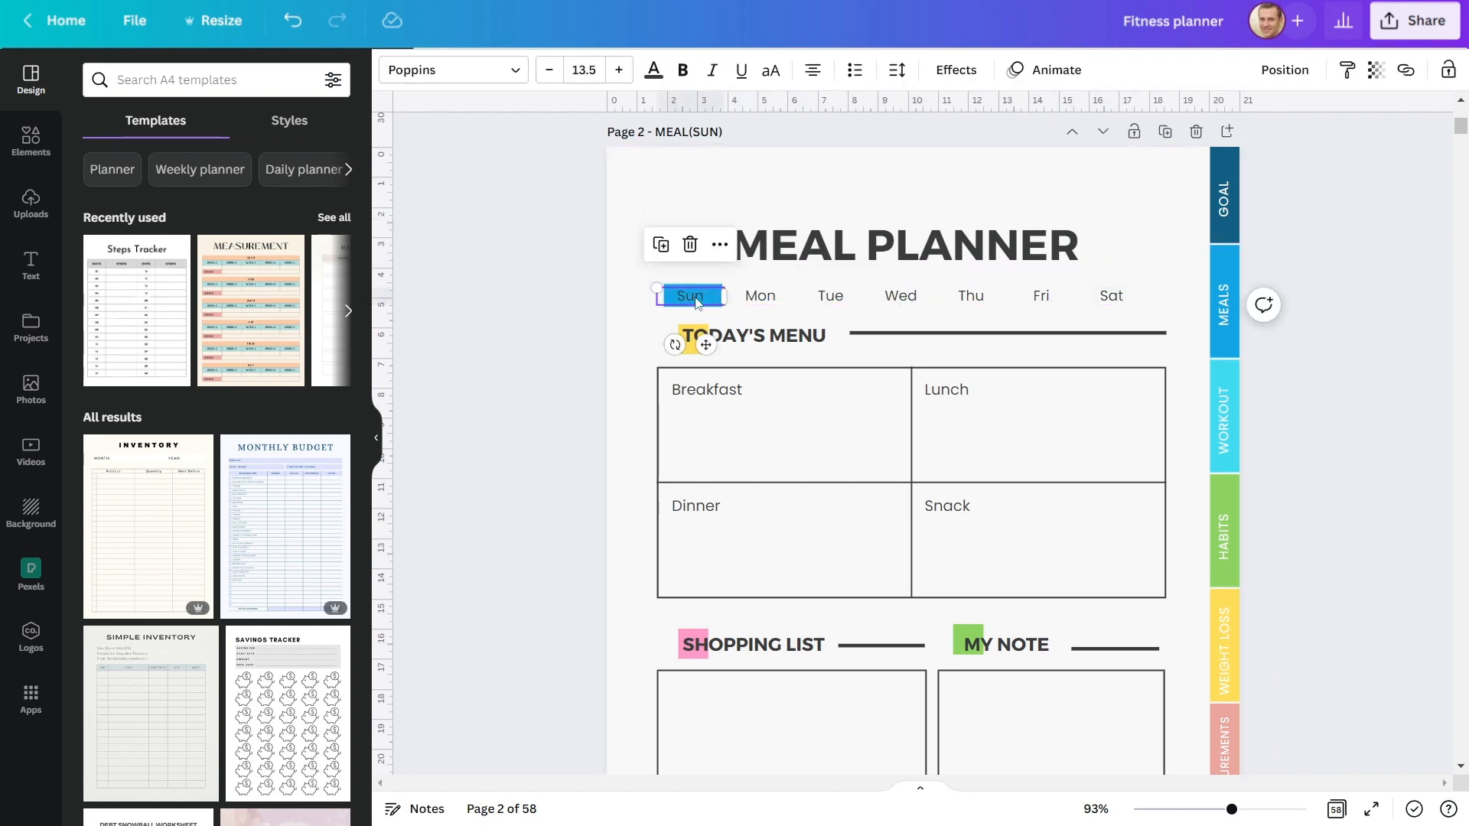
click(1405, 69)
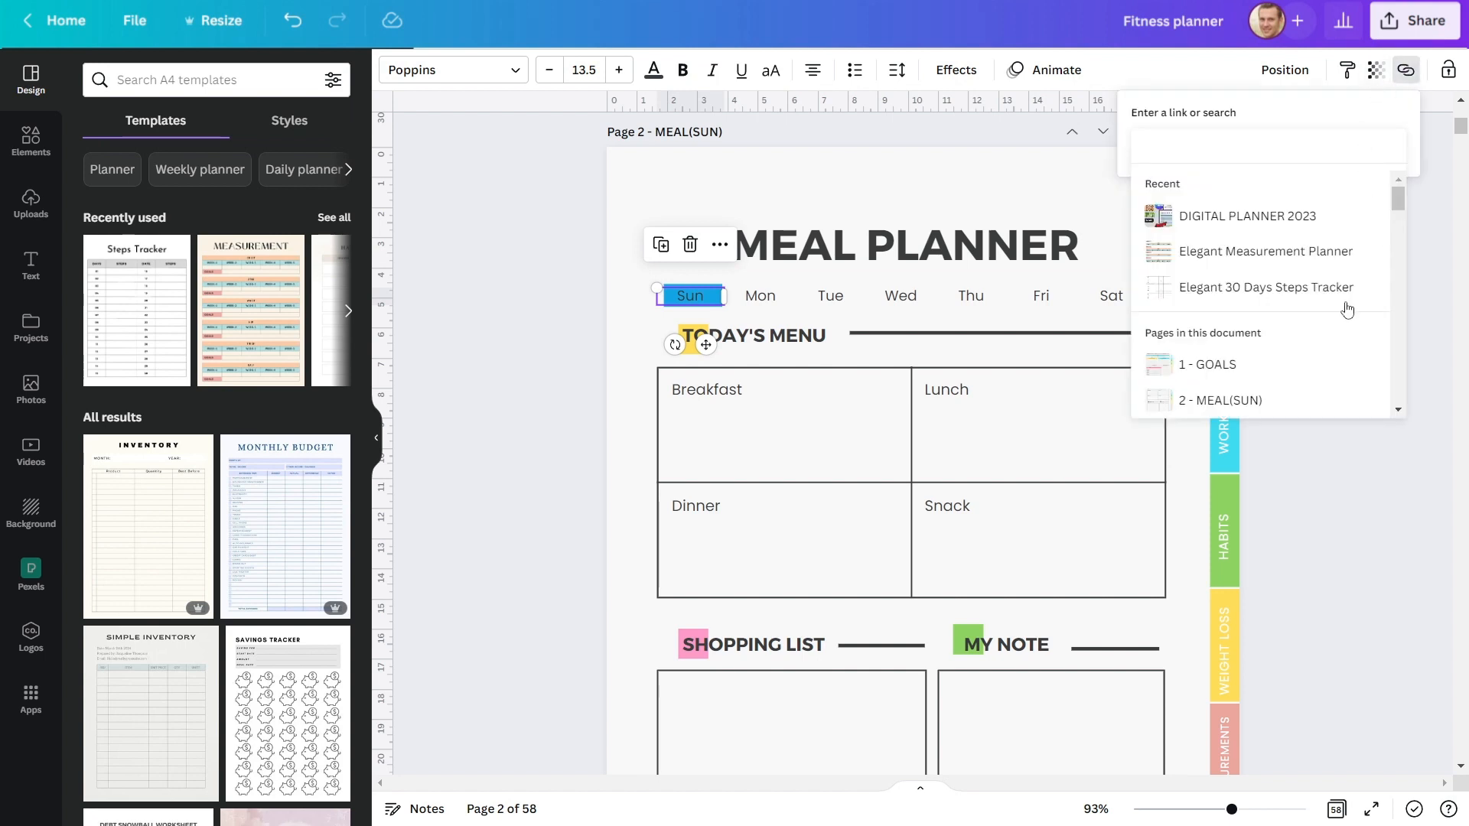
click(1220, 399)
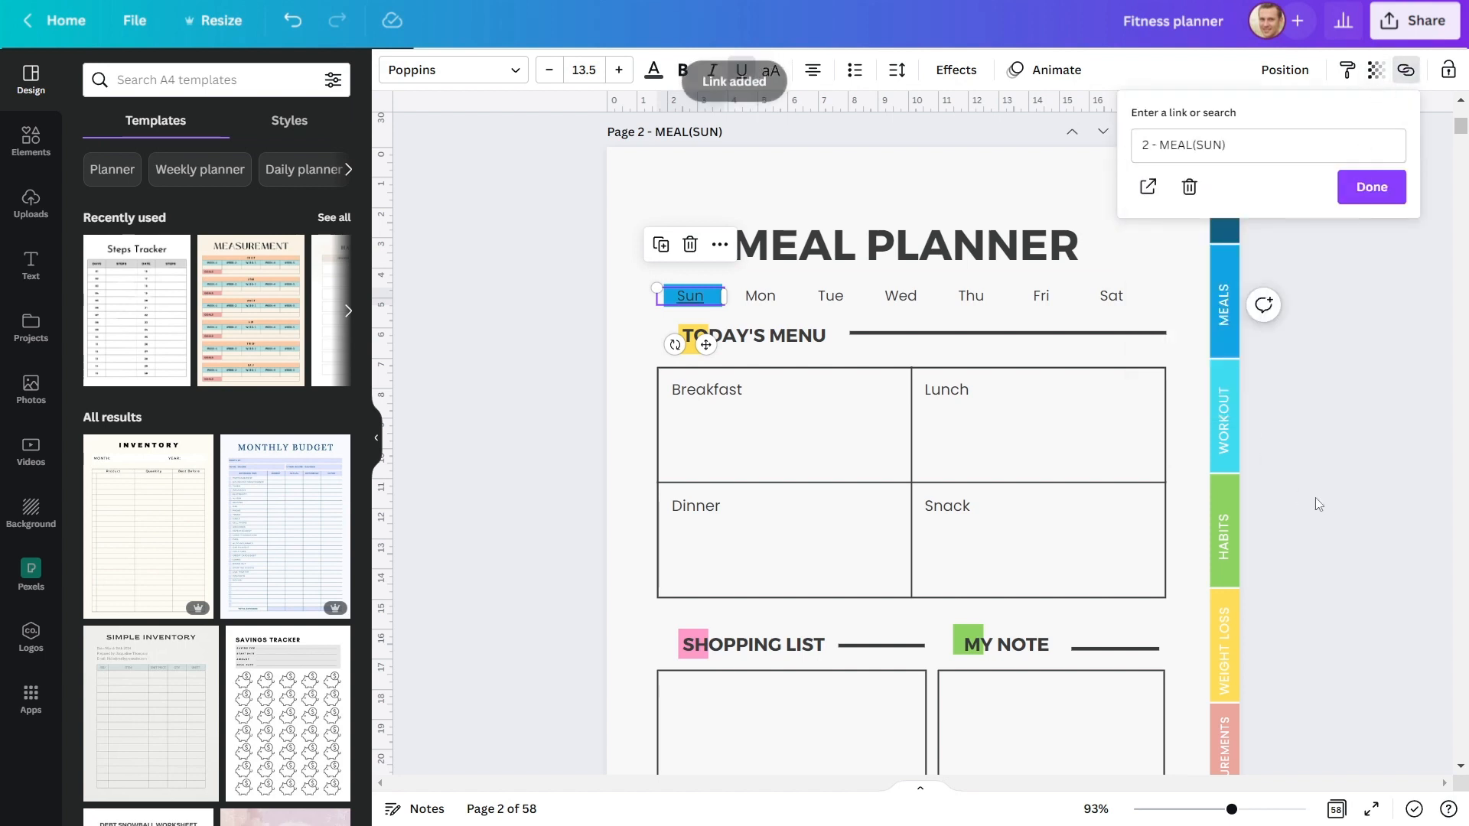
click(1370, 187)
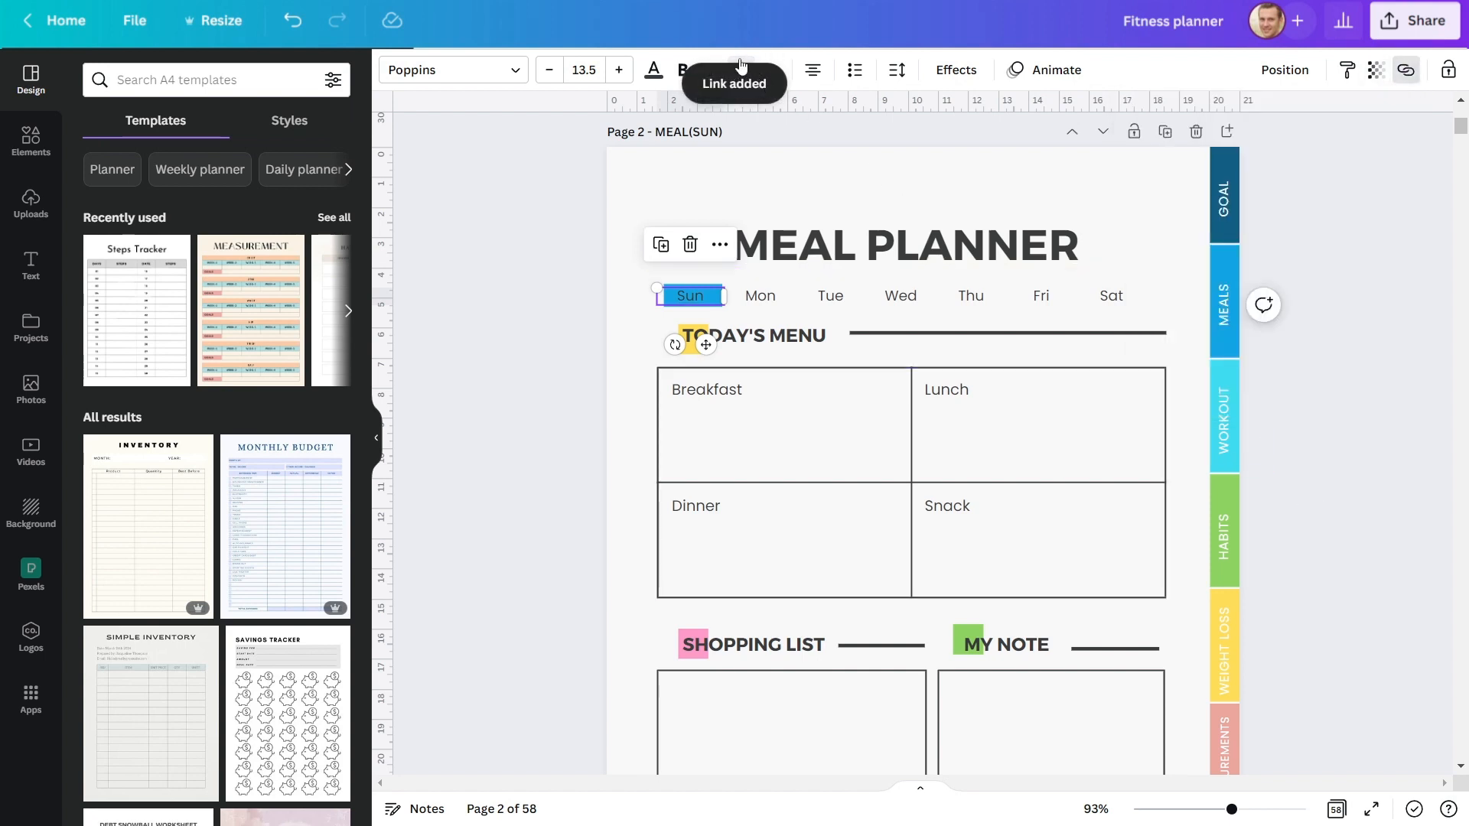
Step: Begin linking the Mon day button to its meal page
click(760, 296)
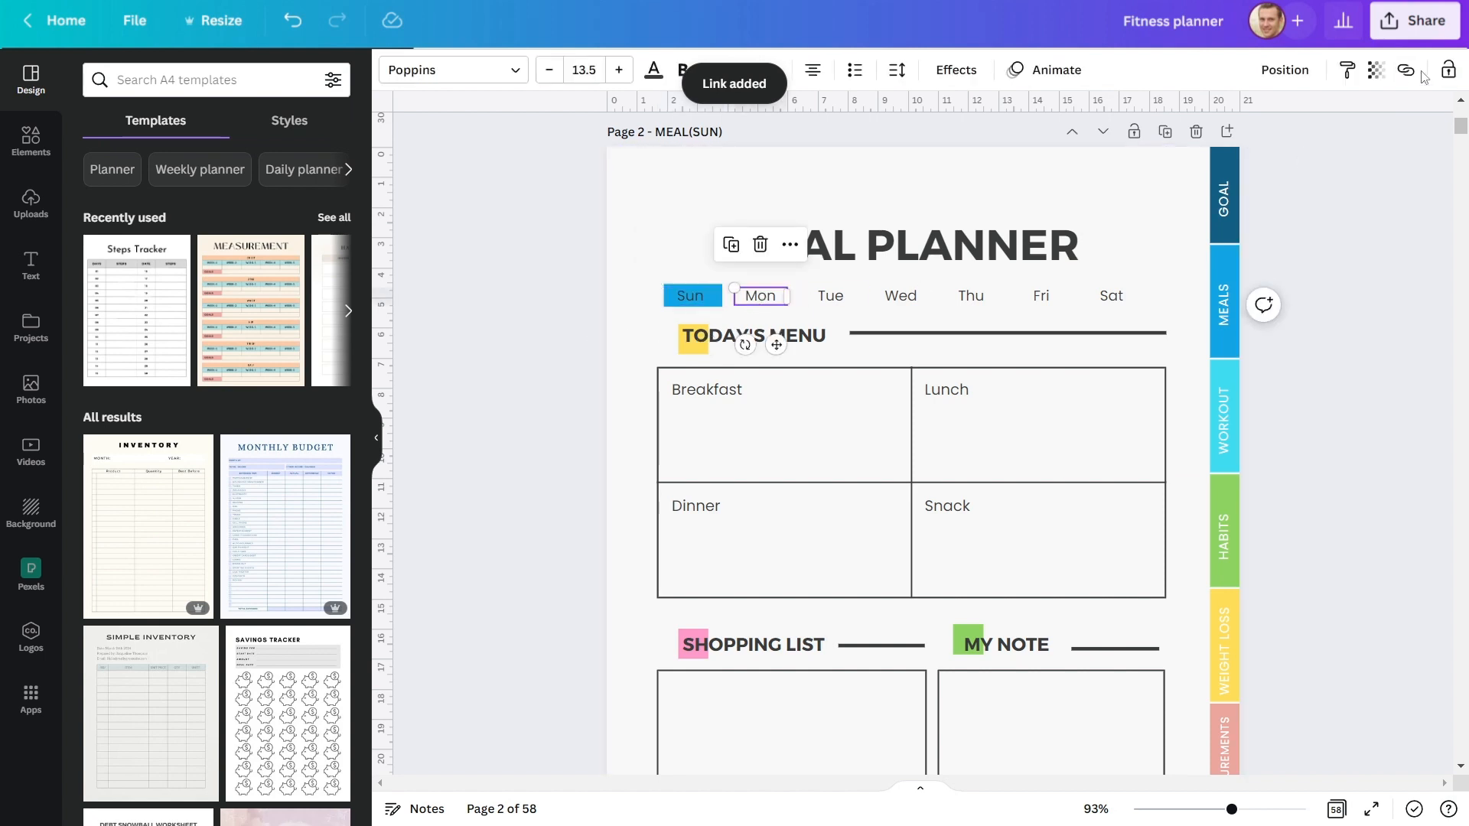
click(1405, 69)
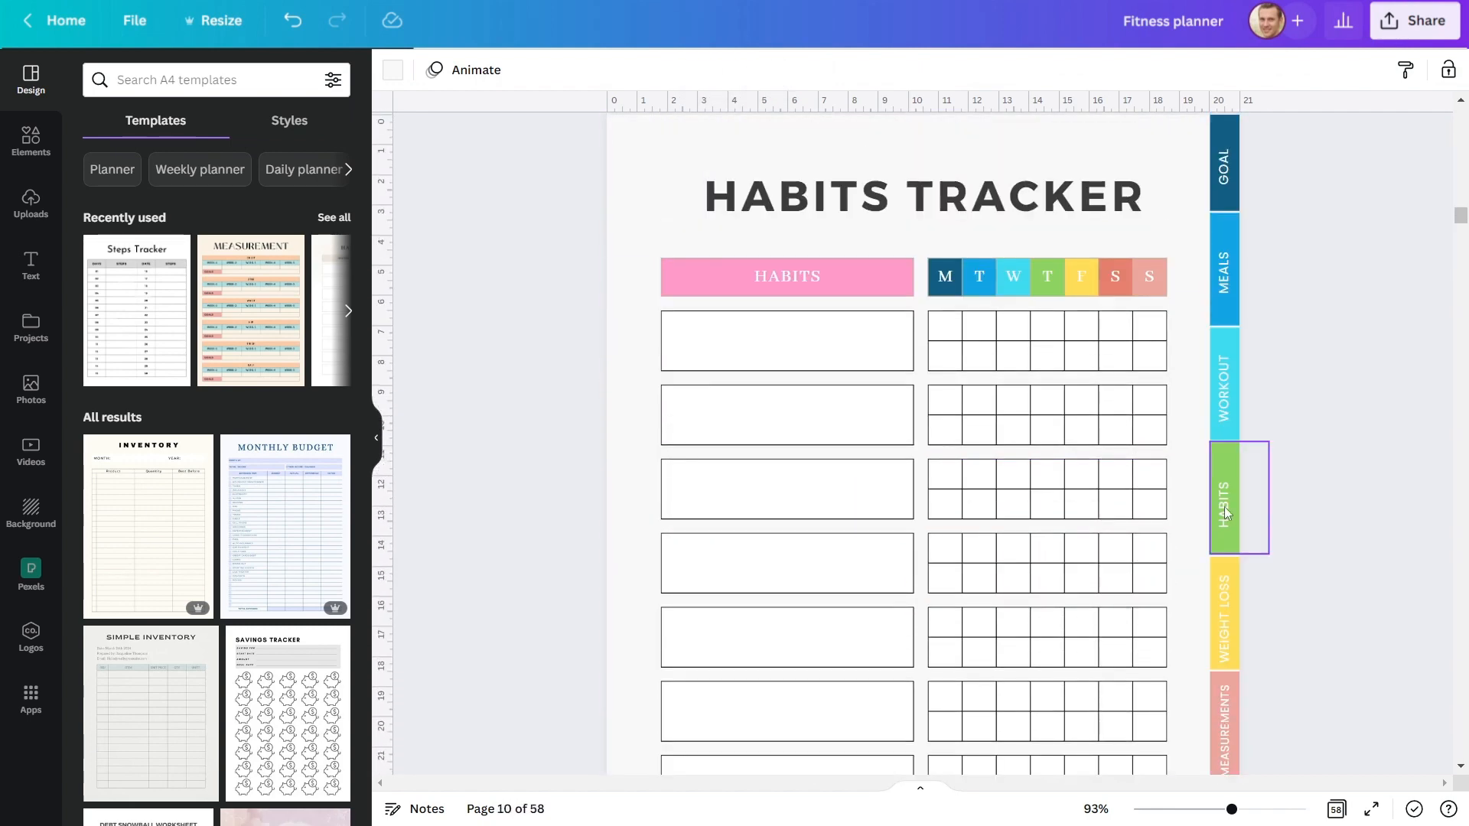
Step: Select the HABITS tab on page 10, scroll to page 39 WATER (MAY) and bring up Share options
click(1223, 496)
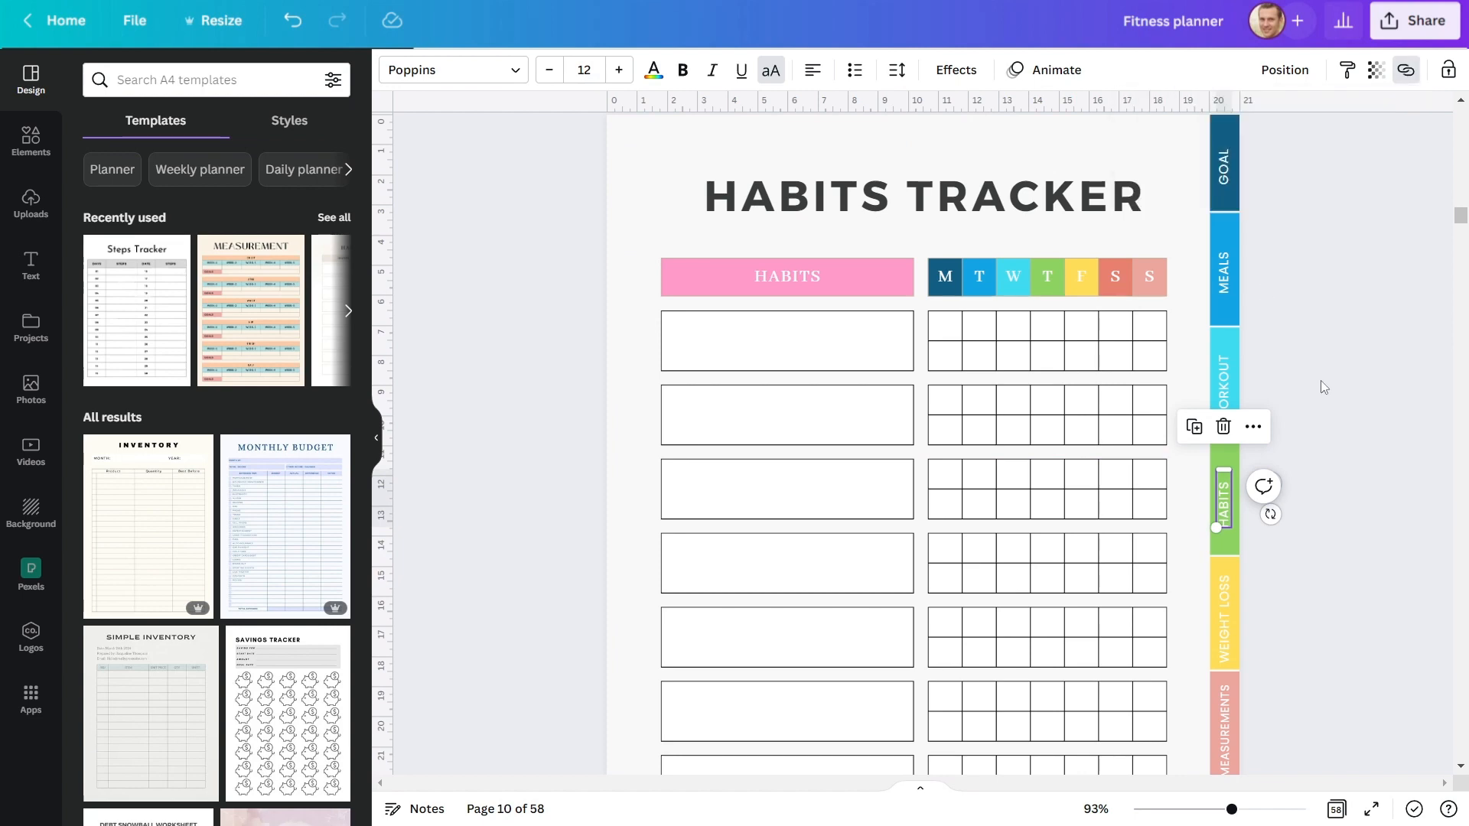
scroll(down, 3)
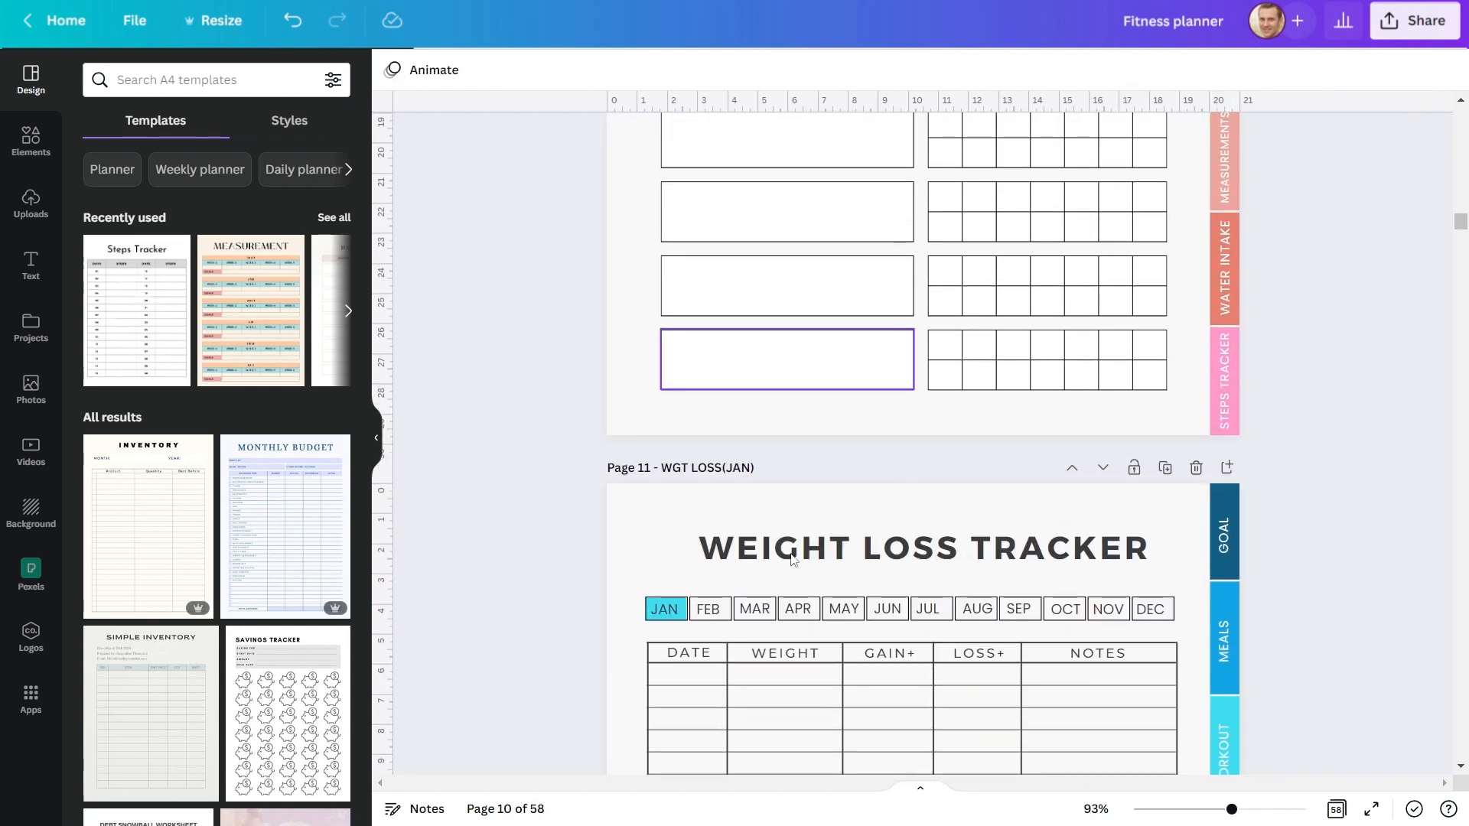
click(1047, 360)
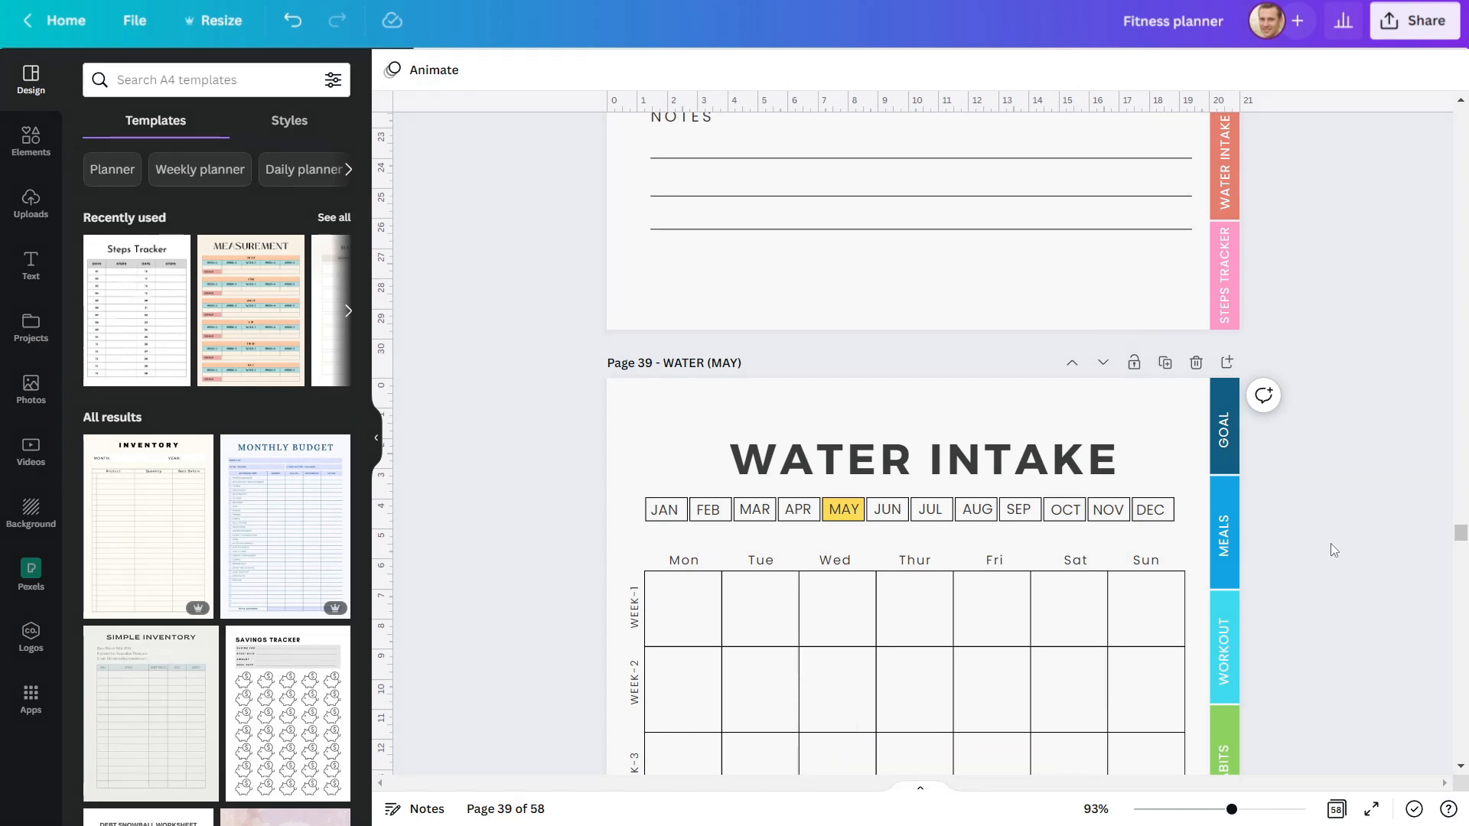
click(1415, 20)
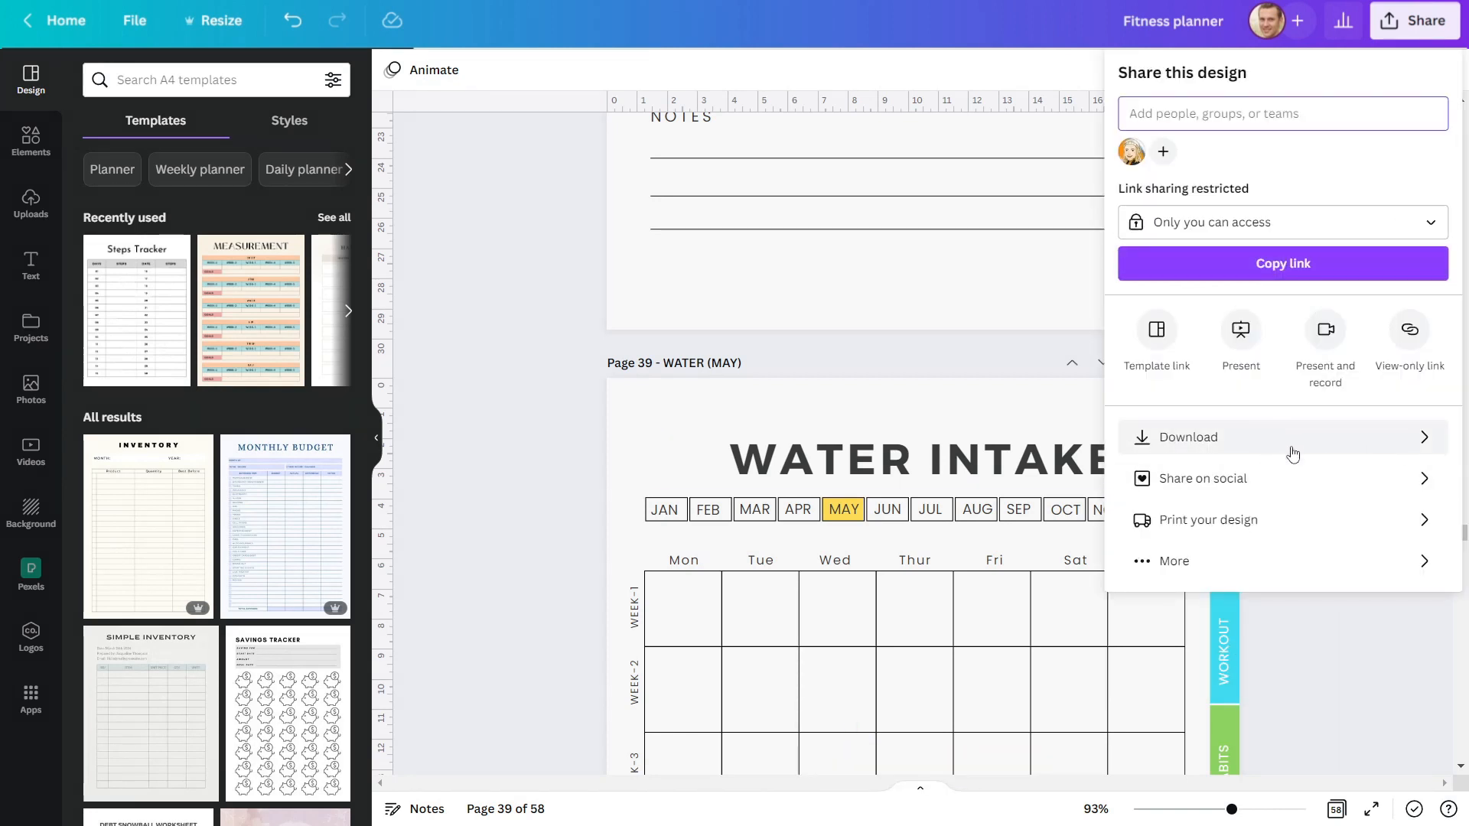
Step: Download all 58 pages as a standard PDF from the Share menu
click(1187, 436)
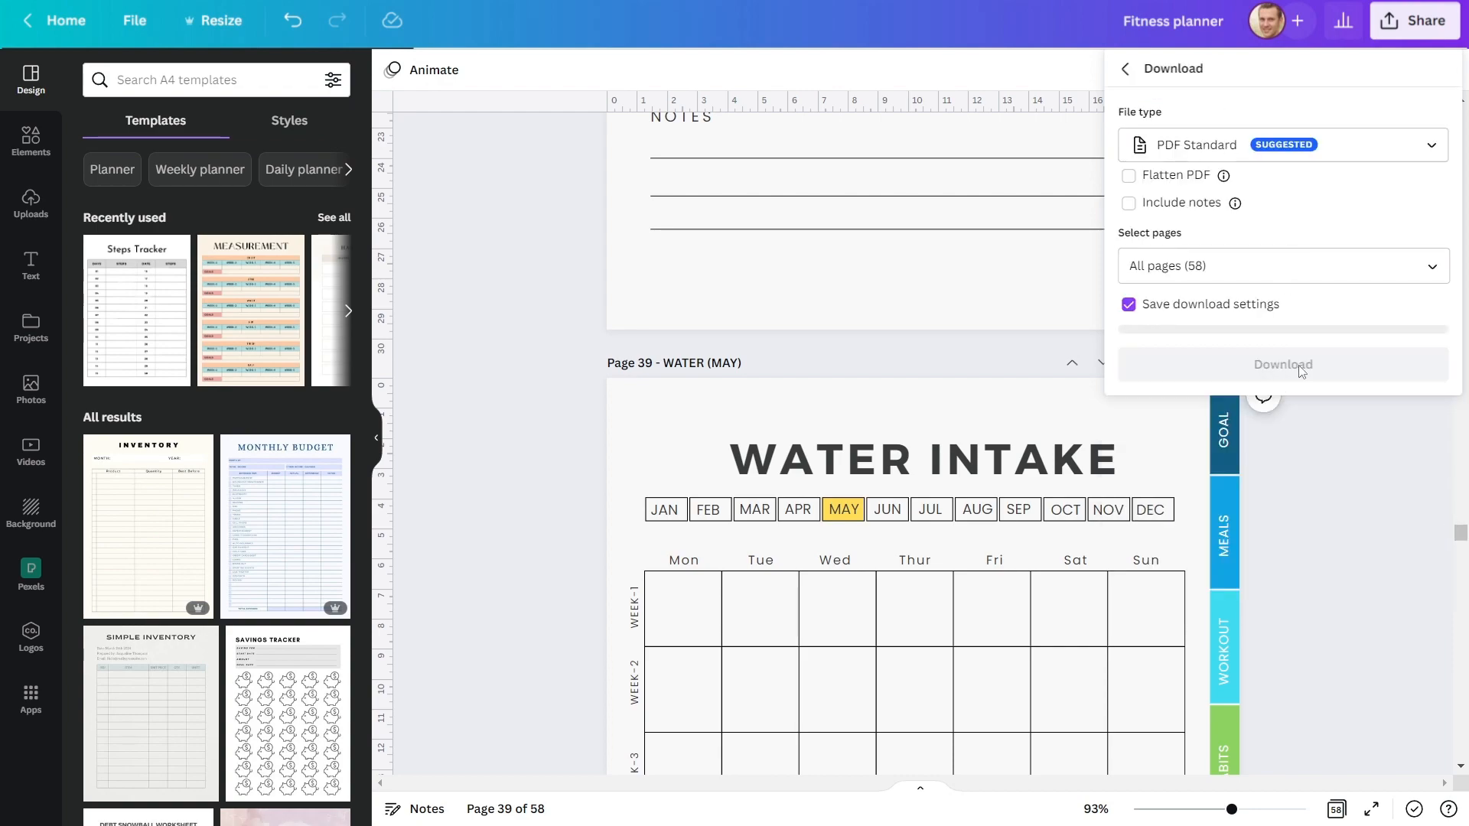
click(1283, 364)
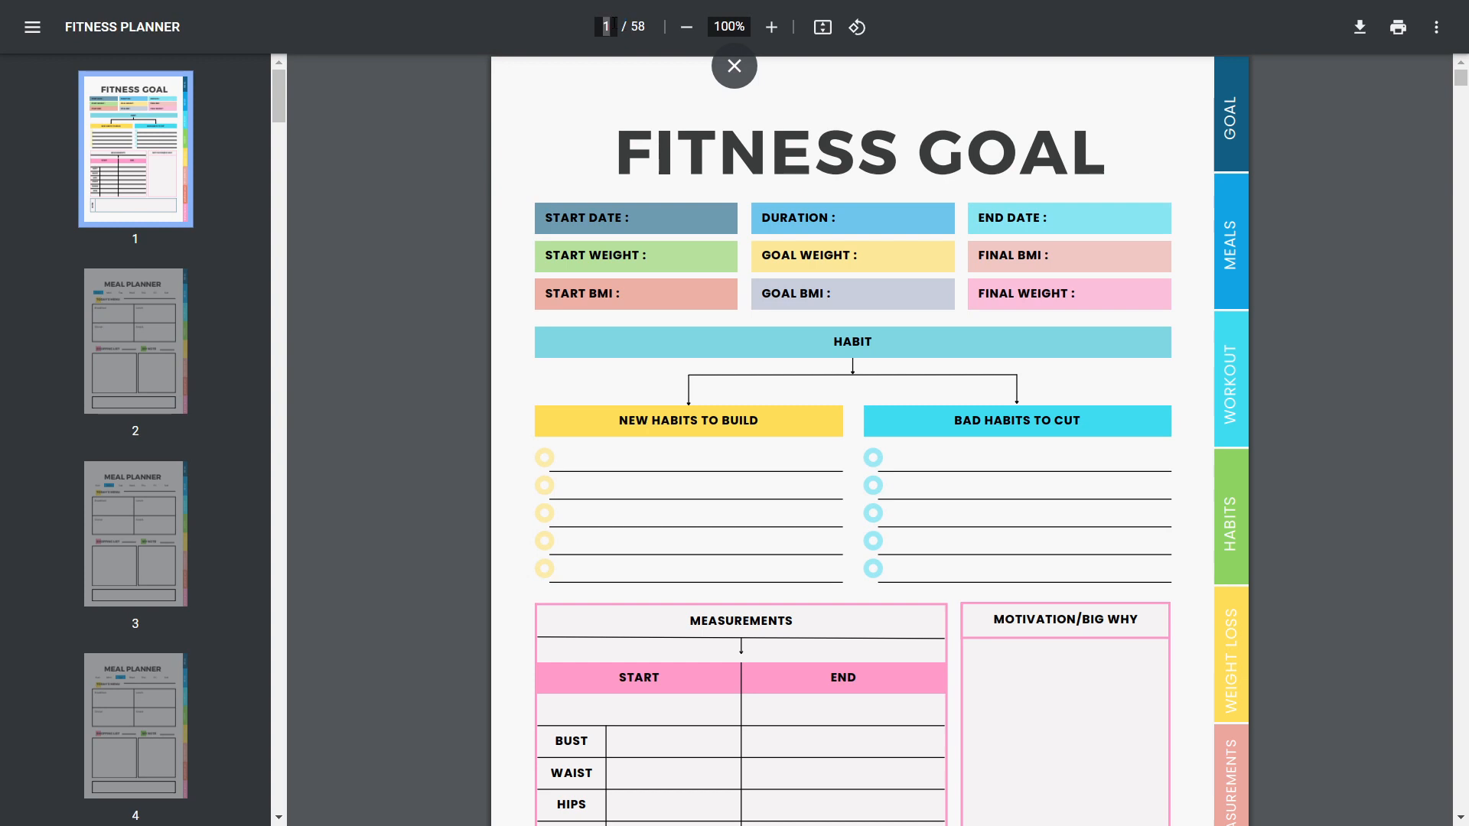
Step: Test the Mon day link and page through the meal, weight loss and steps tracker pages
click(733, 66)
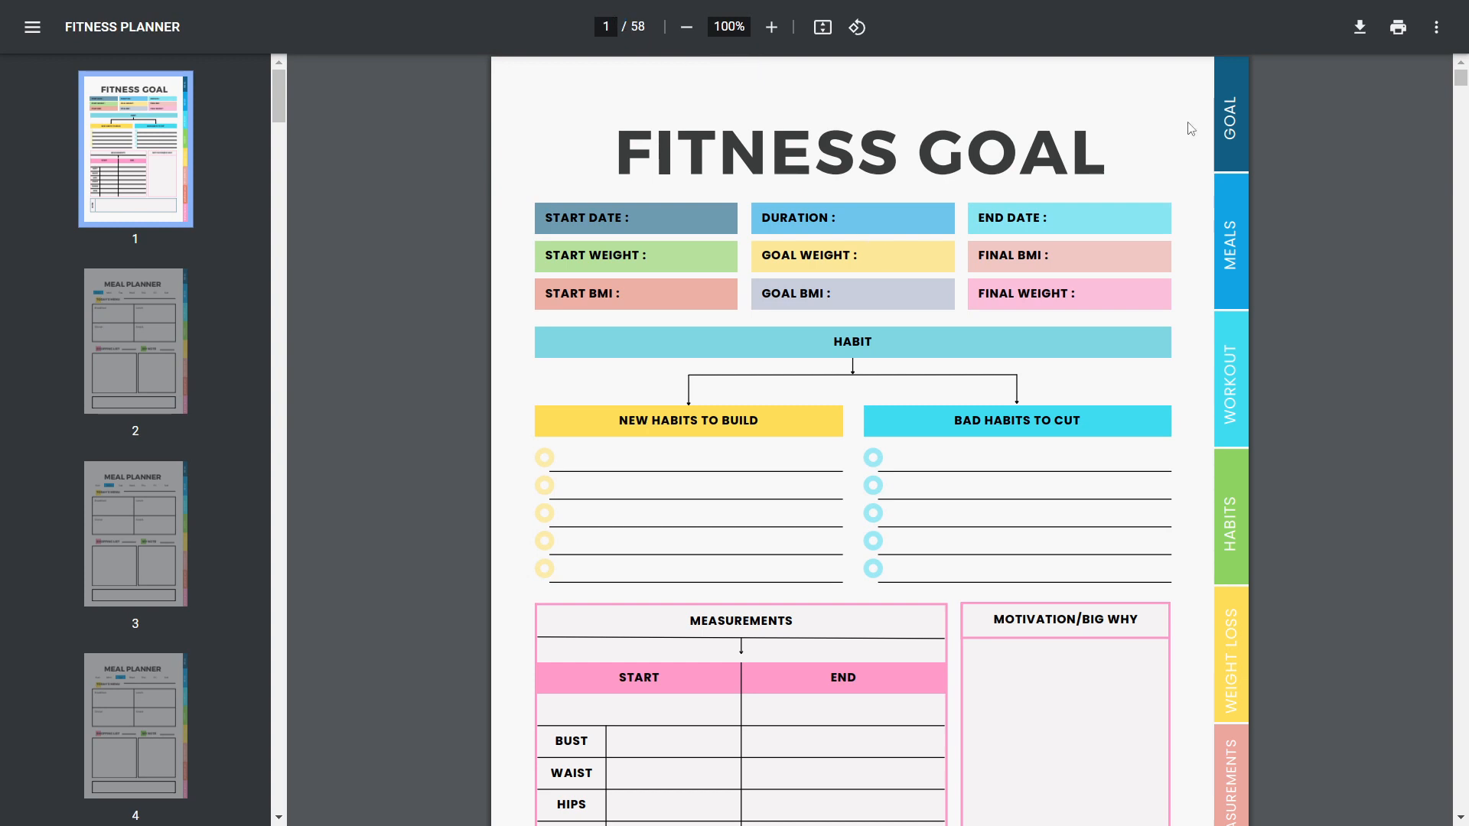
scroll(down, 3)
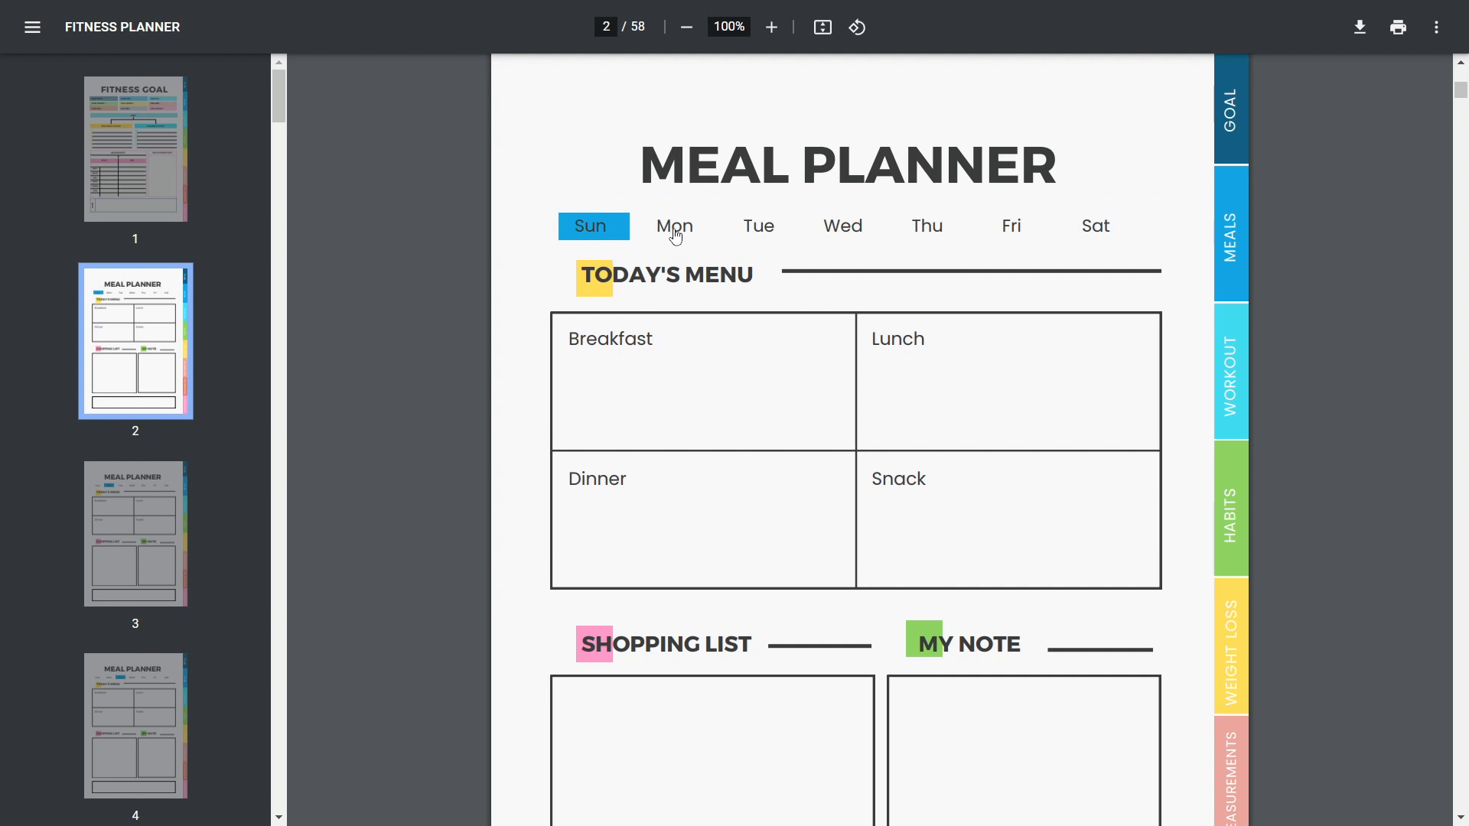
click(758, 225)
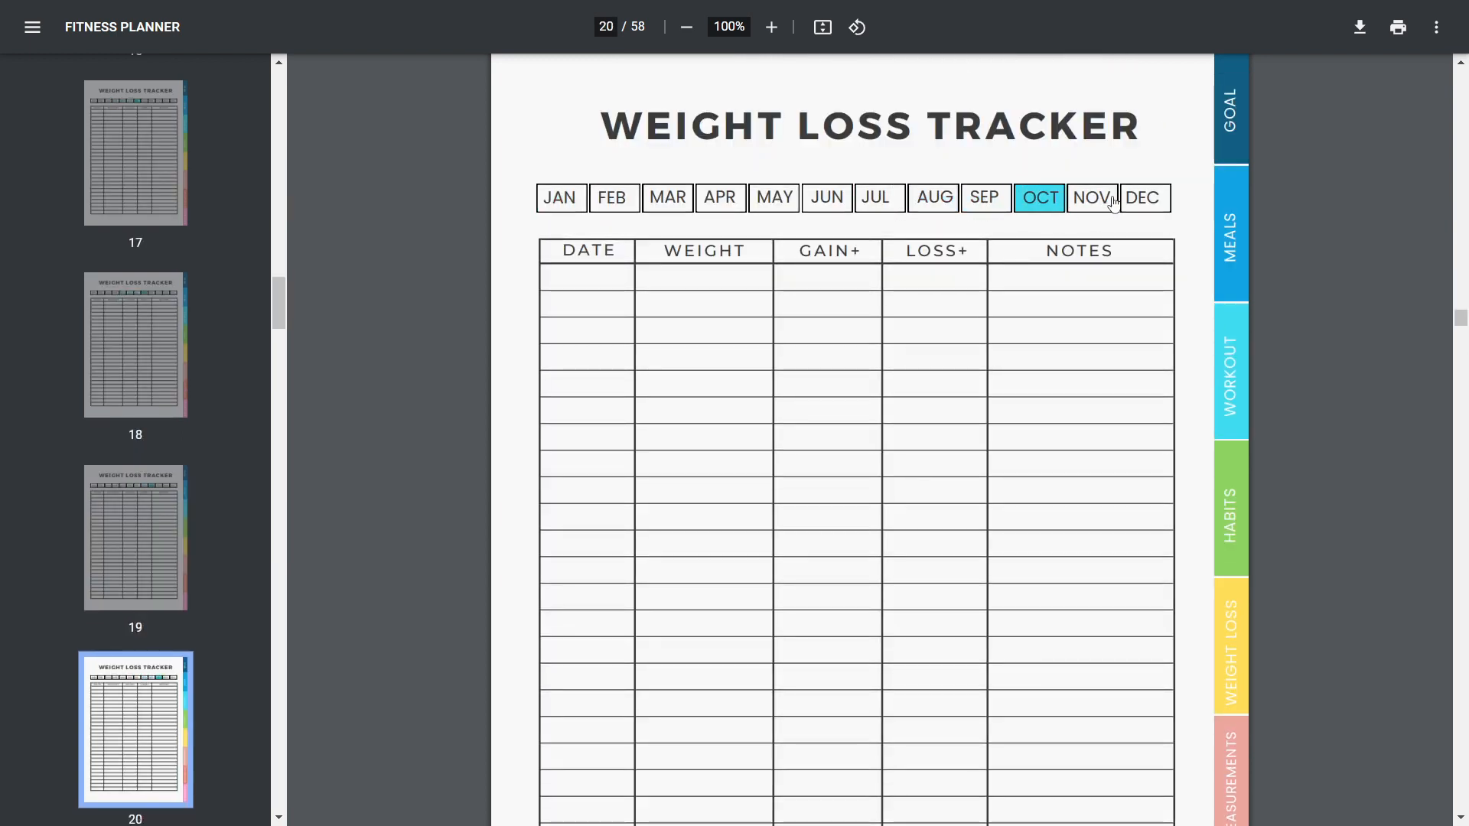
scroll(down, 3)
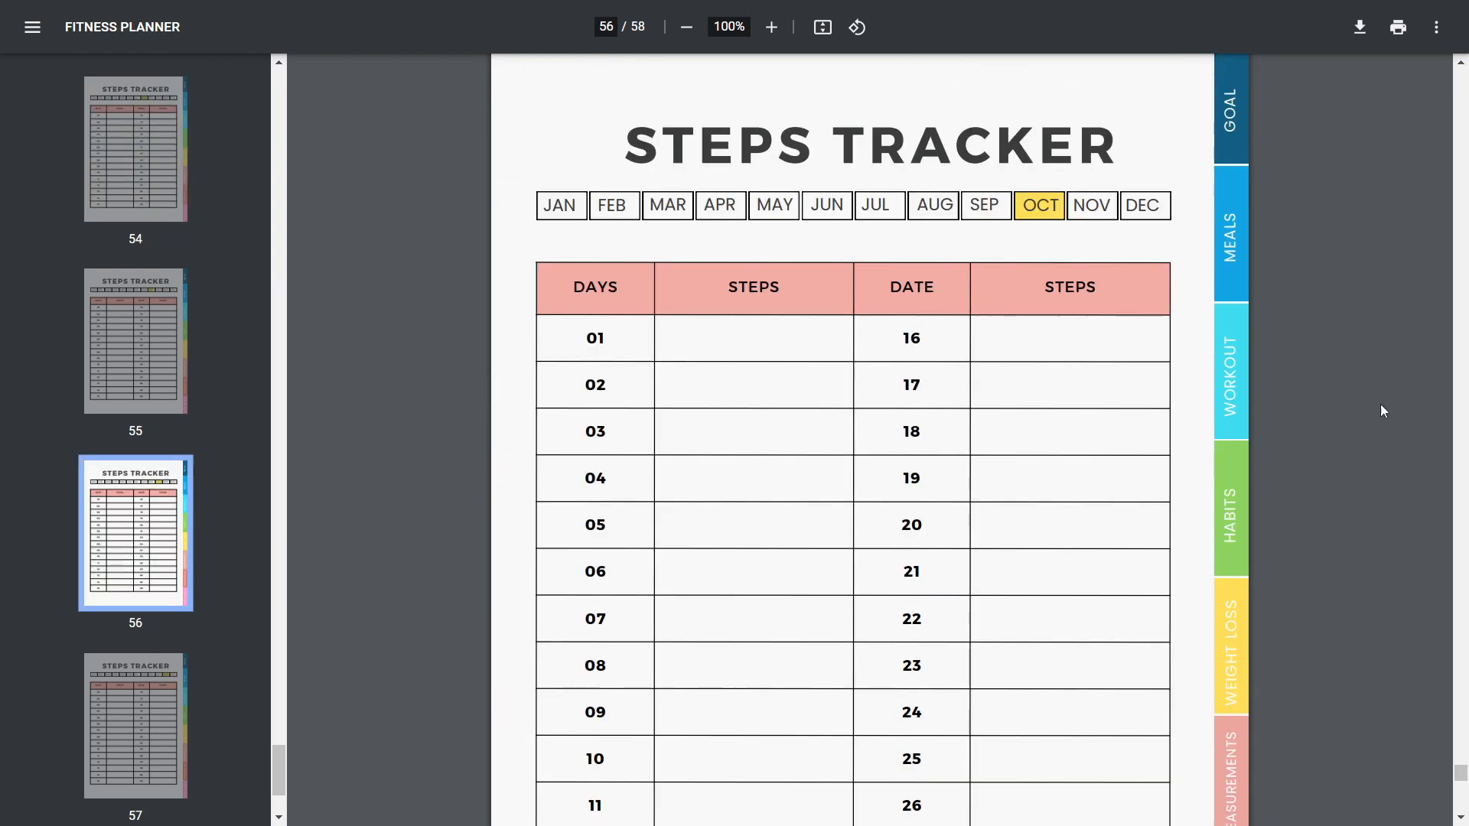
scroll(down, 3)
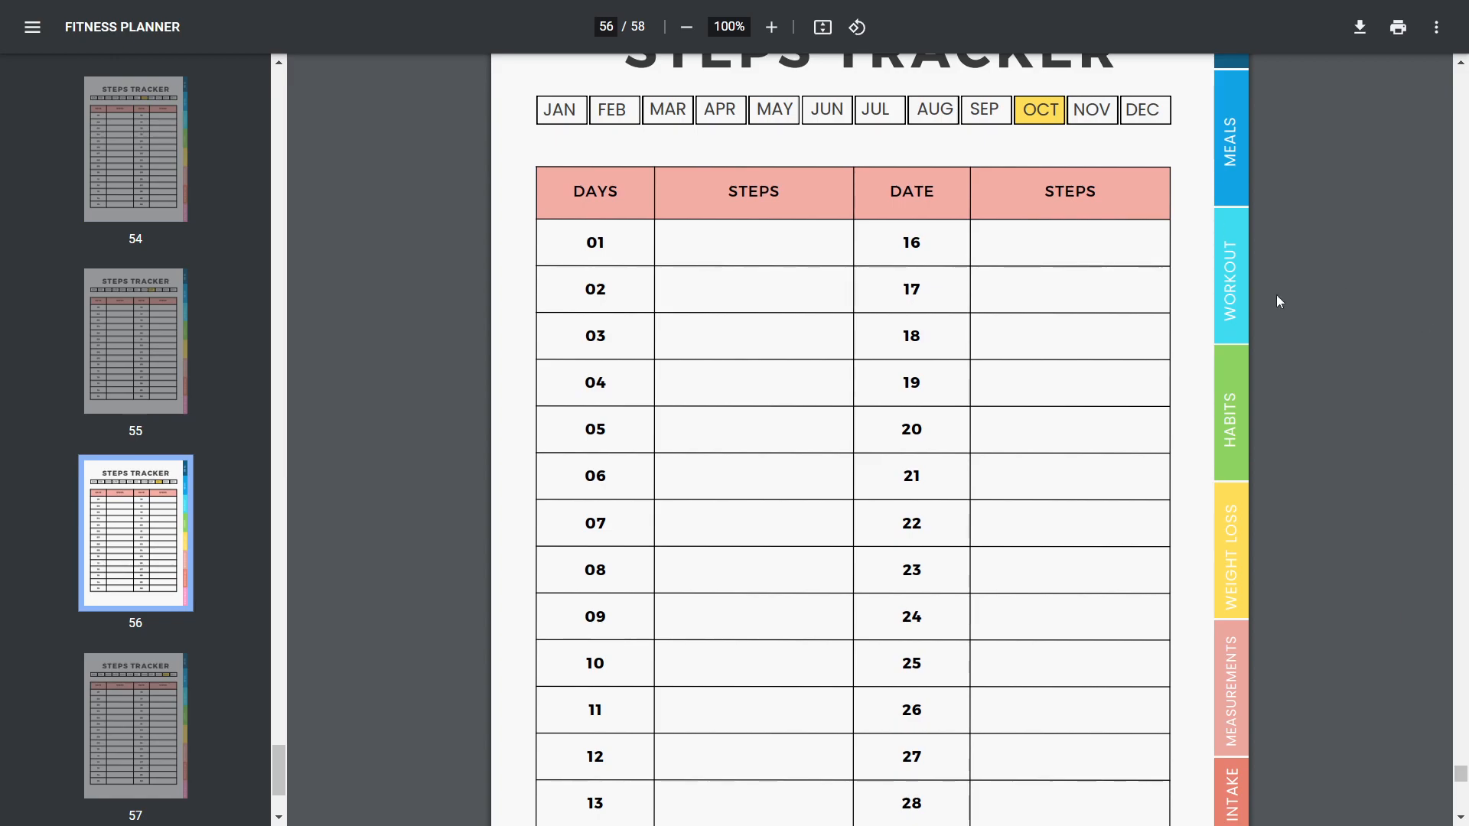